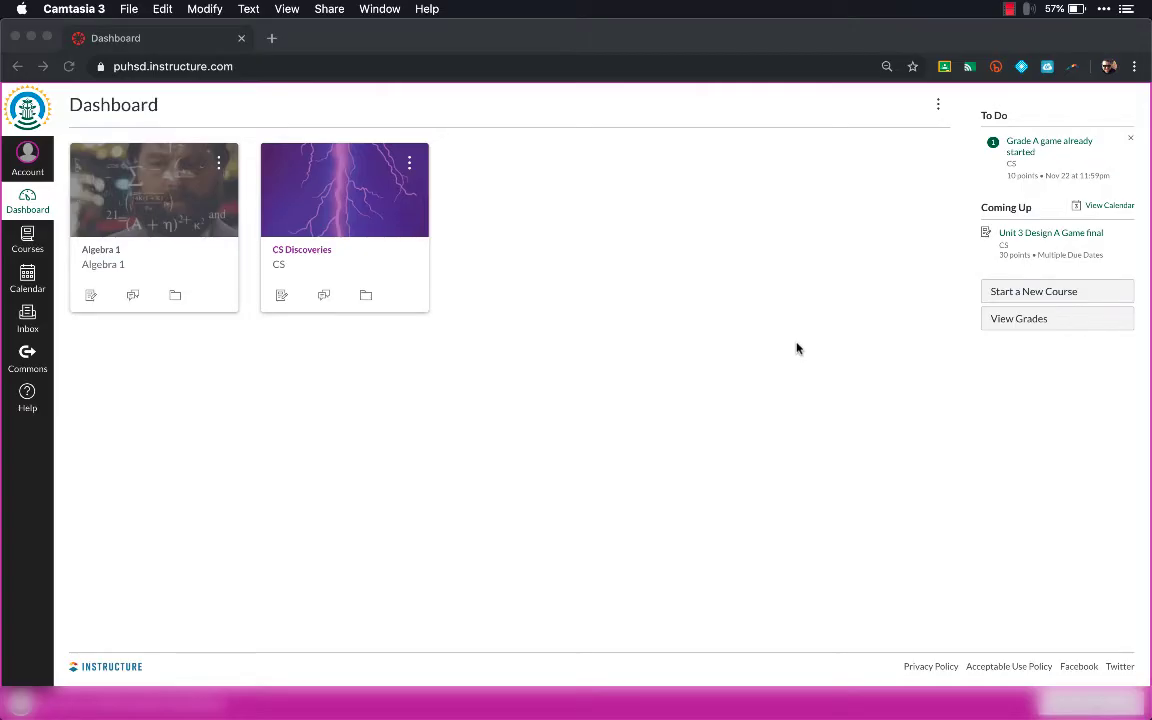
mouse_move(286, 390)
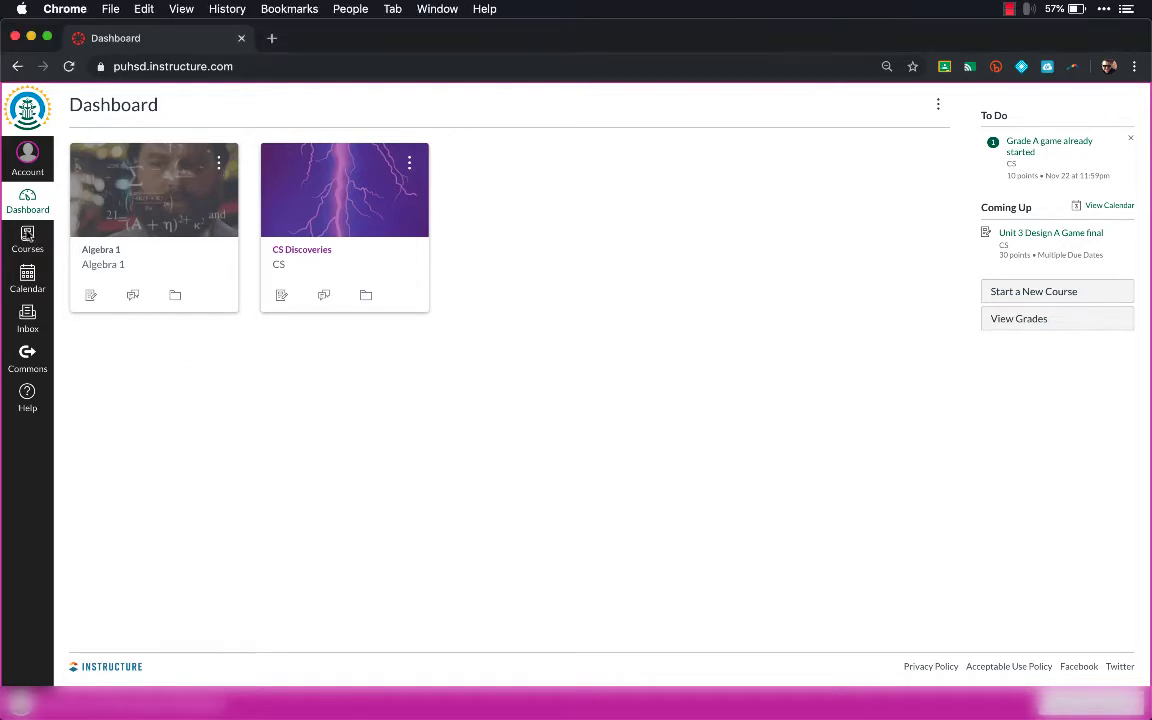
Show the All Courses list with every Algebra I and CS Discoveries period section.
left_click(28, 244)
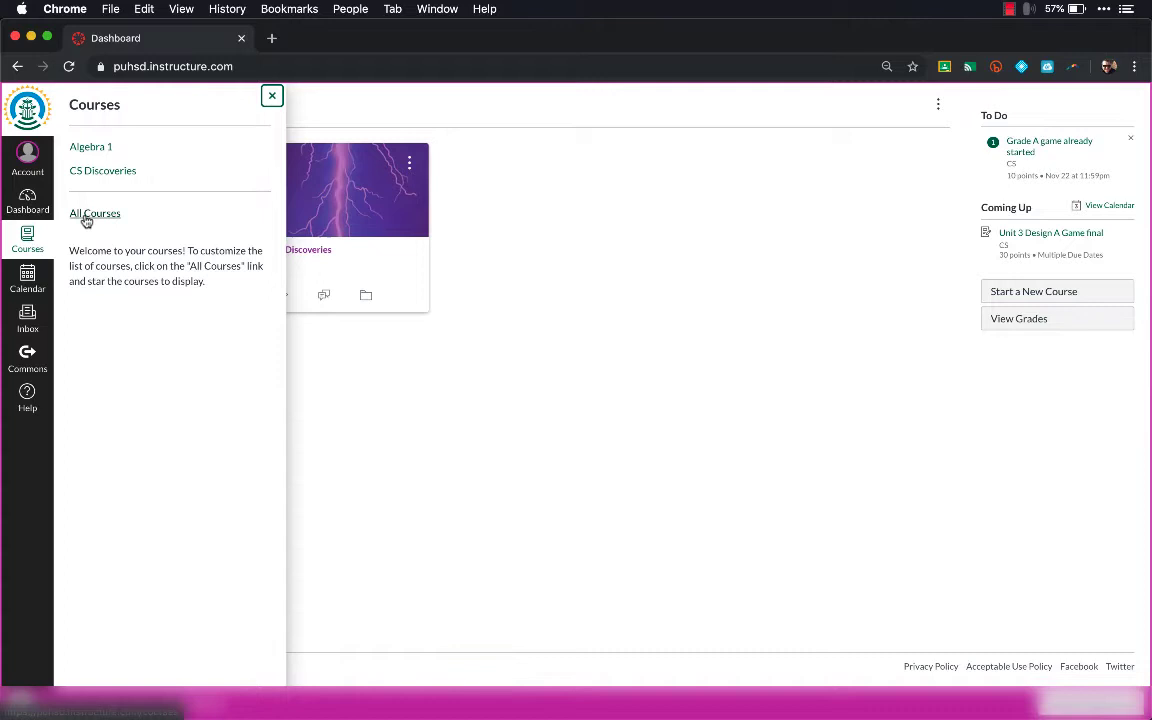
left_click(94, 212)
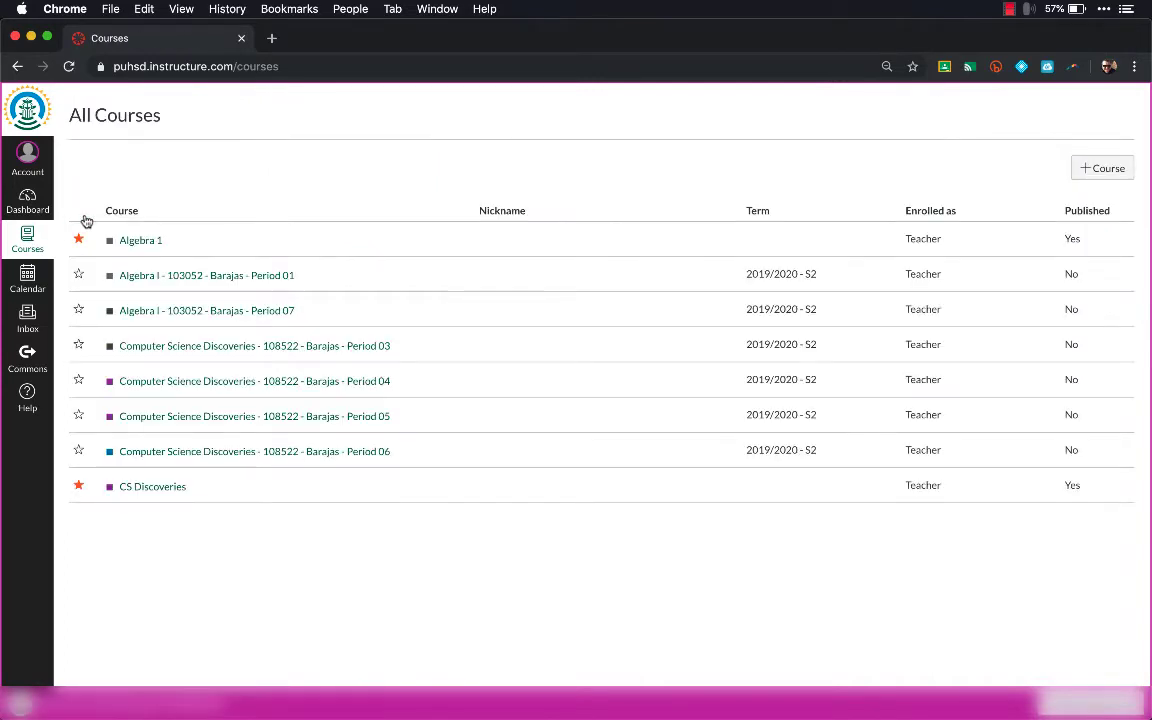
mouse_move(772, 248)
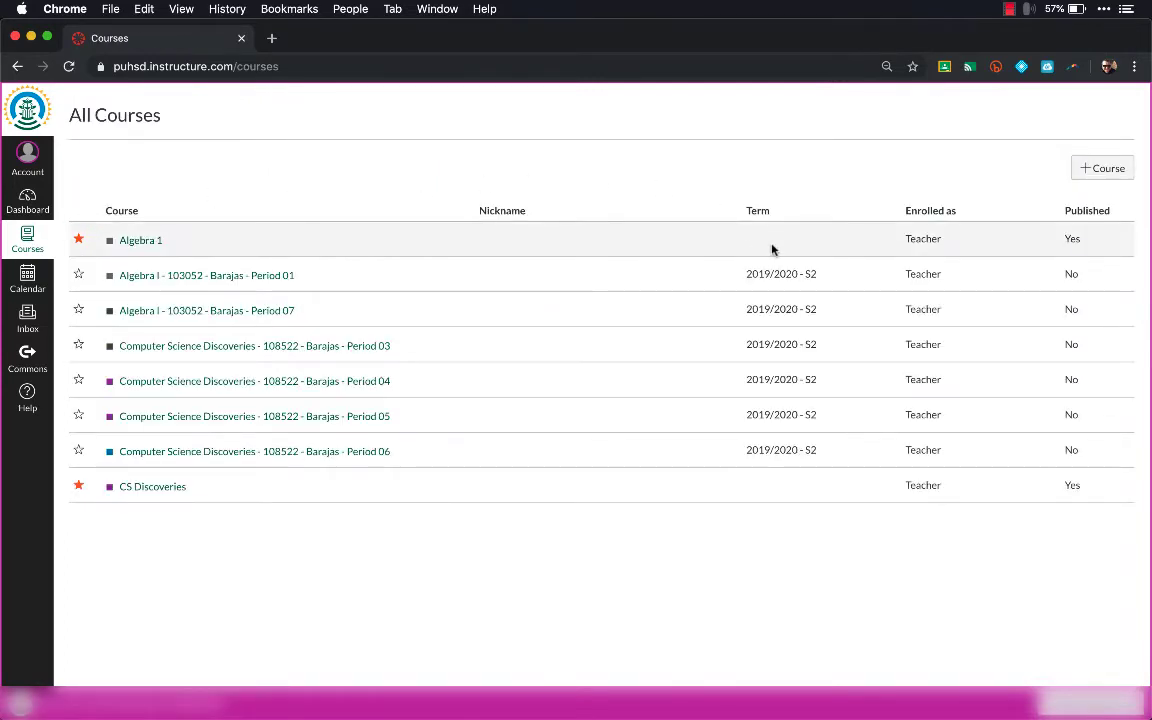
mouse_move(810, 340)
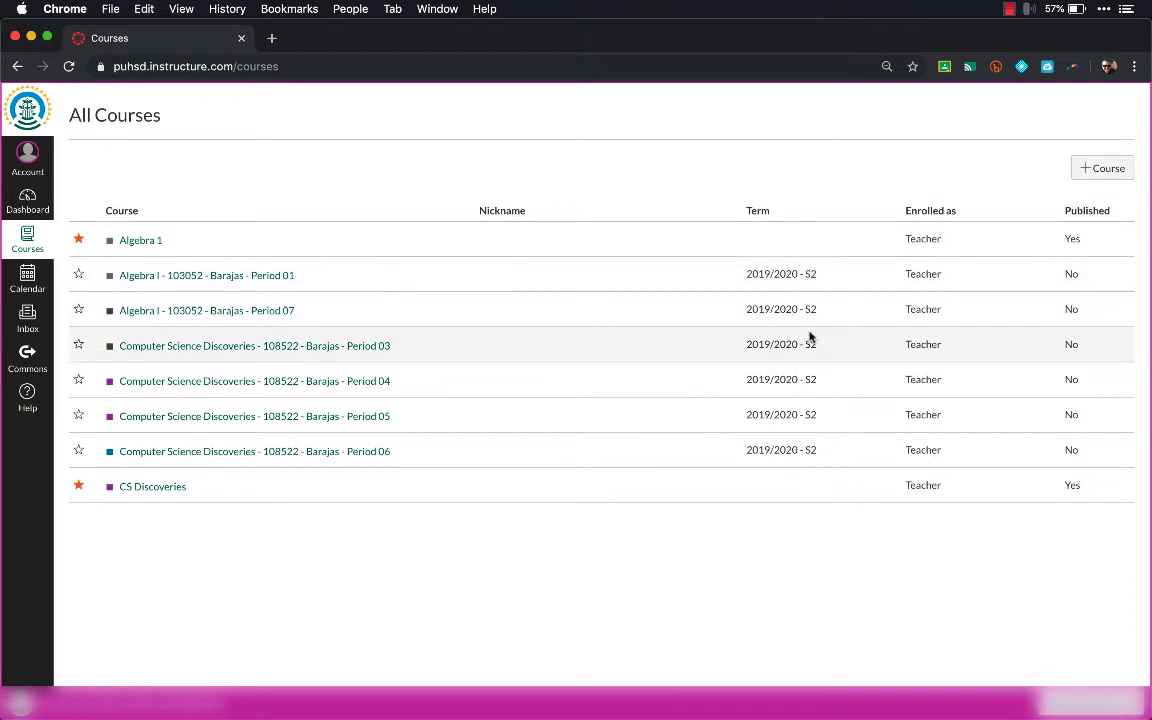
mouse_move(812, 450)
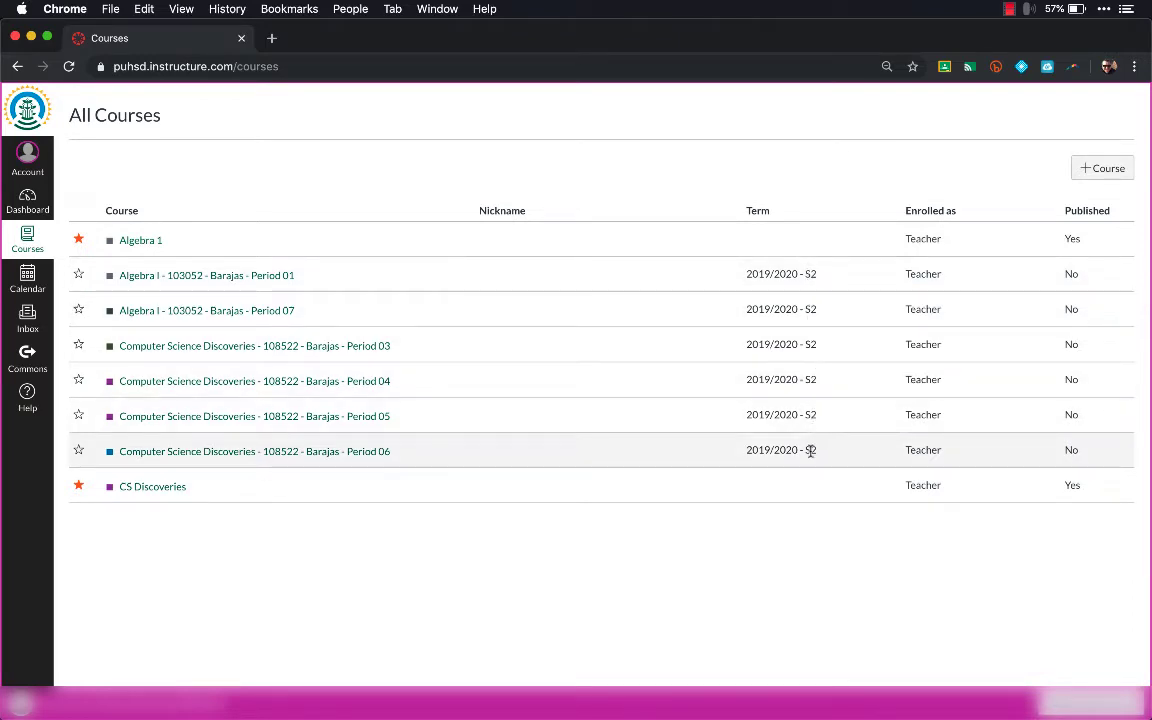
mouse_move(396, 356)
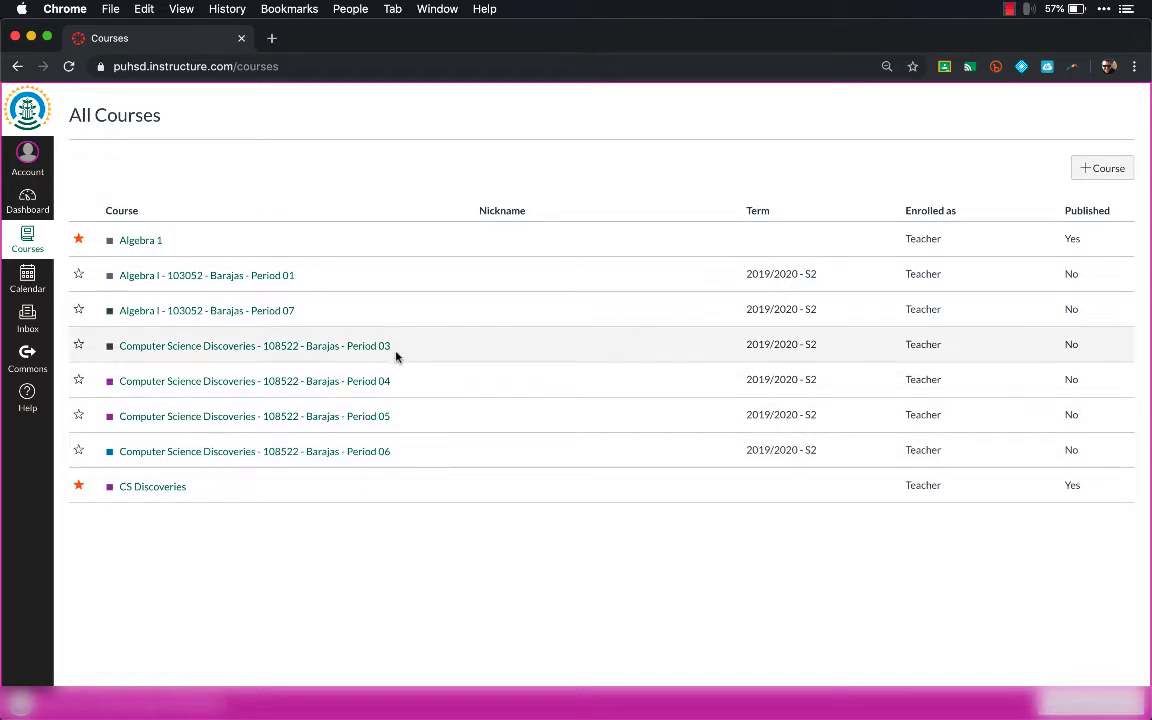
Open Computer Science Discoveries Period 03 and copy its course ID 12017 from the address bar.
left_click(256, 344)
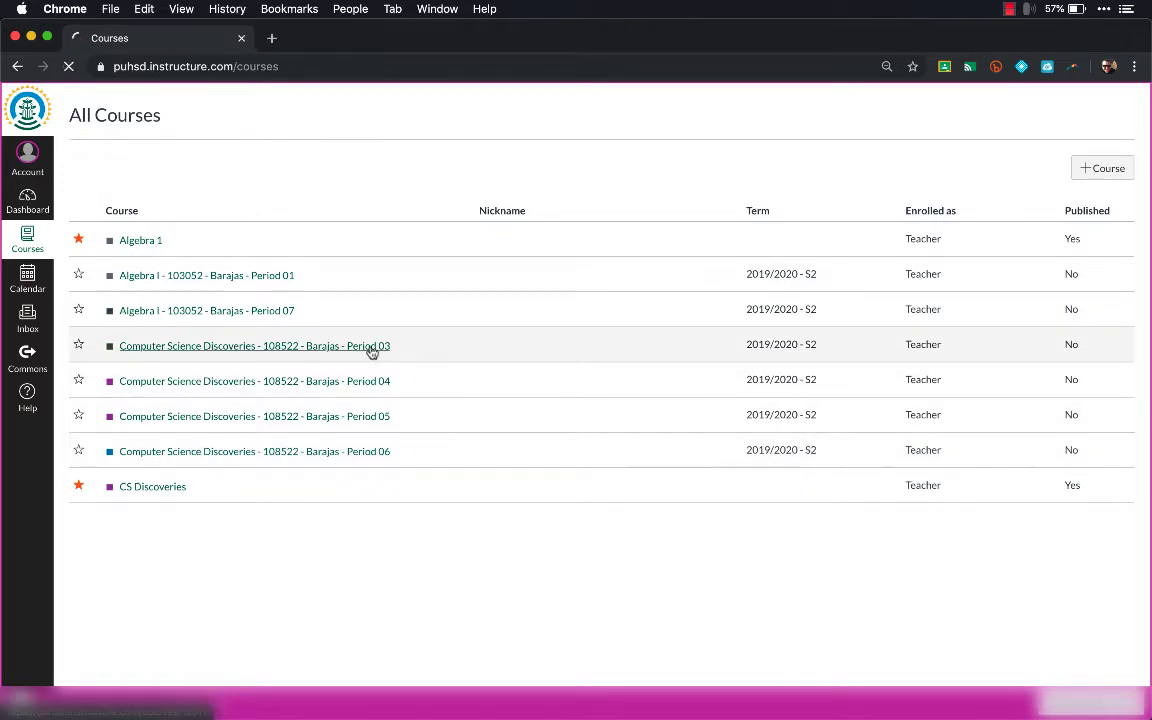
left_click(256, 344)
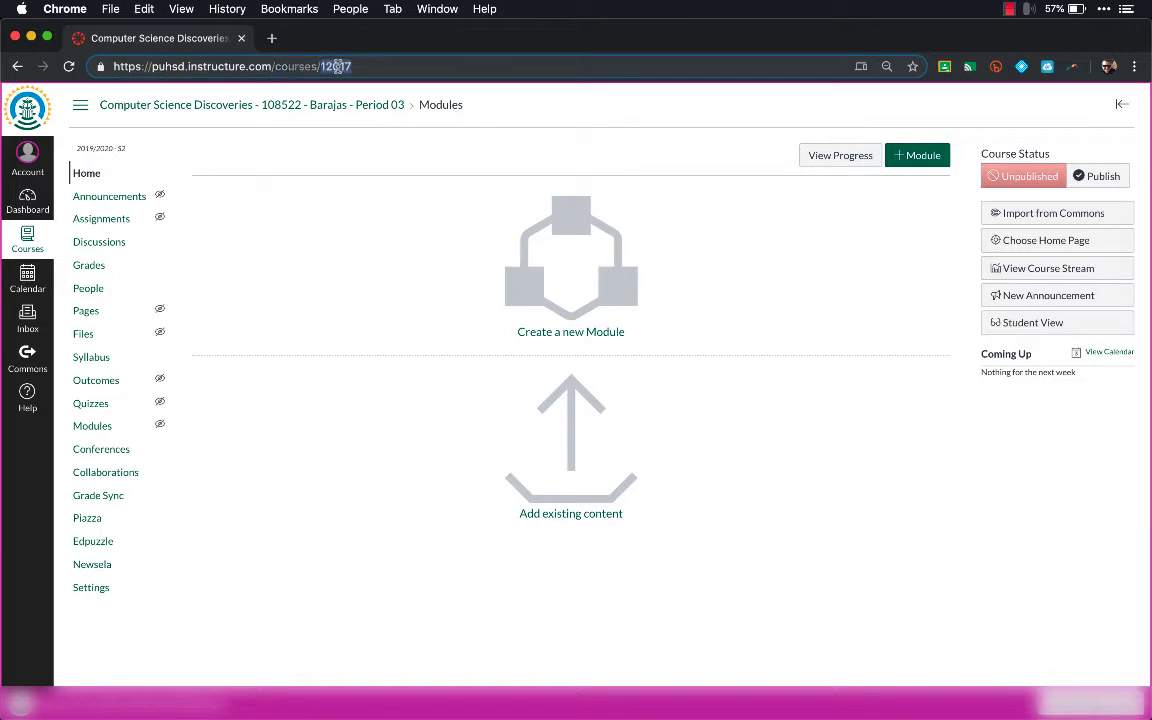
double_click(340, 68)
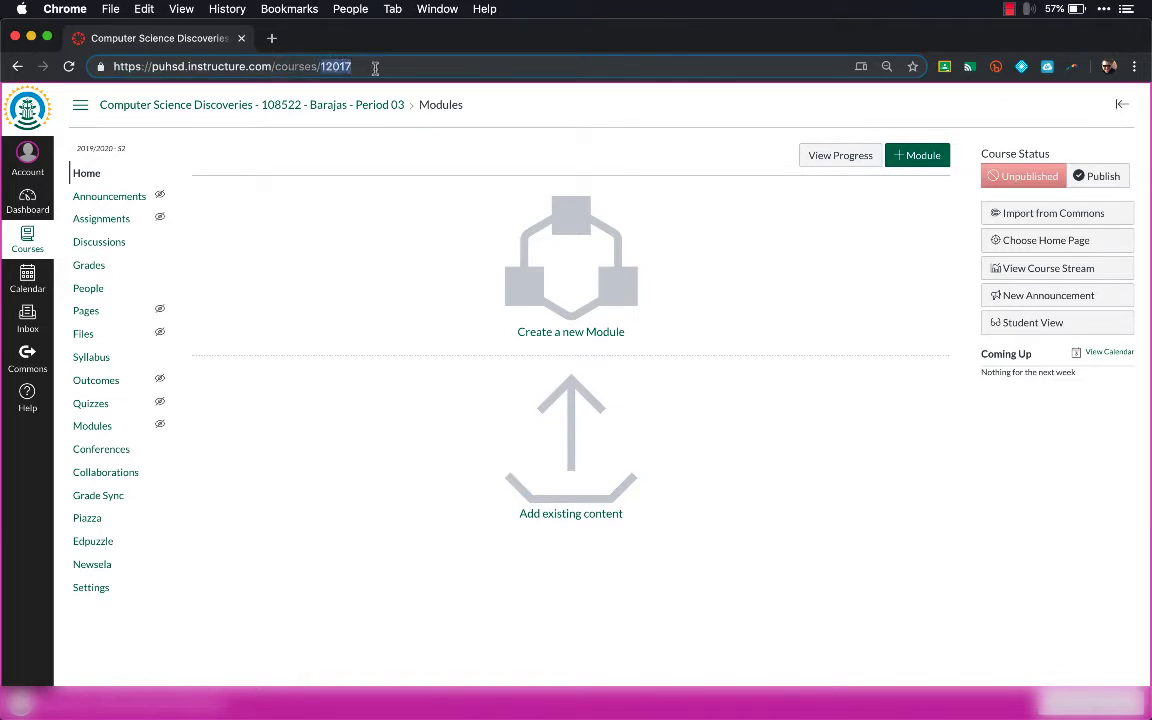
right_click(340, 66)
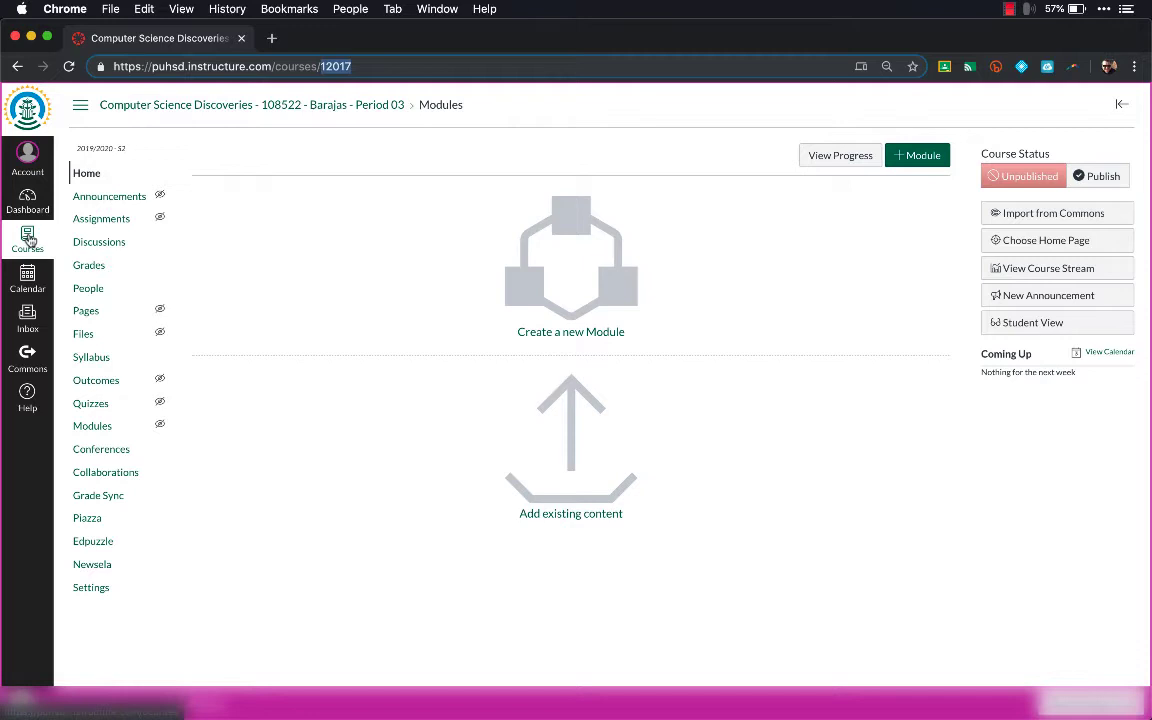
Open the Computer Science Discoveries Period 04 course from All Courses.
left_click(28, 238)
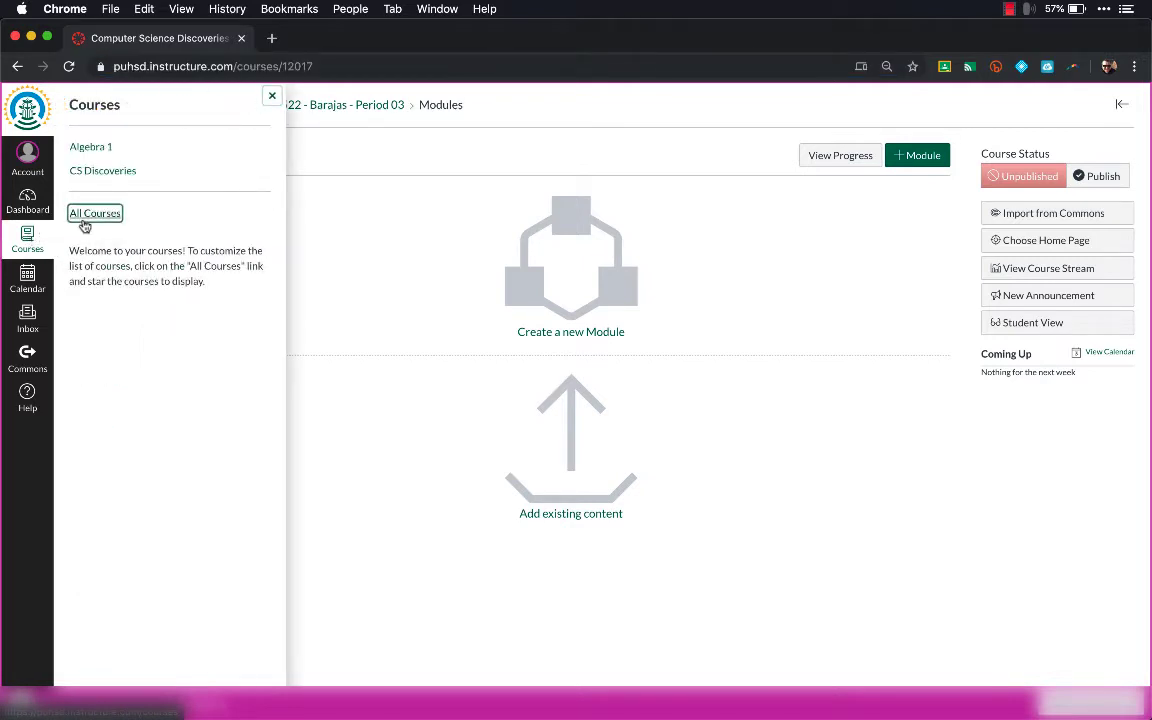
left_click(94, 212)
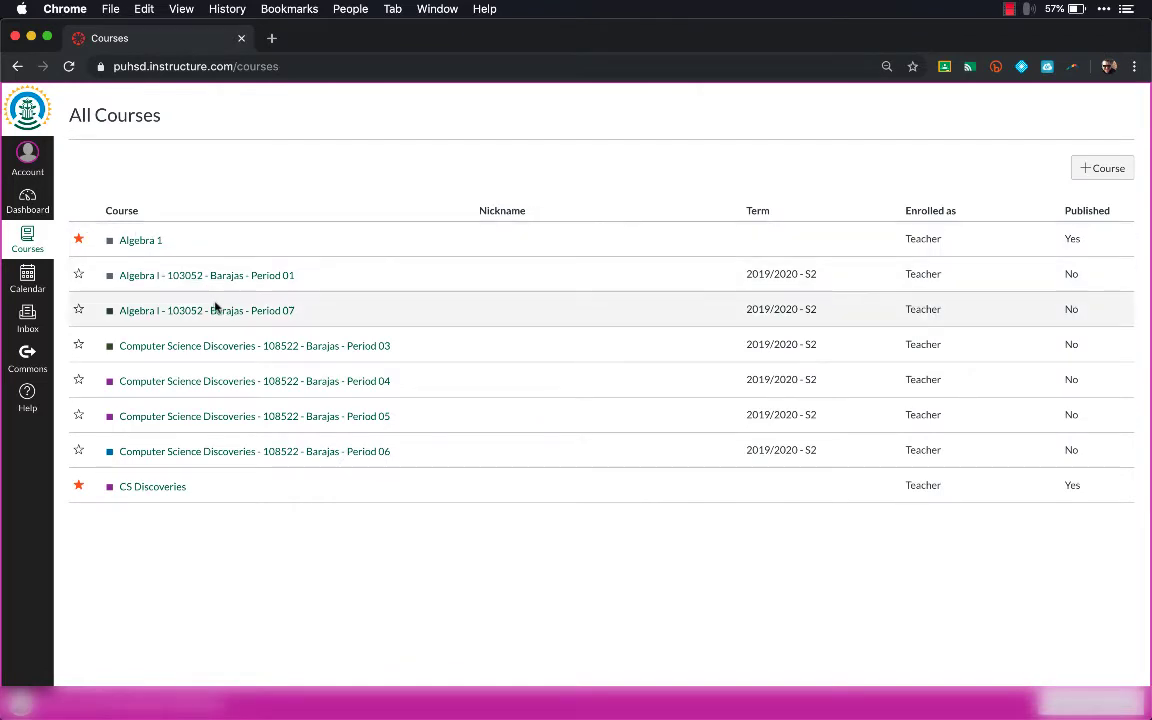
mouse_move(336, 384)
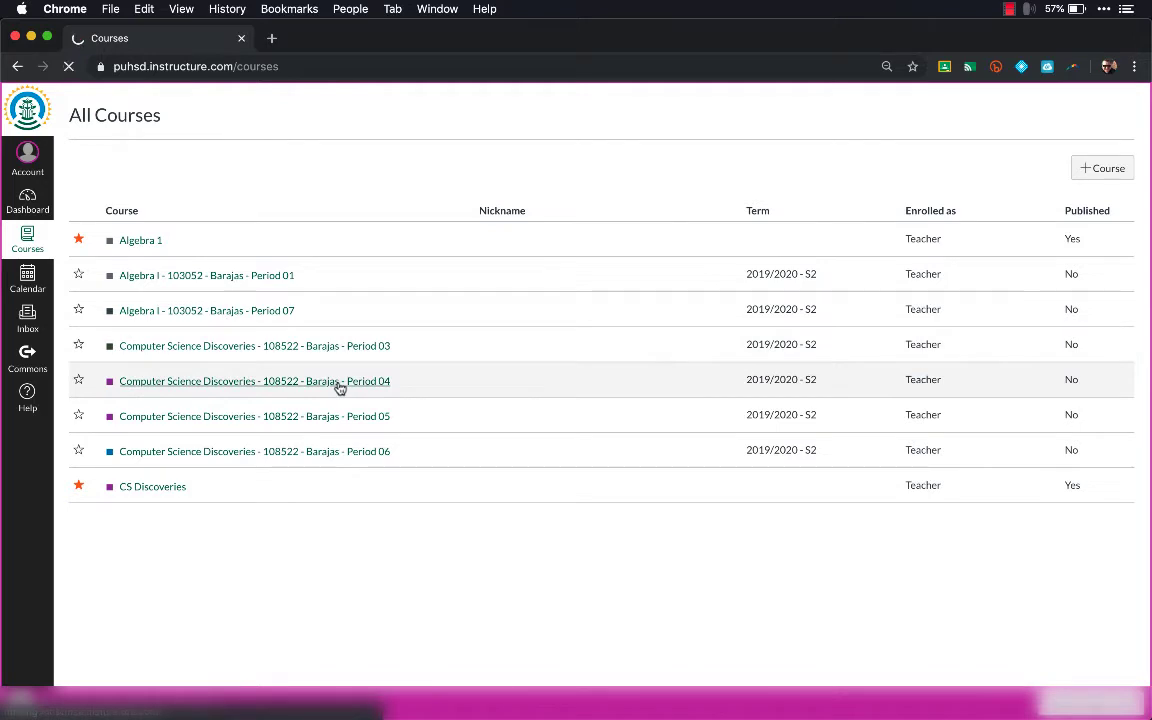
left_click(256, 380)
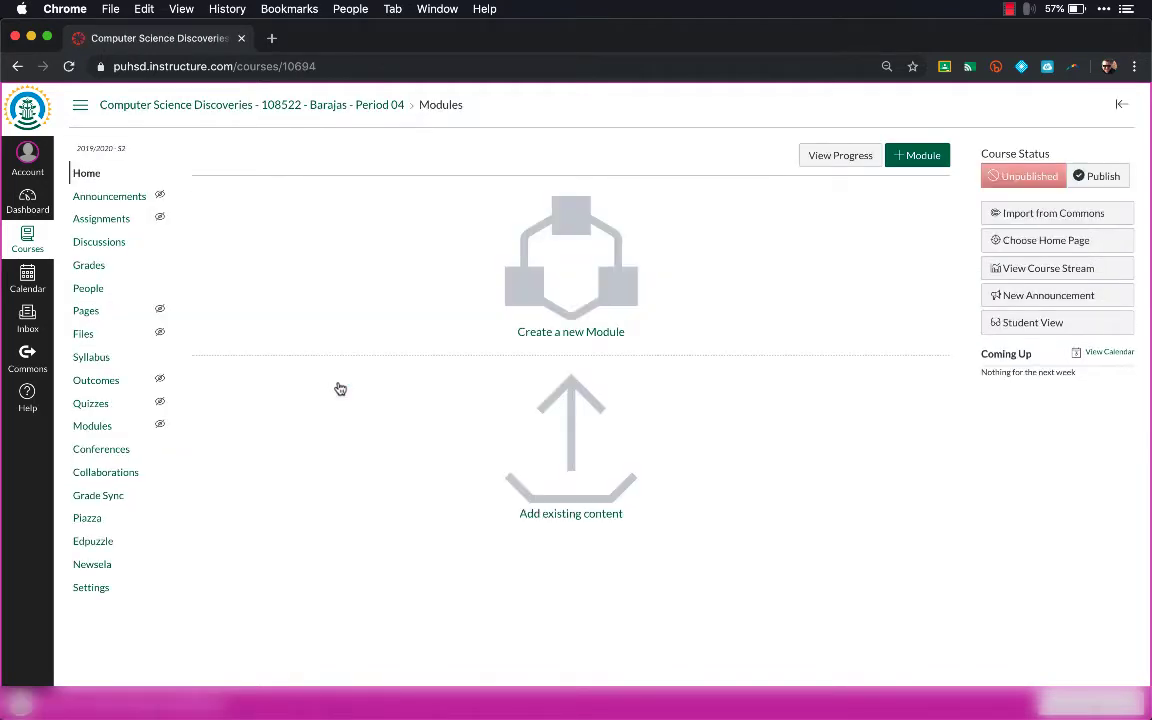
mouse_move(318, 424)
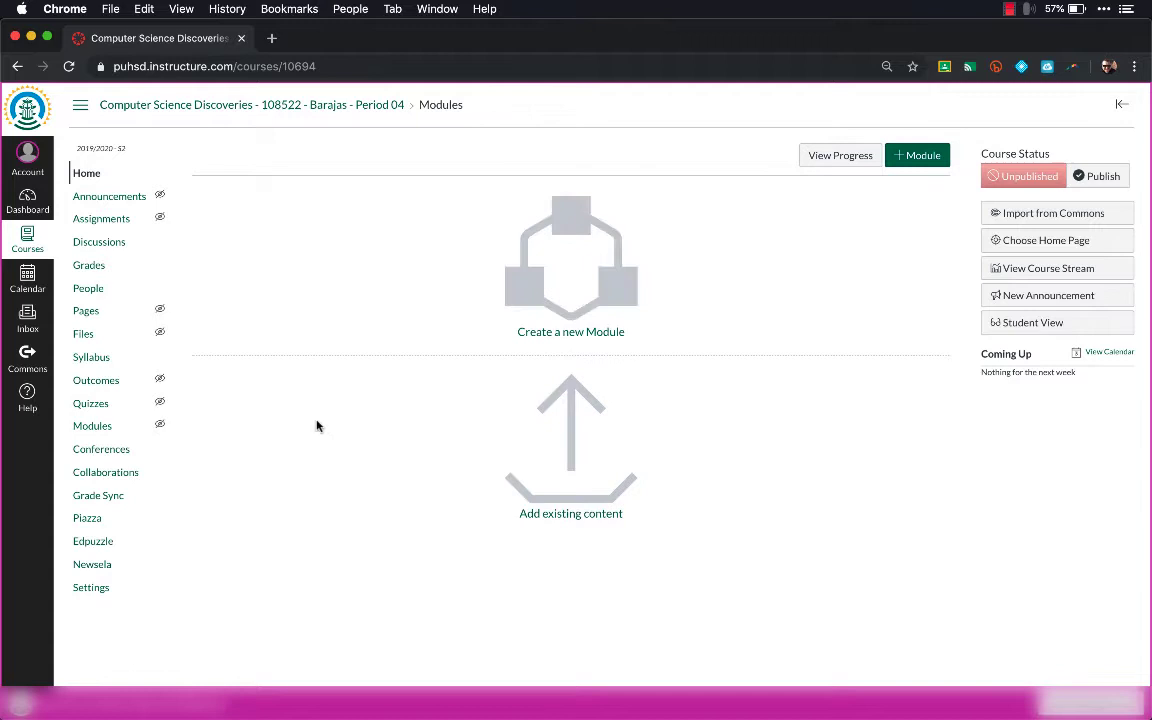
mouse_move(92, 588)
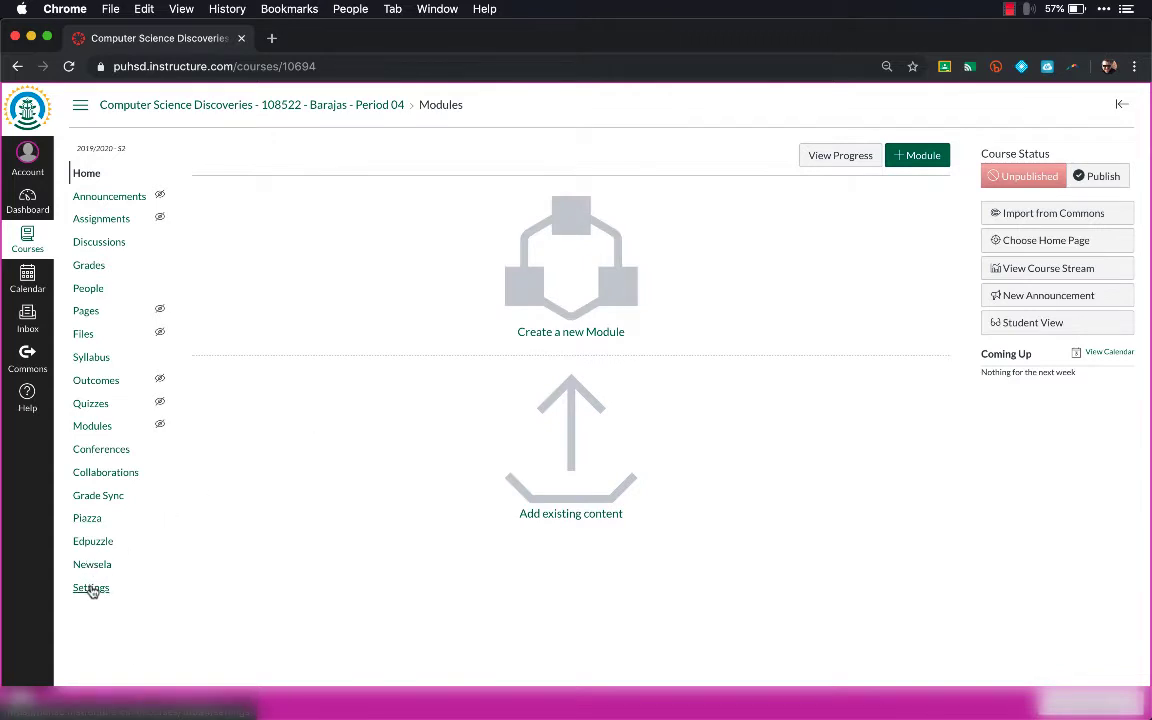
Reach the Period 04 section details page through Settings > Sections.
left_click(92, 588)
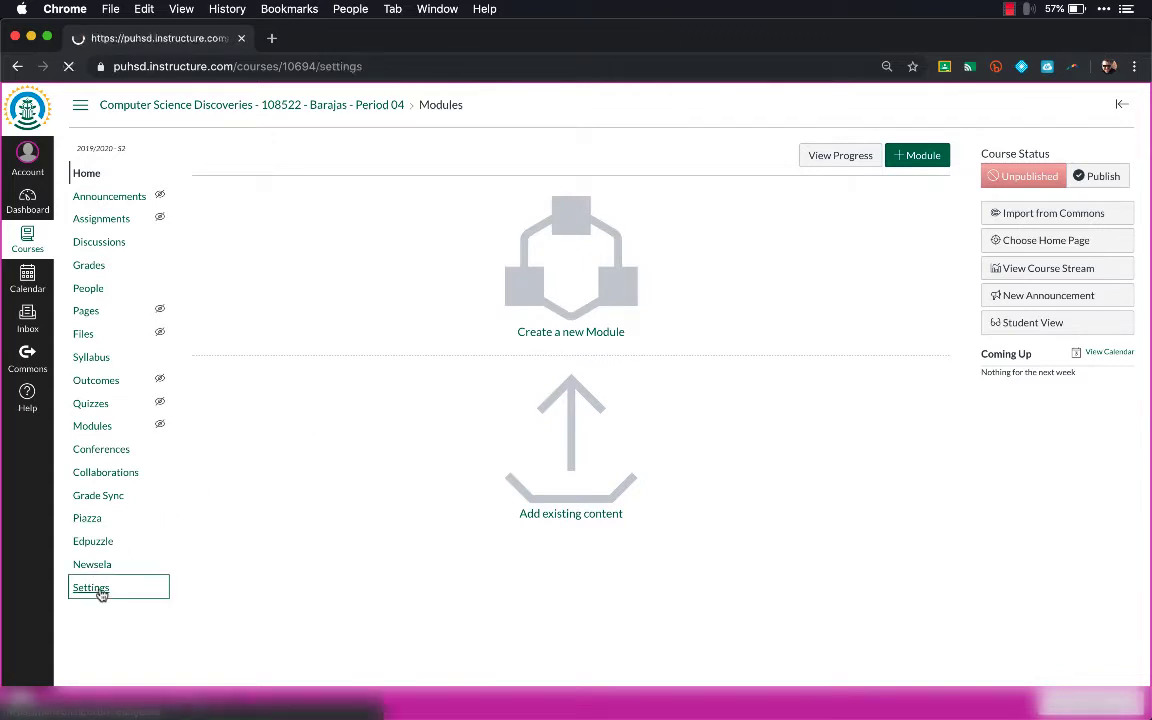
left_click(92, 588)
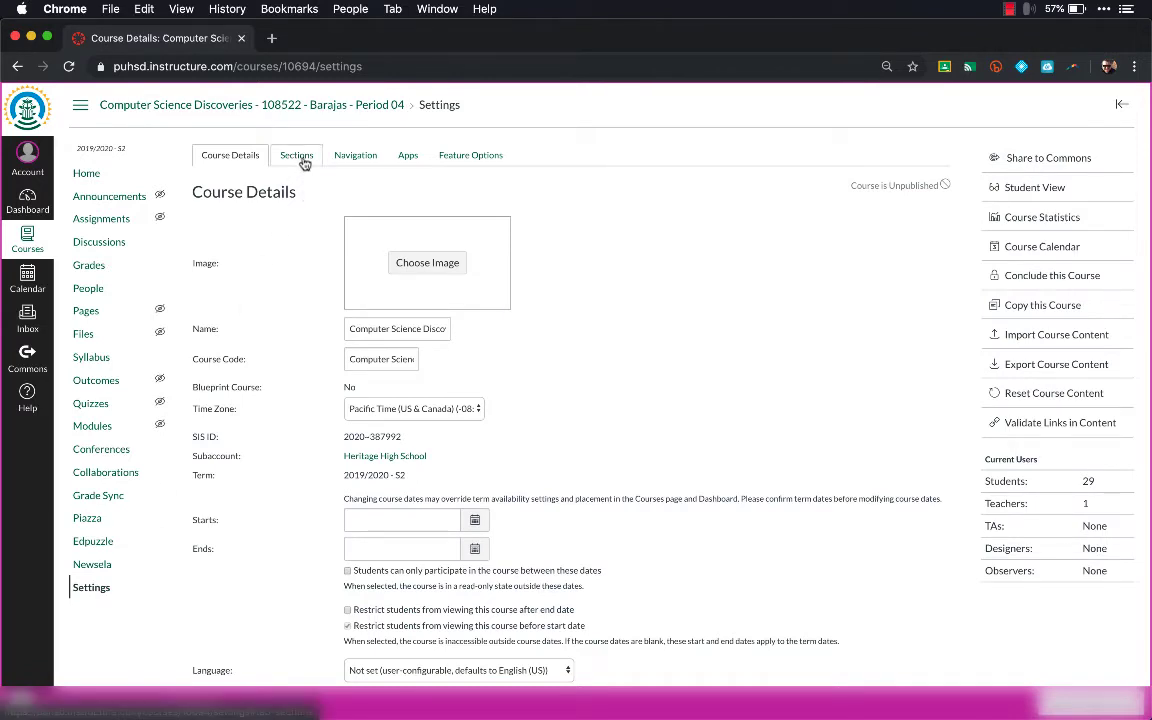
left_click(296, 156)
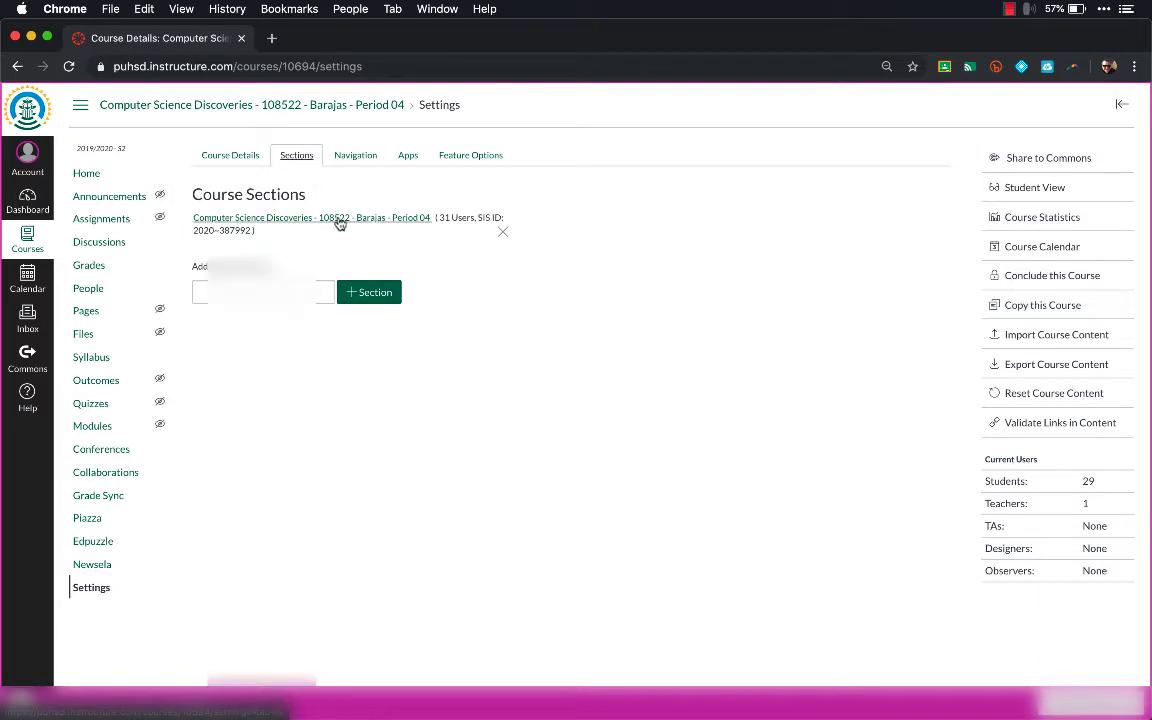
left_click(312, 216)
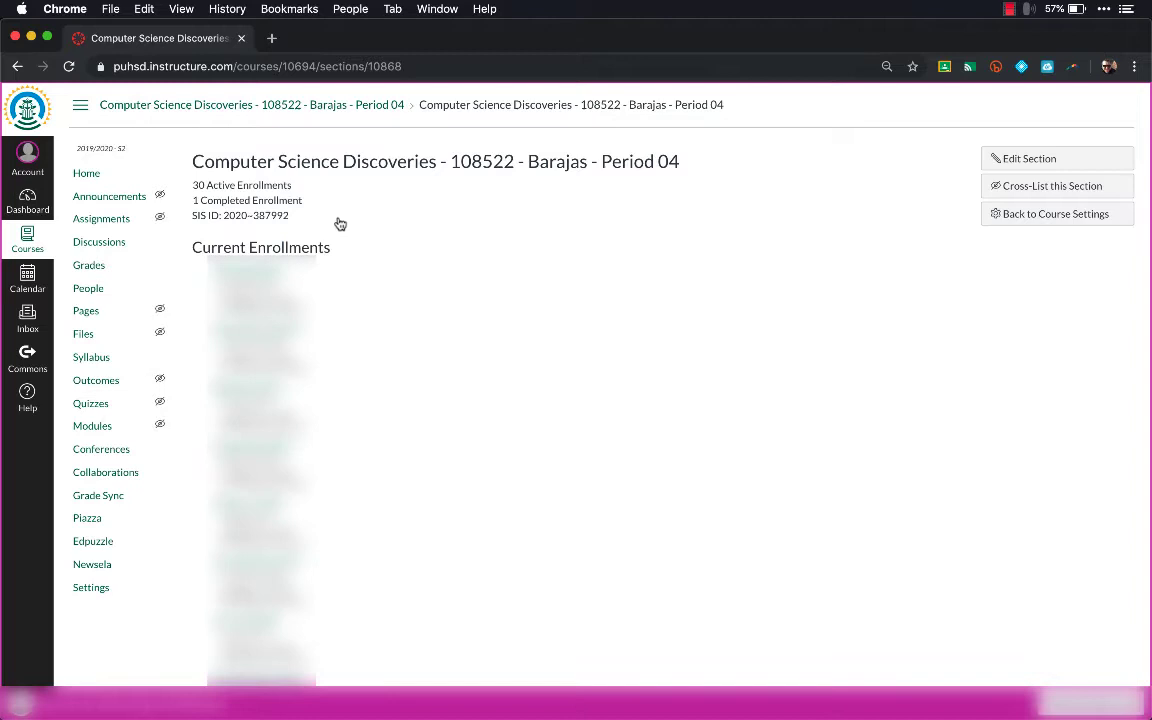
mouse_move(926, 164)
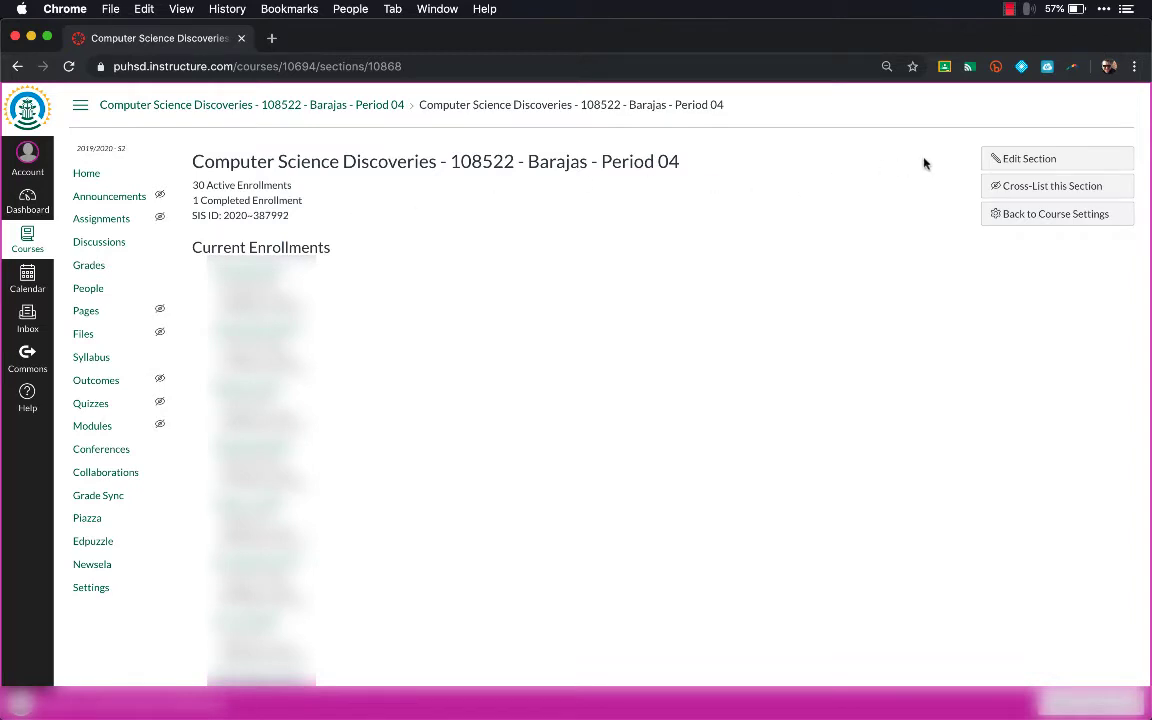
mouse_move(1008, 192)
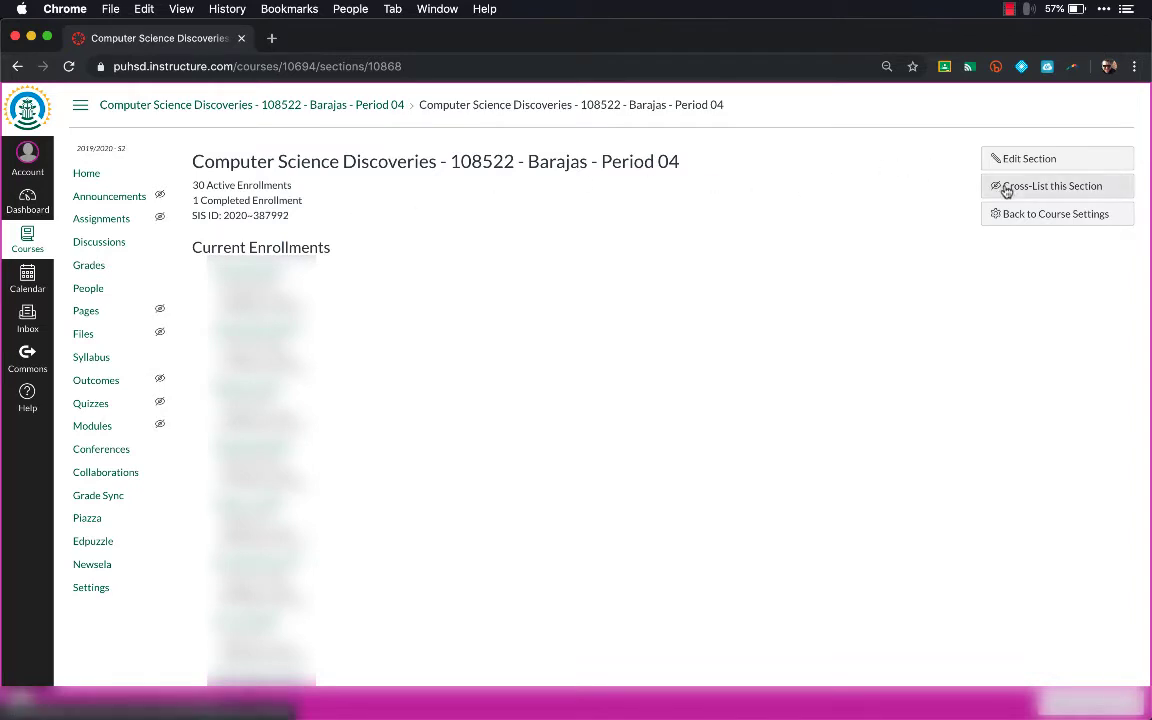
Cross-list the Period 04 section into course ID 12017 (Period 03).
left_click(1052, 186)
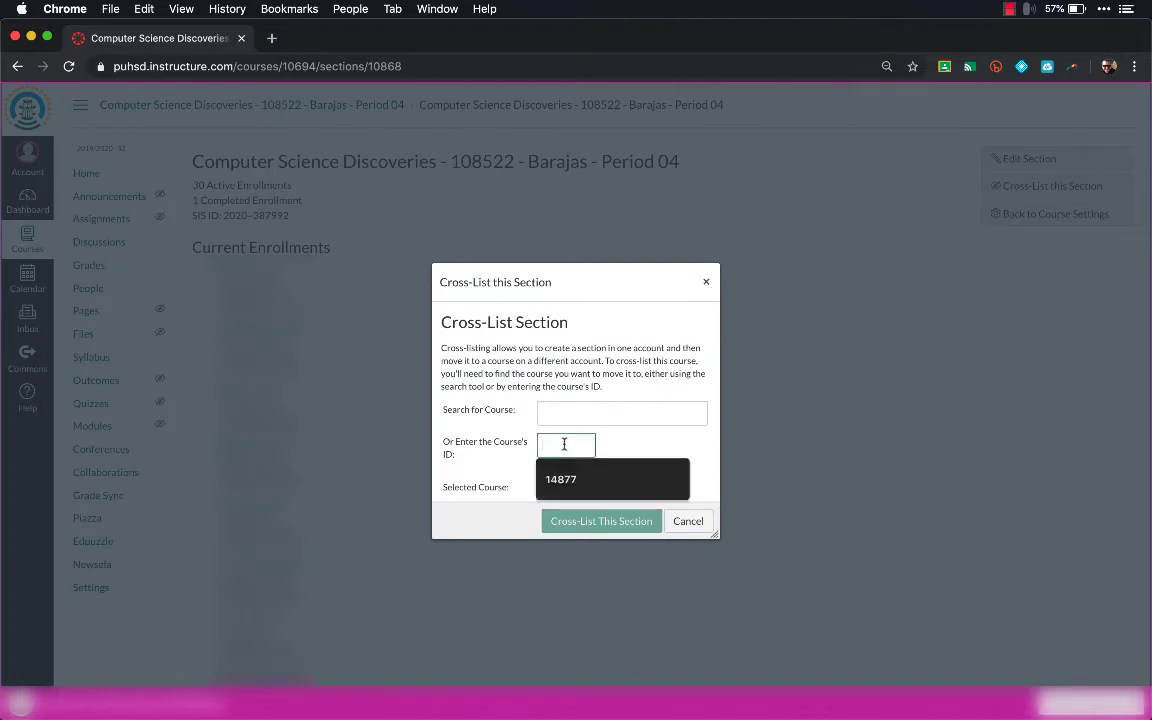
type("1201")
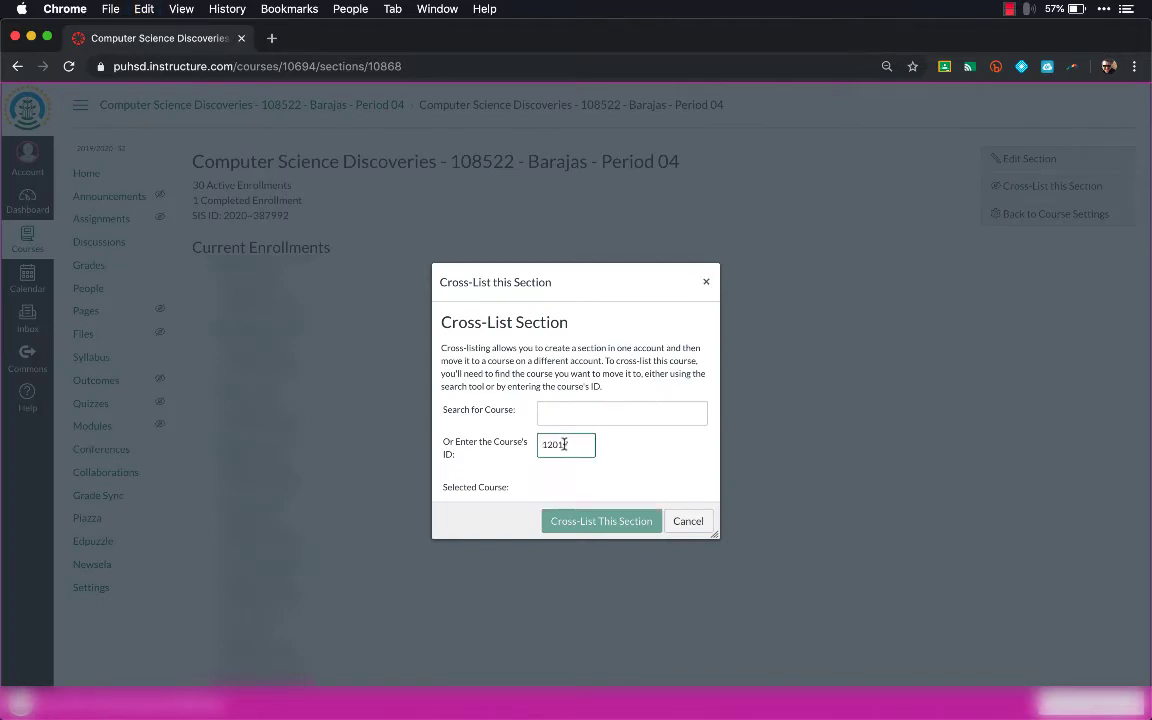
type("12017")
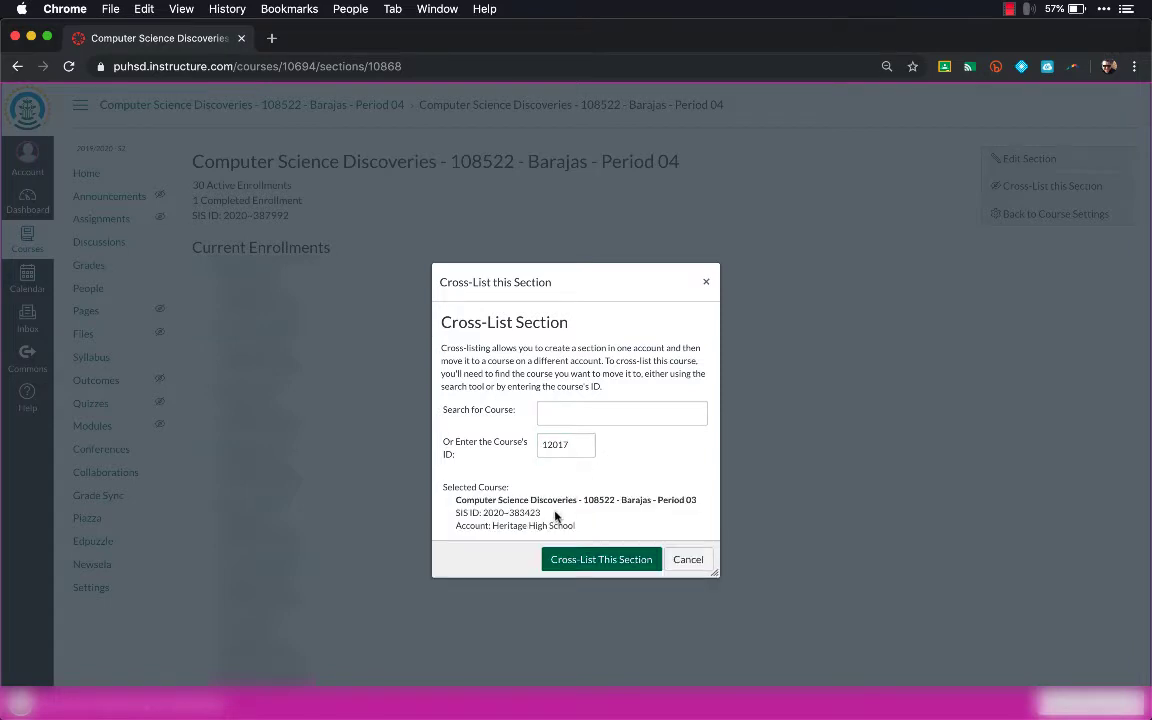
left_click(600, 560)
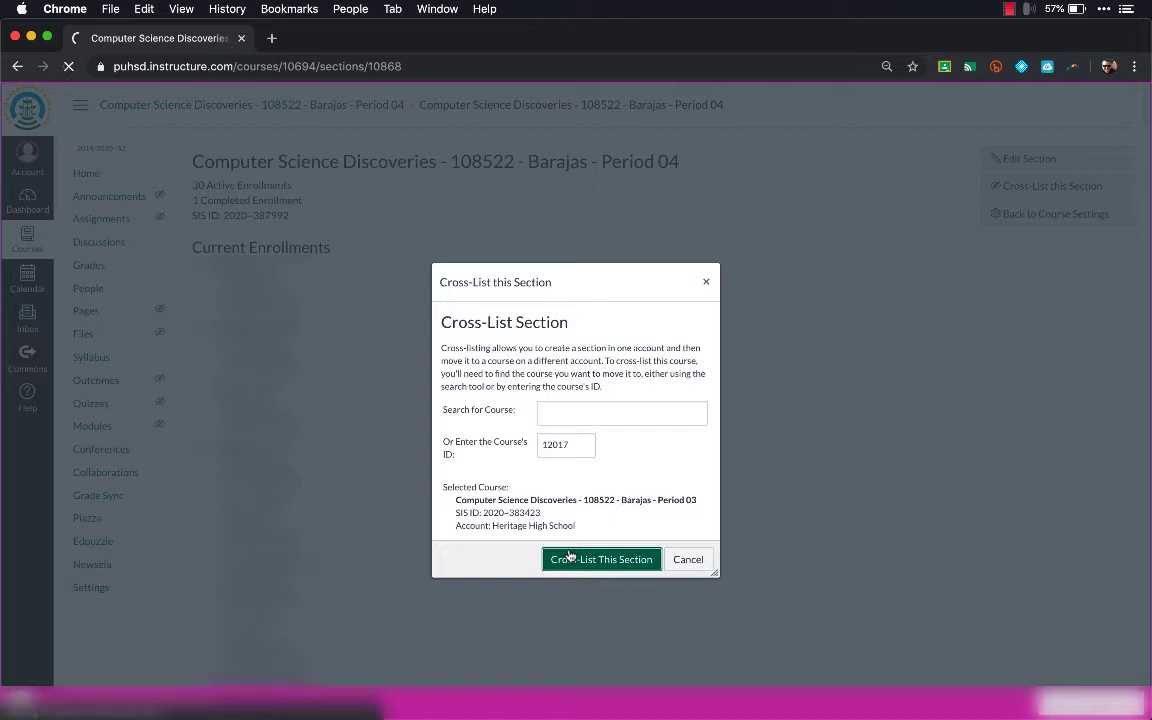
left_click(600, 560)
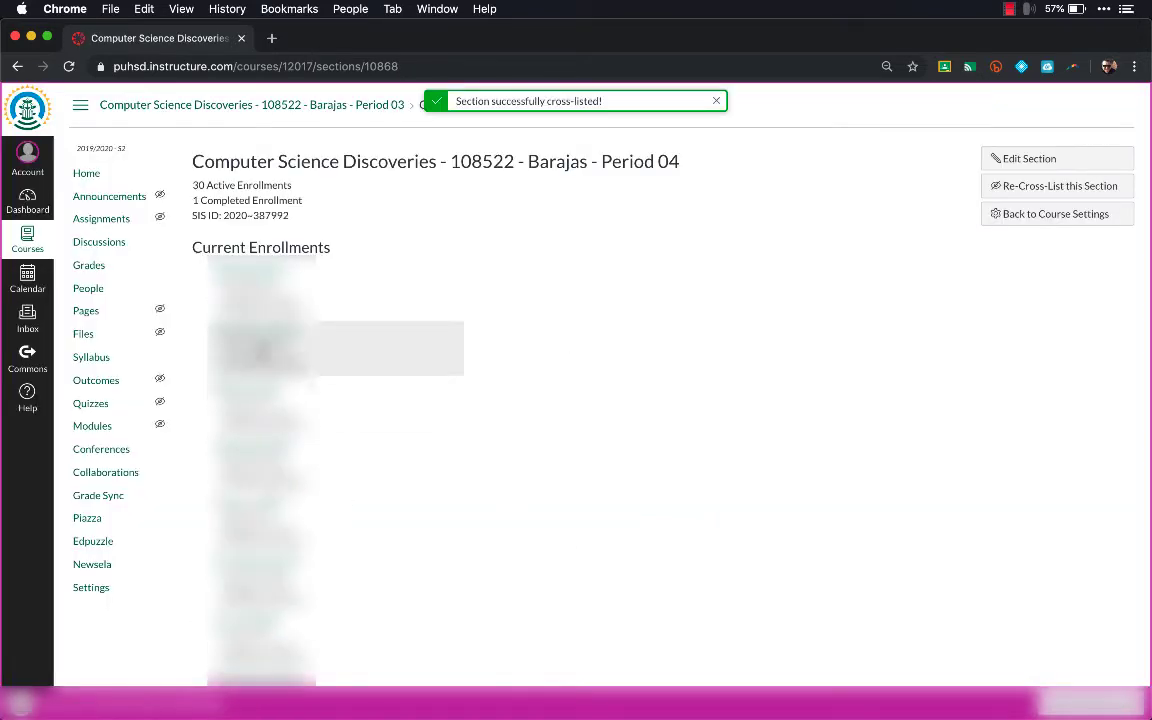
Open the Computer Science Discoveries Period 05 course from All Courses.
left_click(28, 240)
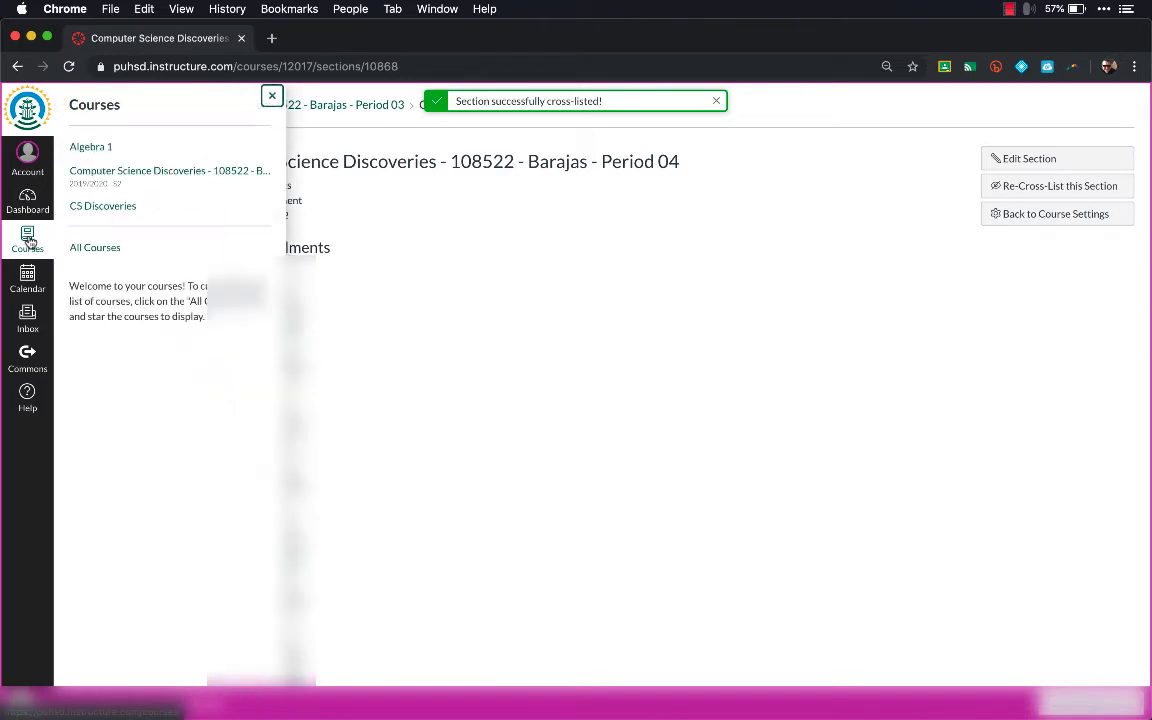
left_click(94, 248)
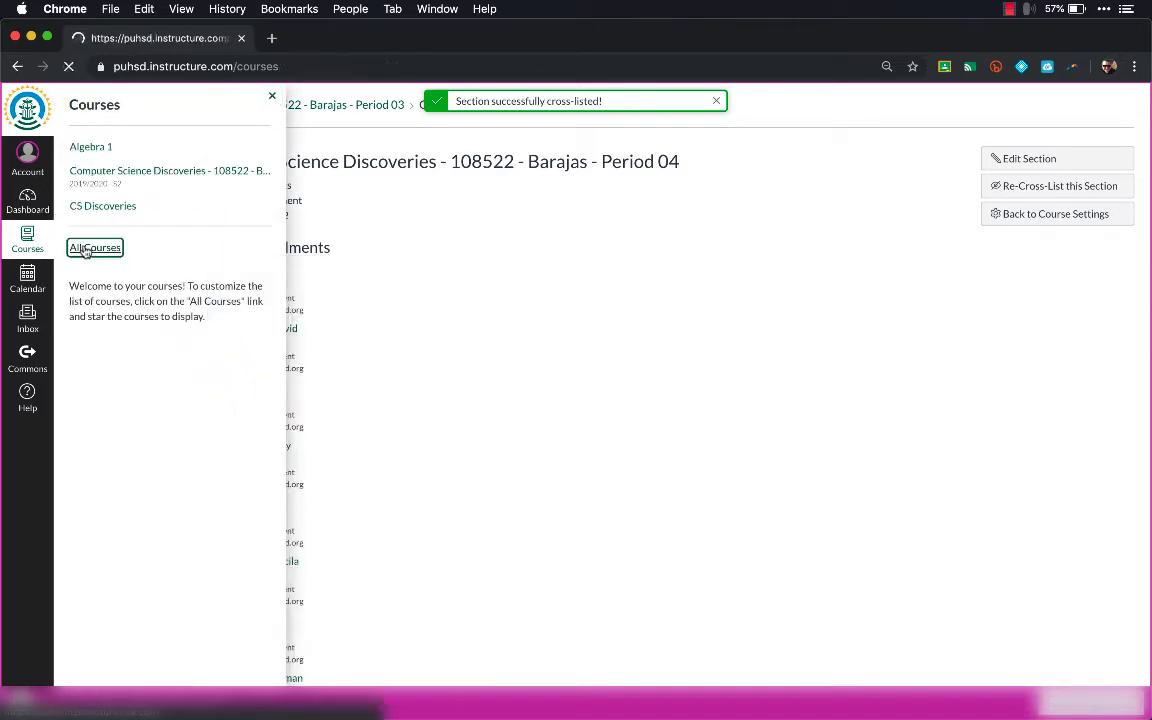
left_click(94, 248)
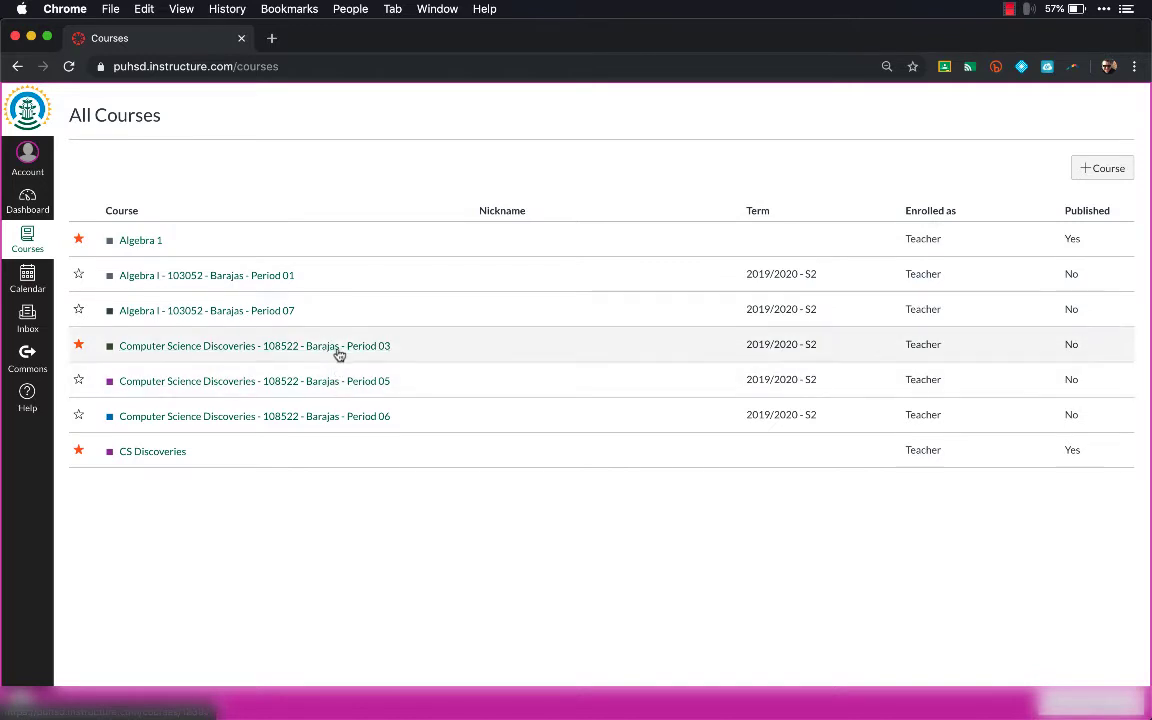
mouse_move(340, 384)
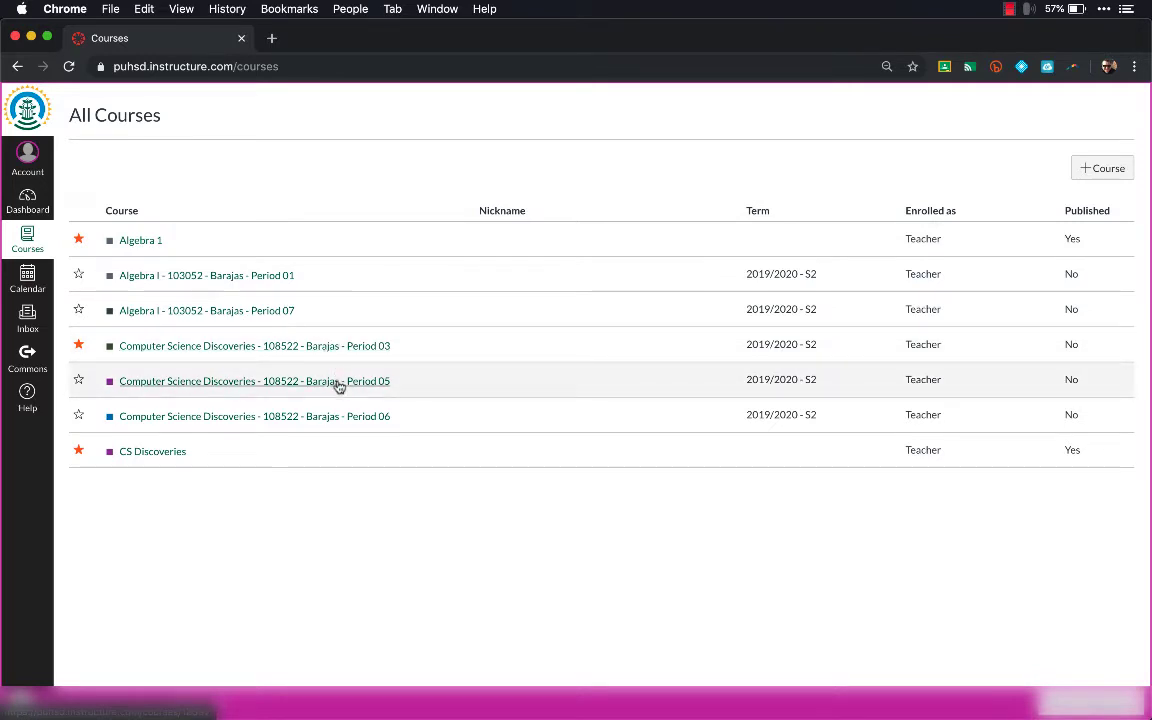
left_click(256, 380)
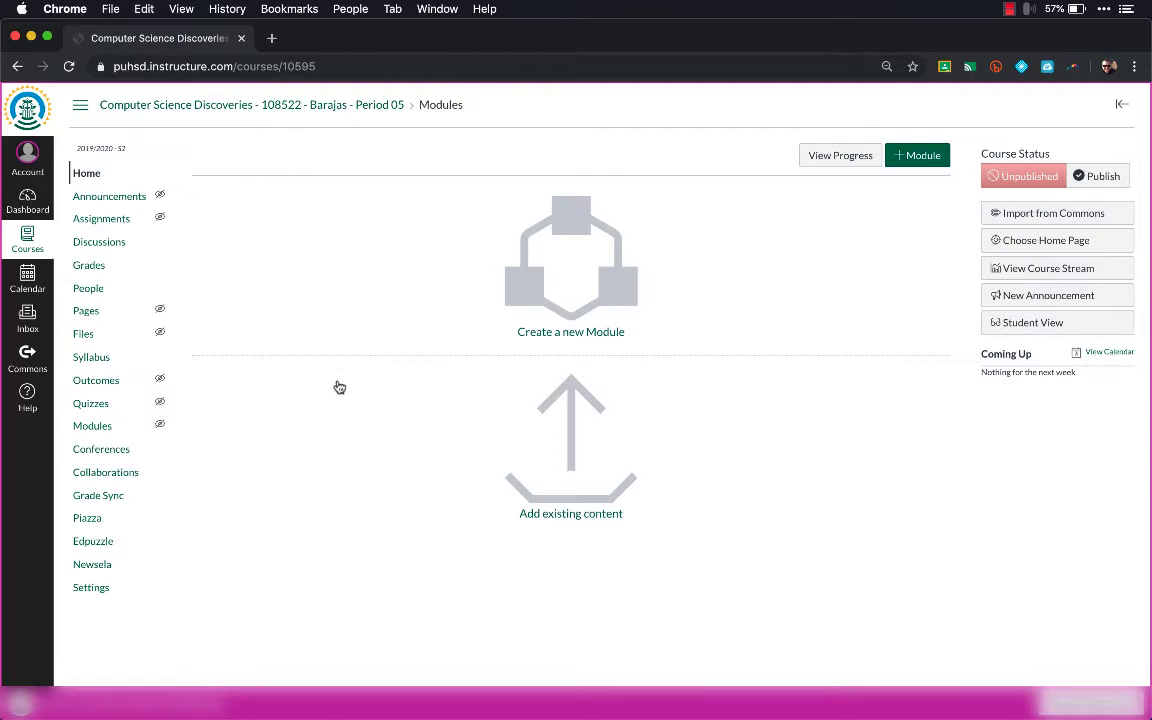
Cross-list the Period 05 section into course 12017 via its section page.
left_click(92, 588)
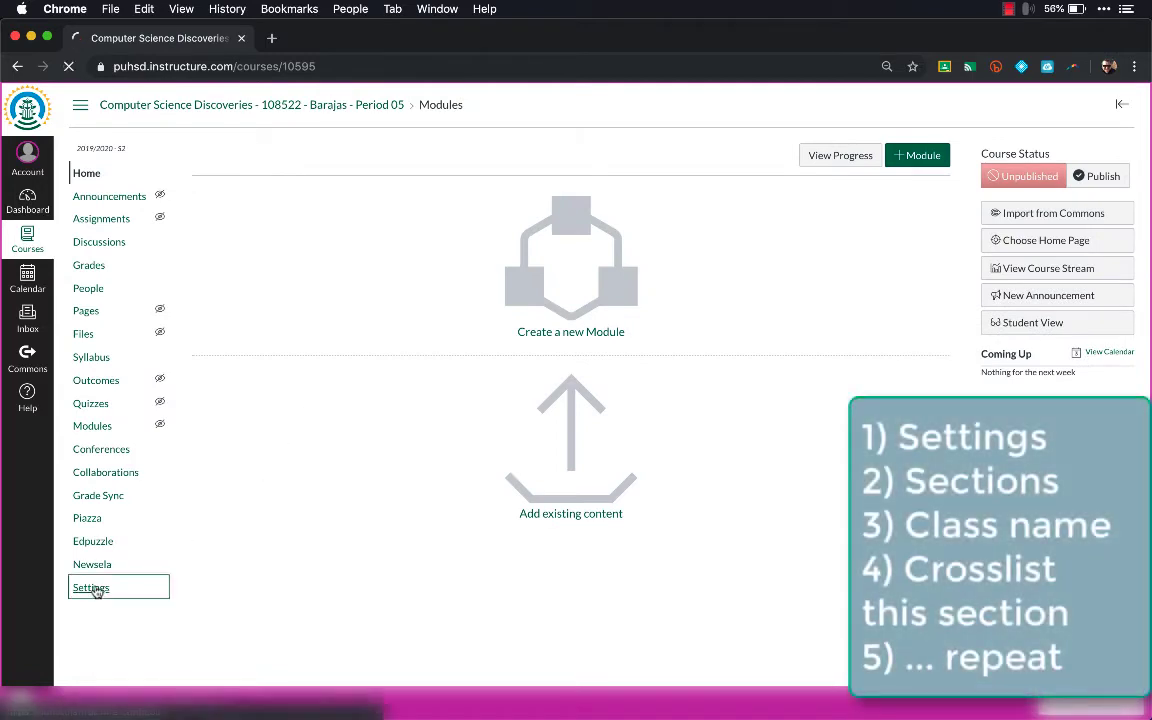
left_click(92, 588)
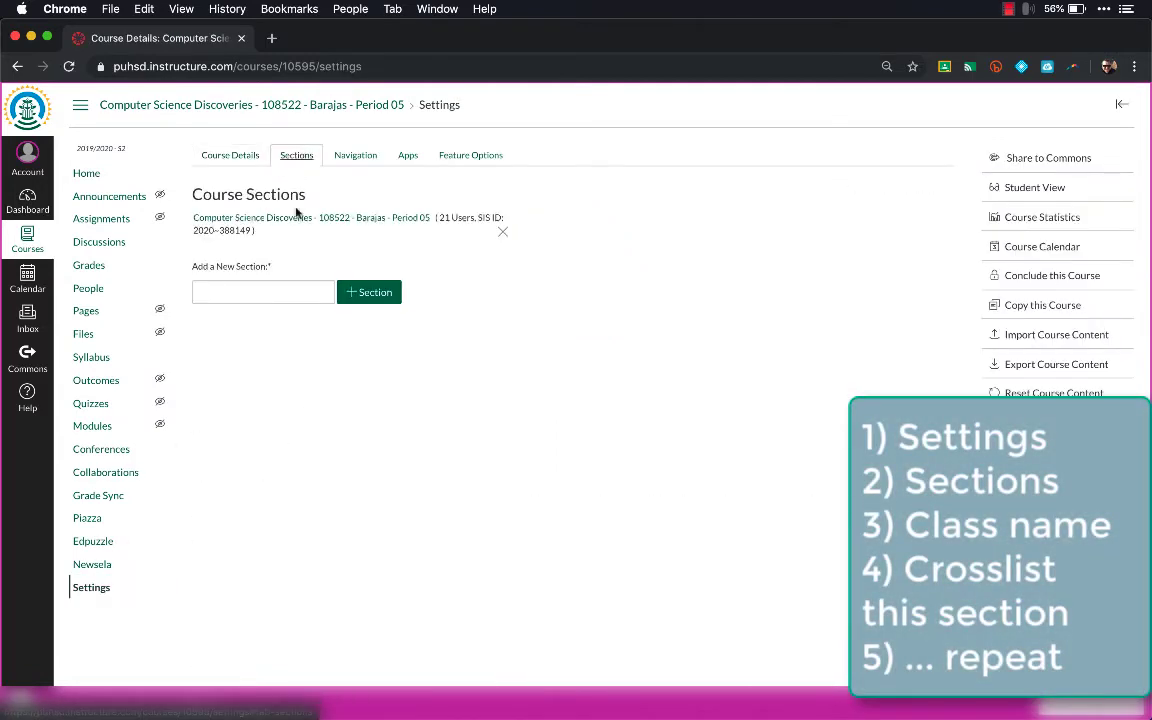
left_click(310, 216)
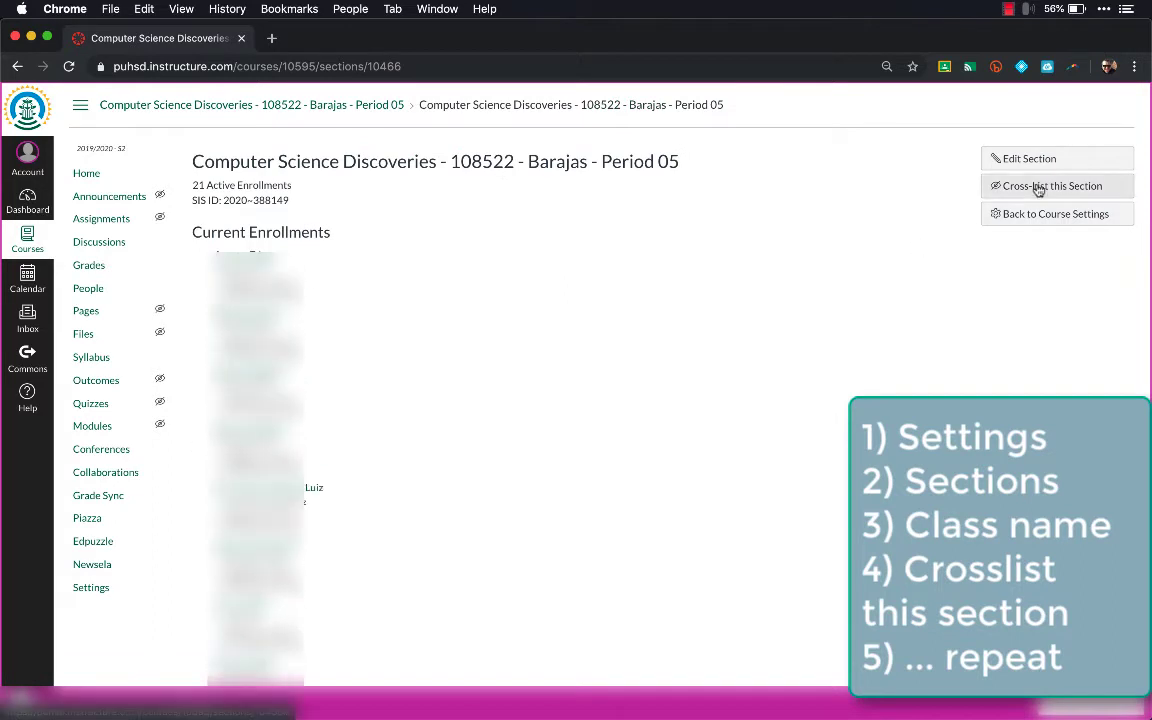
left_click(1052, 186)
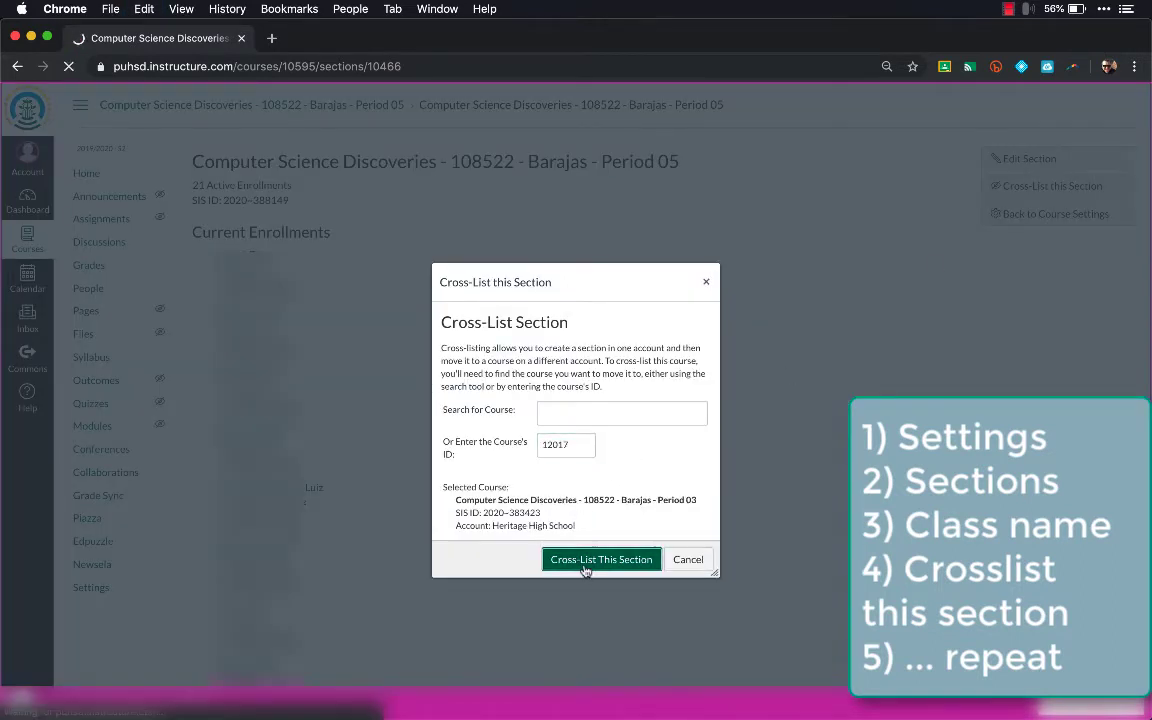
left_click(600, 560)
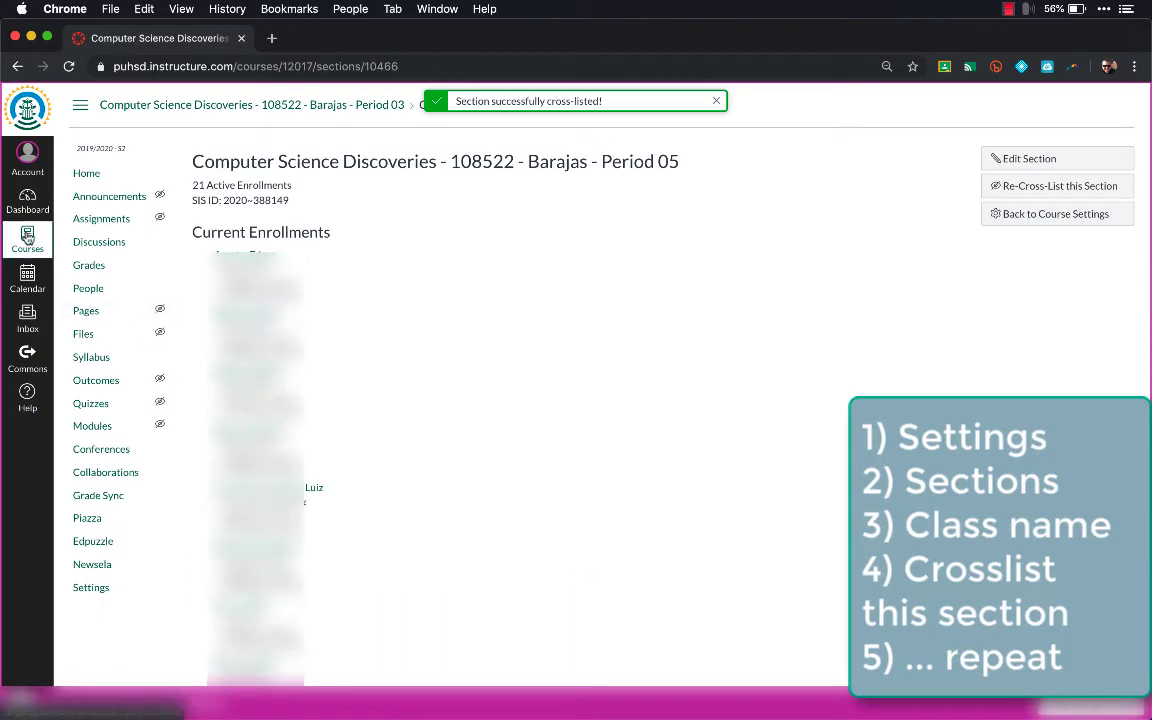
Cross-list the Period 06 section into course 12017, keeping the saved course ID.
left_click(28, 238)
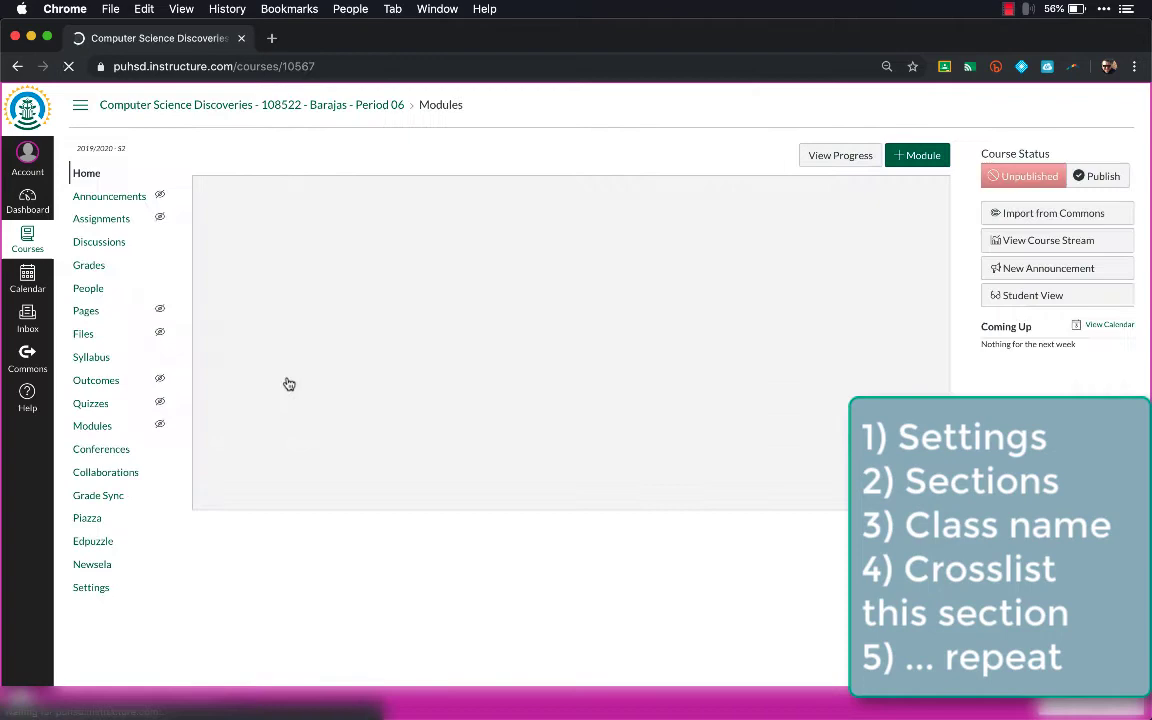
left_click(92, 588)
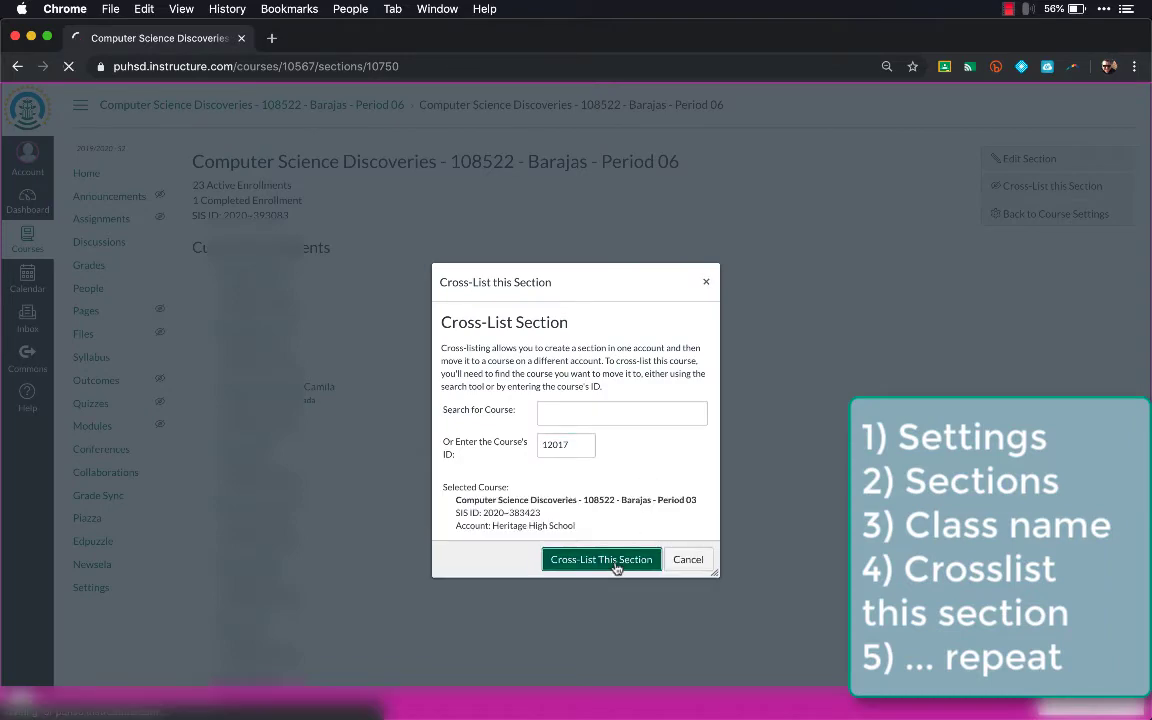
left_click(600, 560)
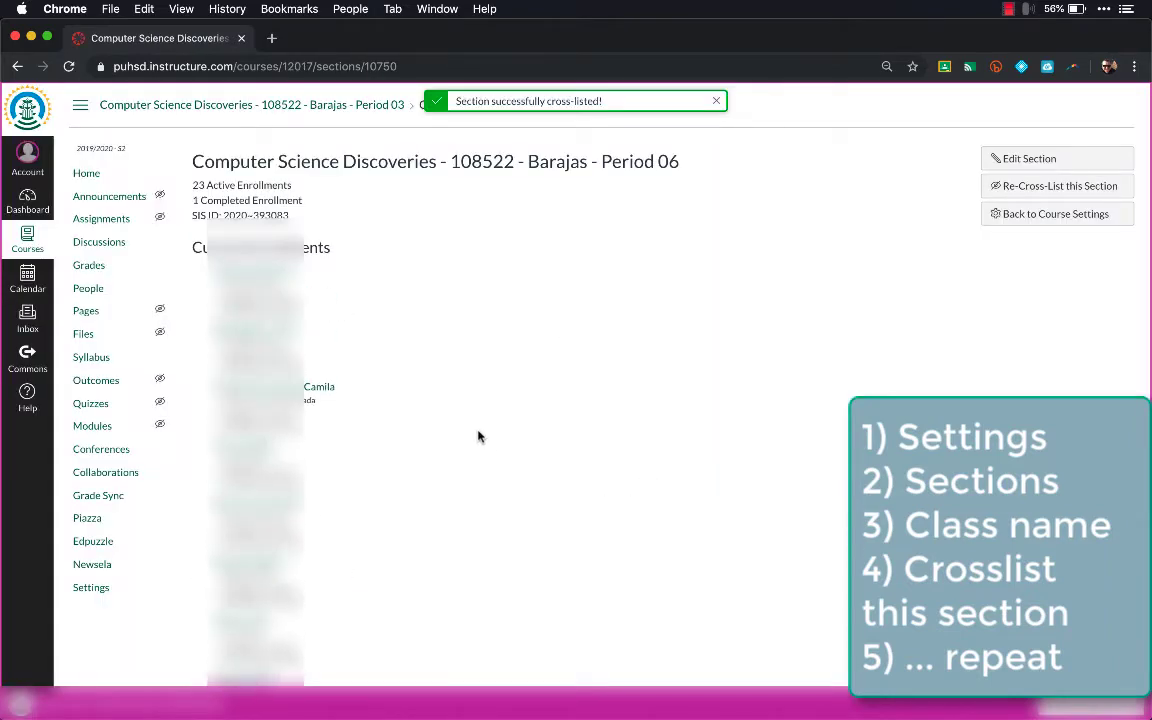
left_click(716, 100)
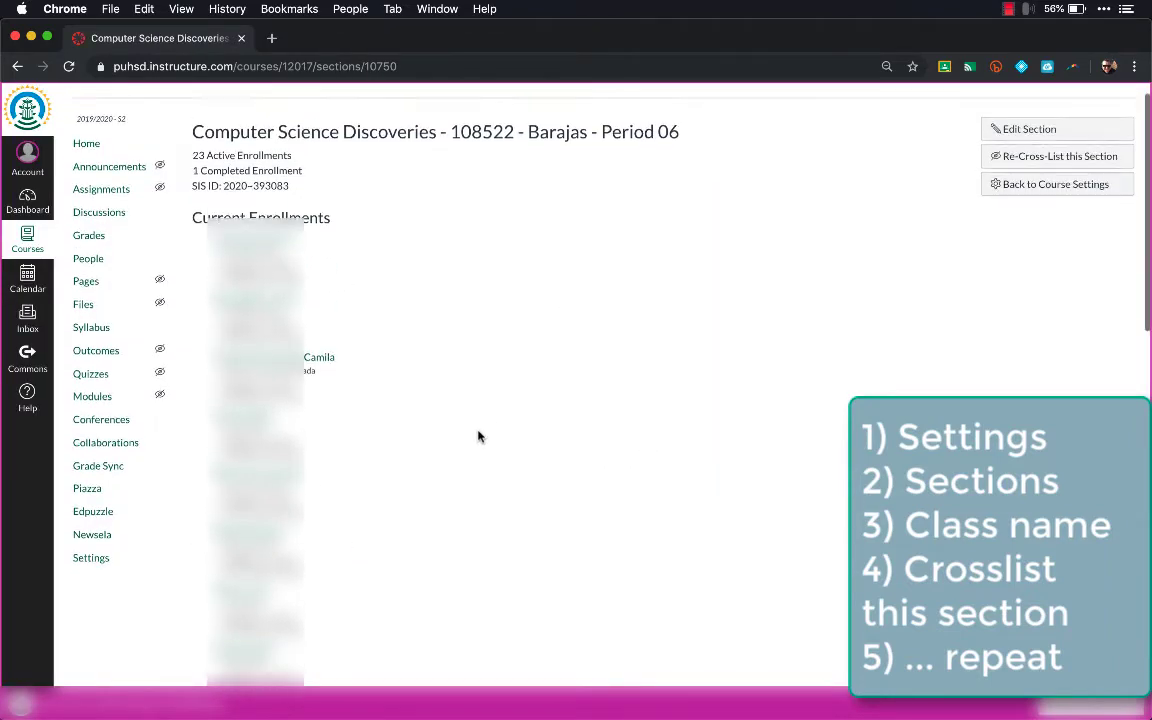
Return to All Courses, where Period 03 is the only CS Discoveries period left.
left_click(28, 240)
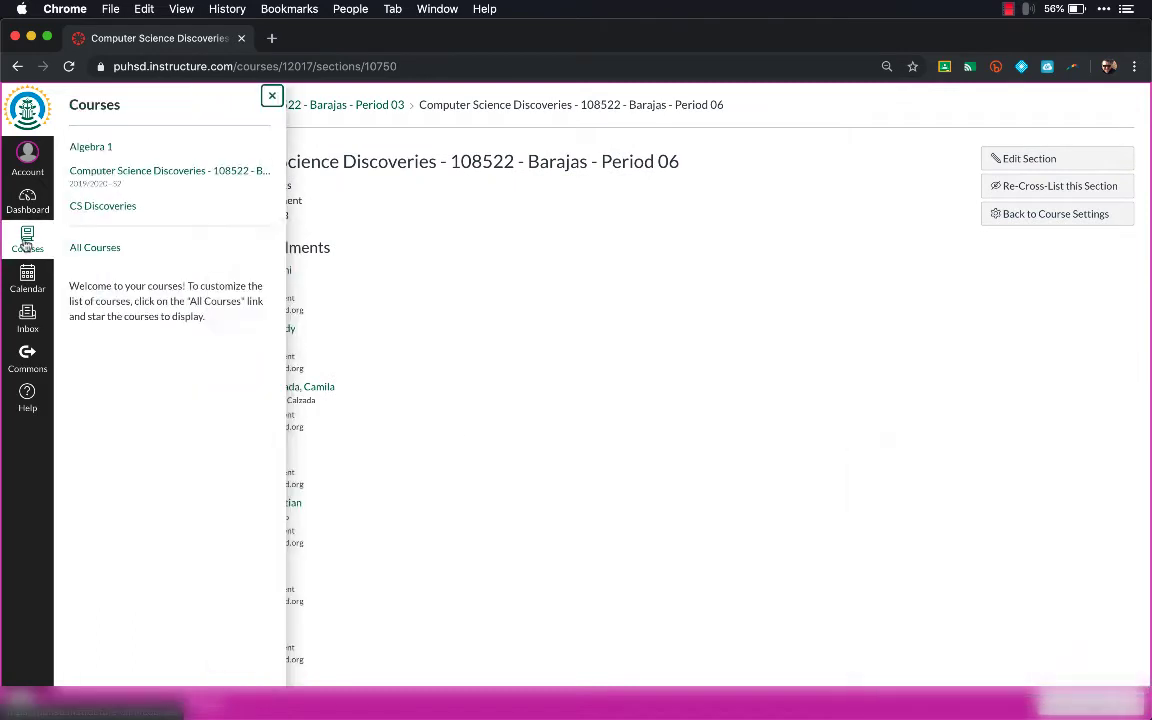
left_click(94, 248)
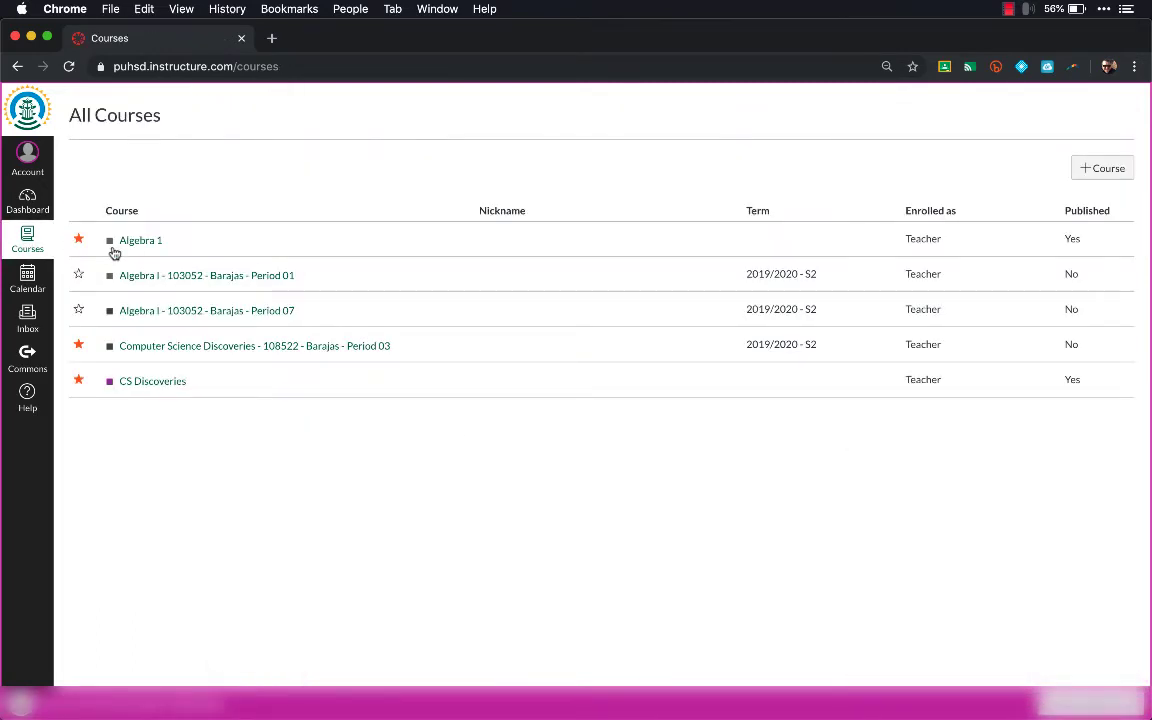
mouse_move(192, 352)
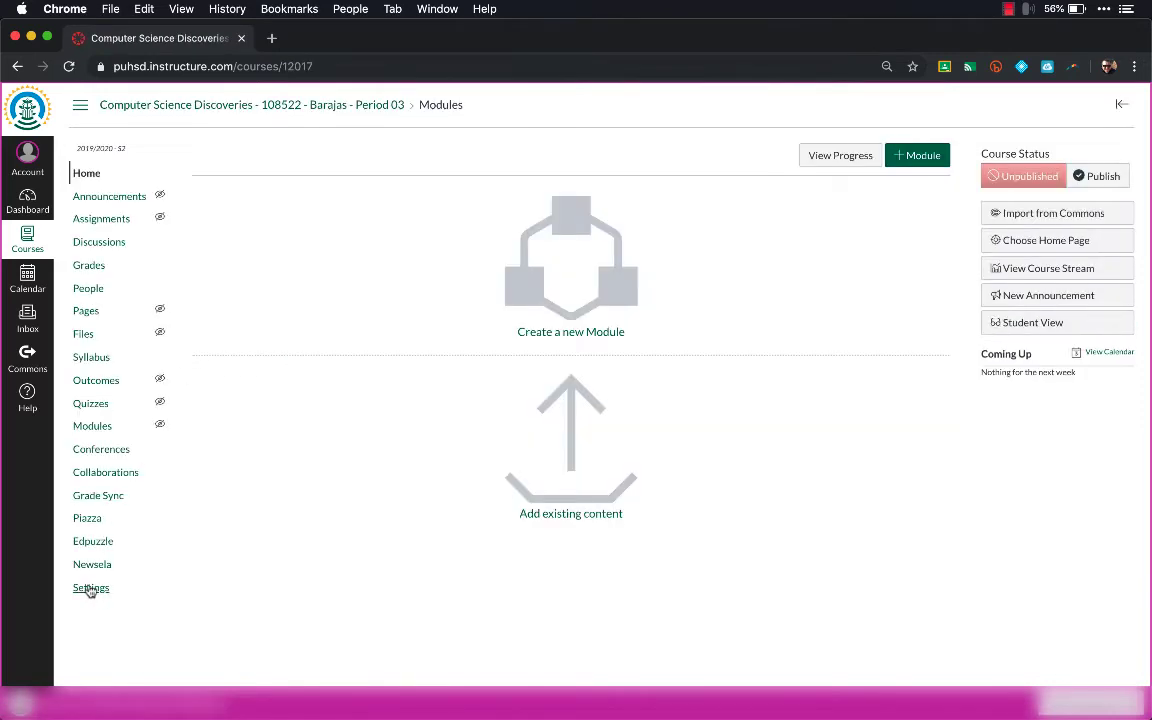
Rename course 12017 to 'CS Discoveries S2' with a matching course code and save.
left_click(90, 588)
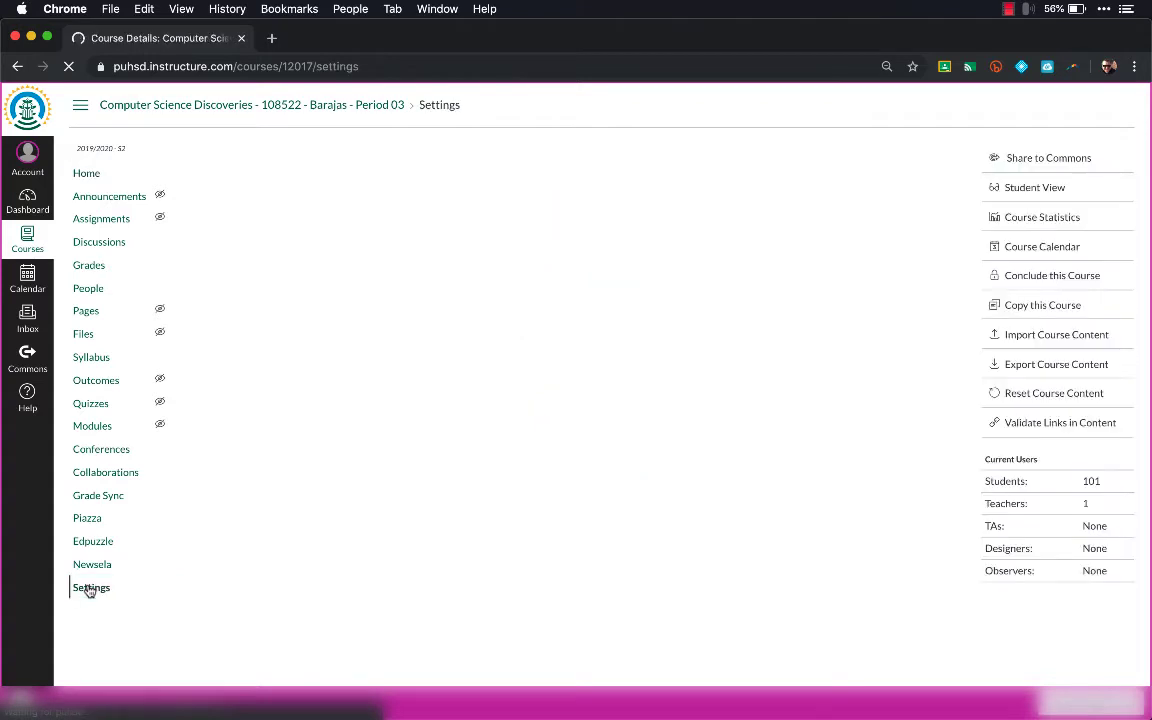
left_click(92, 588)
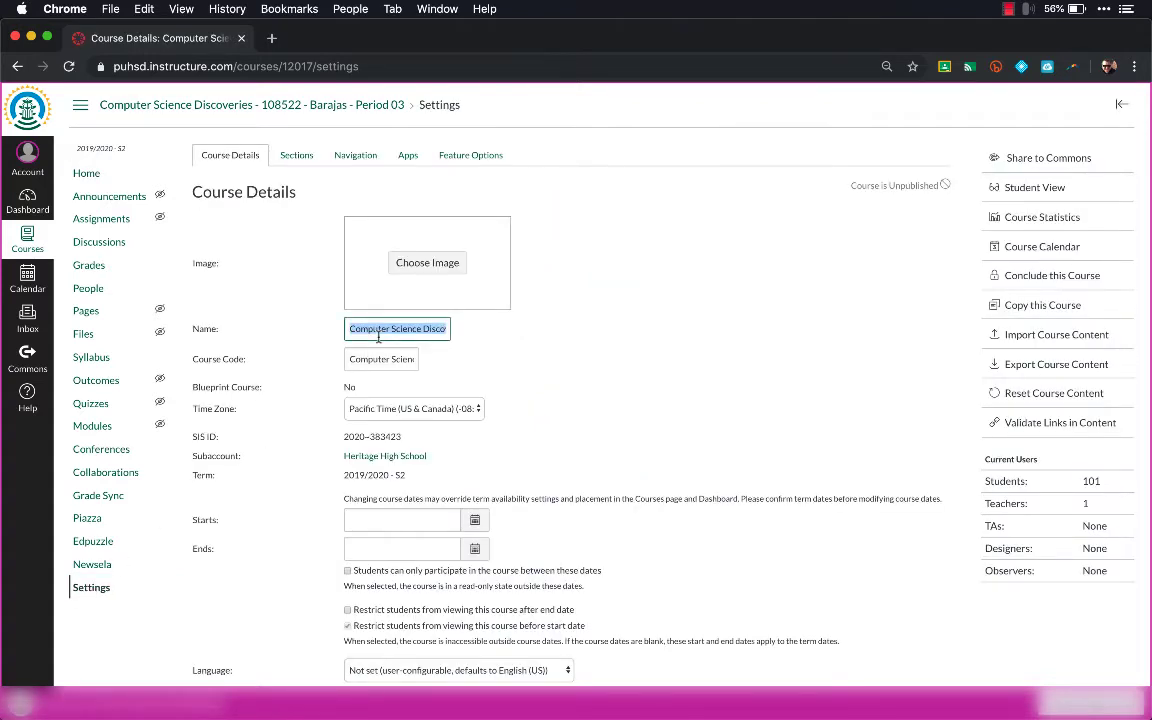
type("CS Discoveries S2")
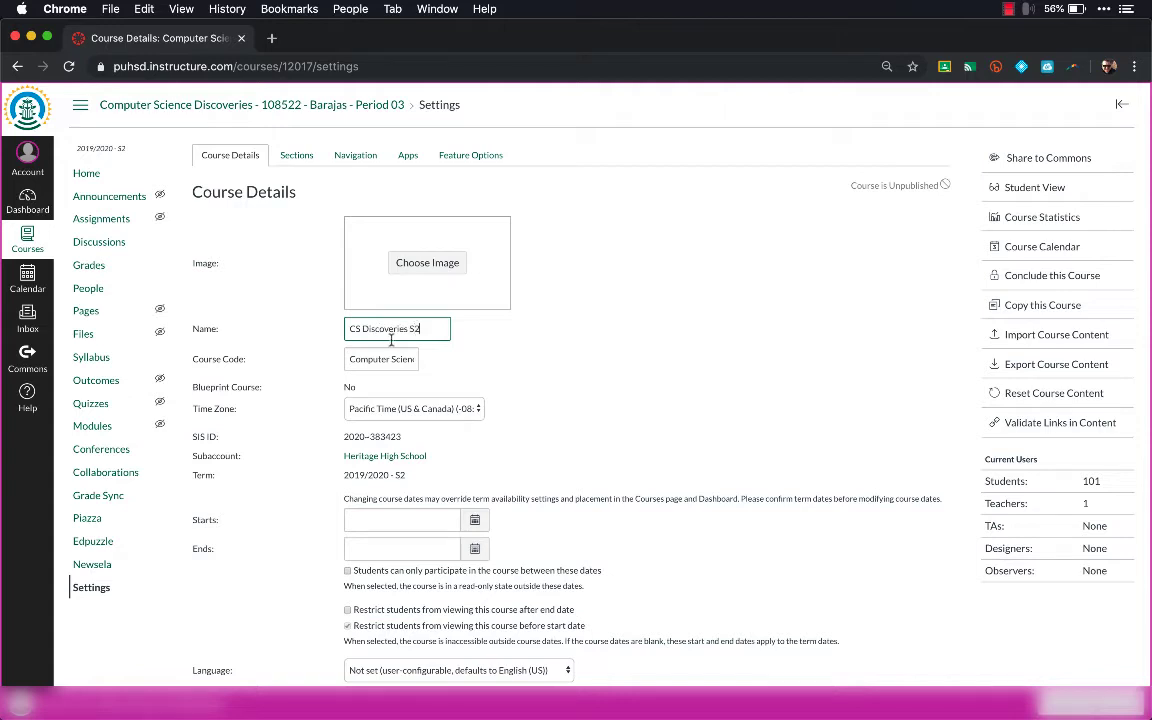
key("cmd+a")
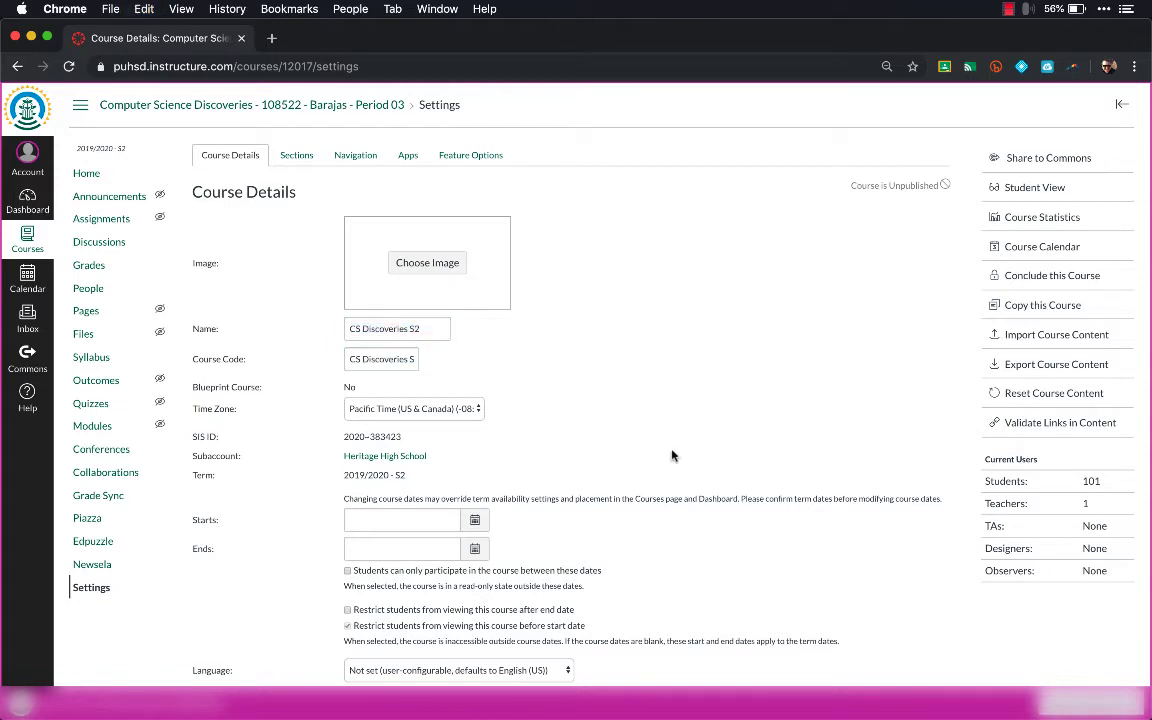
scroll("down", 3)
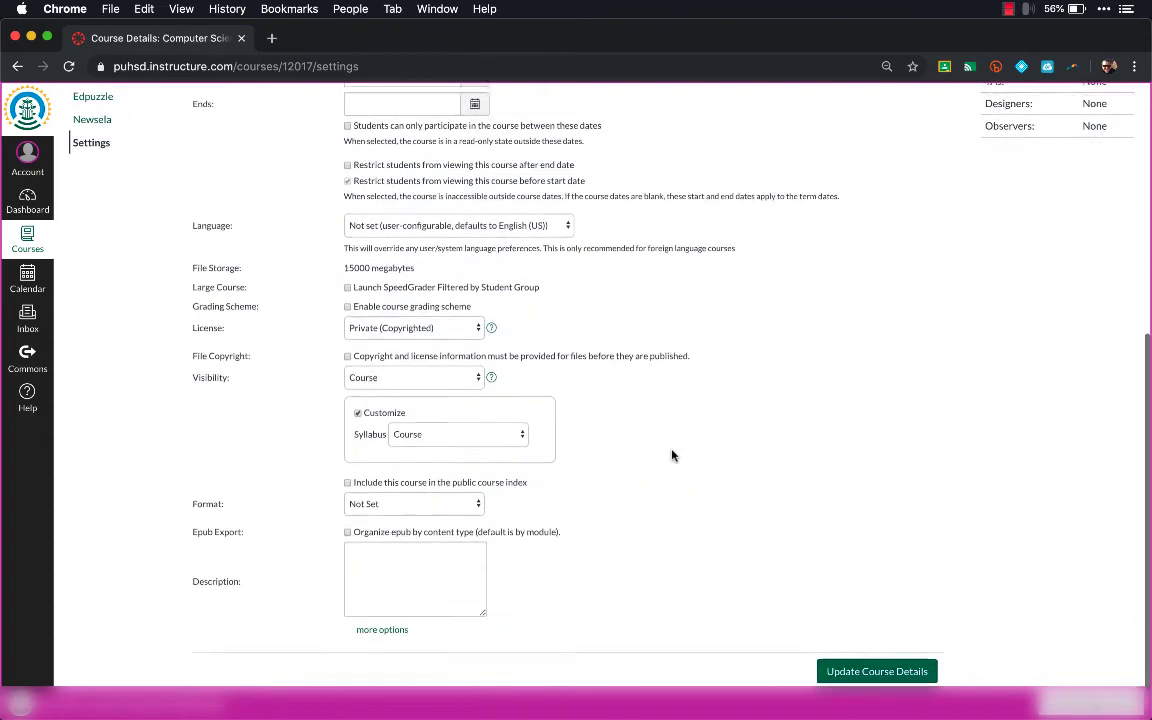
left_click(876, 670)
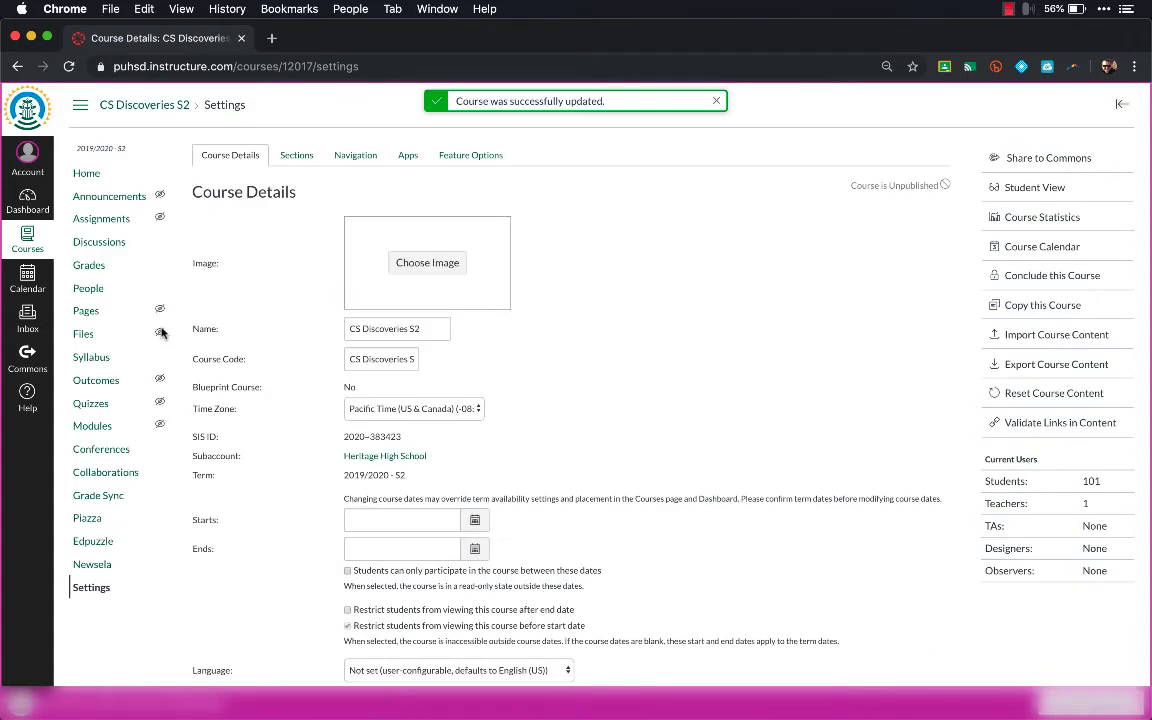
mouse_move(28, 240)
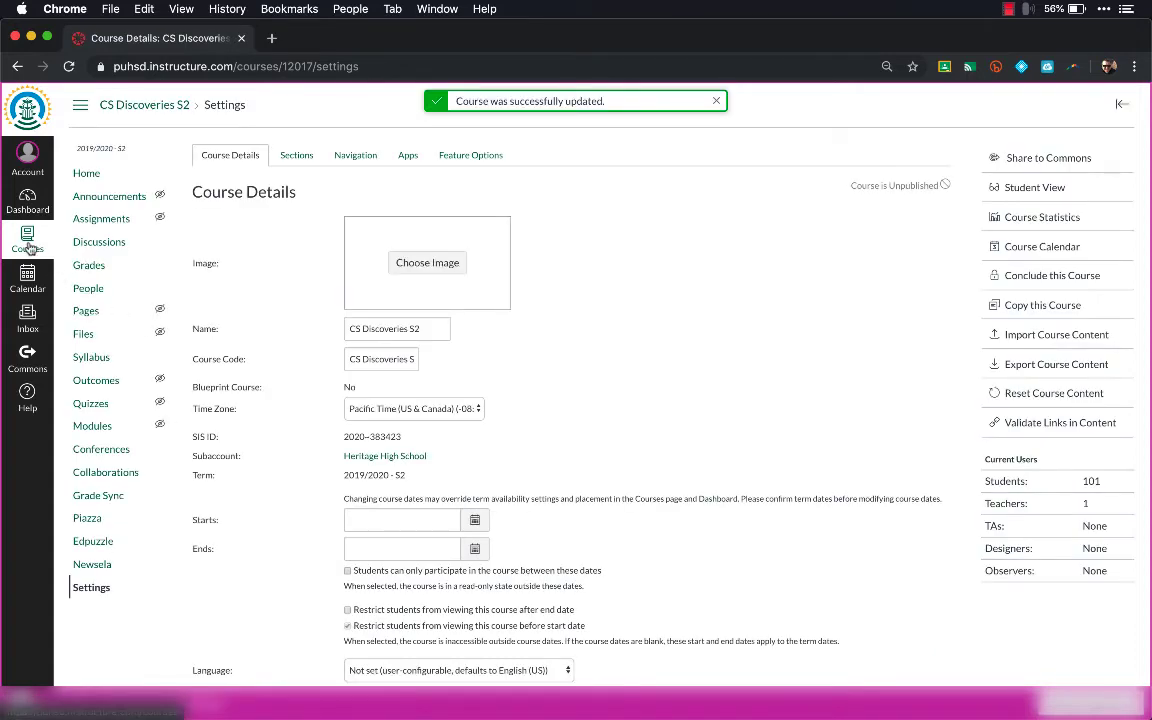
Open the Algebra I Period 01 course from All Courses to note its course ID.
left_click(28, 238)
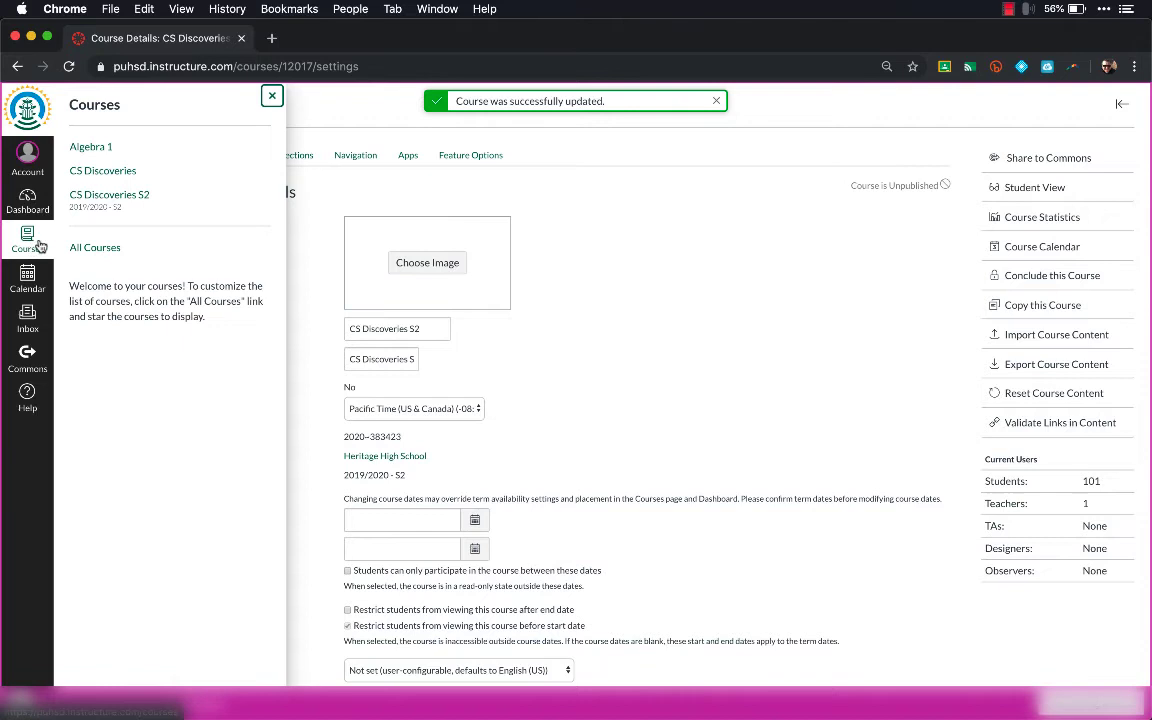
left_click(96, 248)
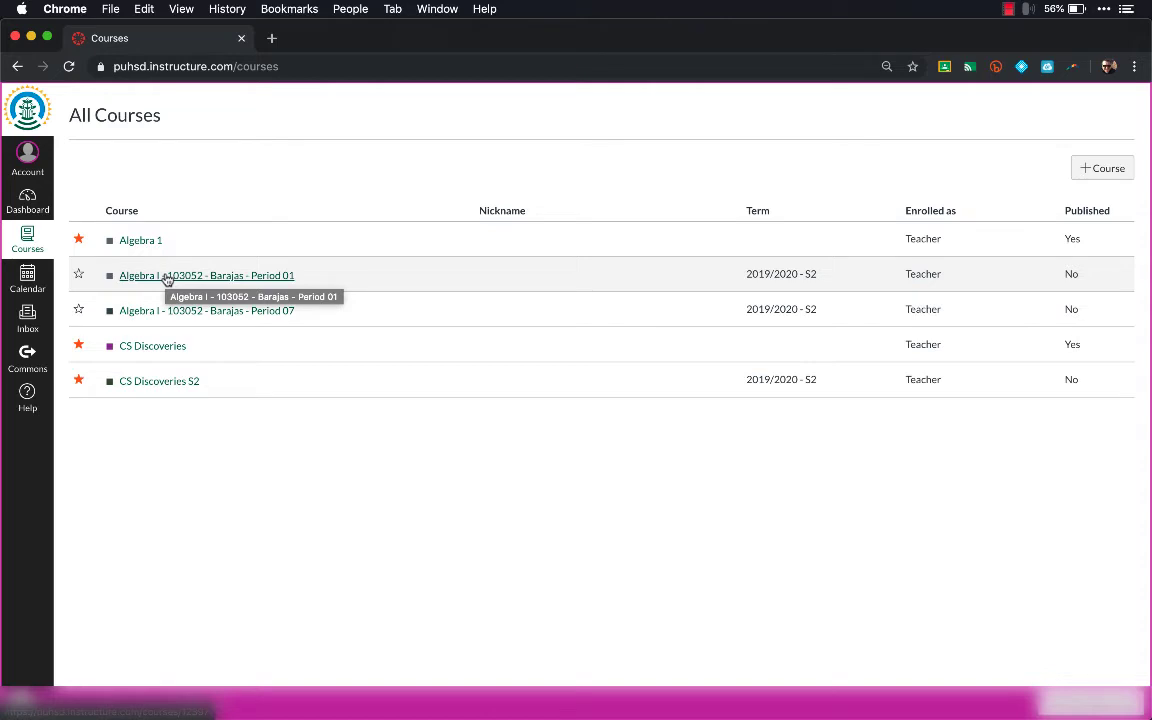
left_click(206, 276)
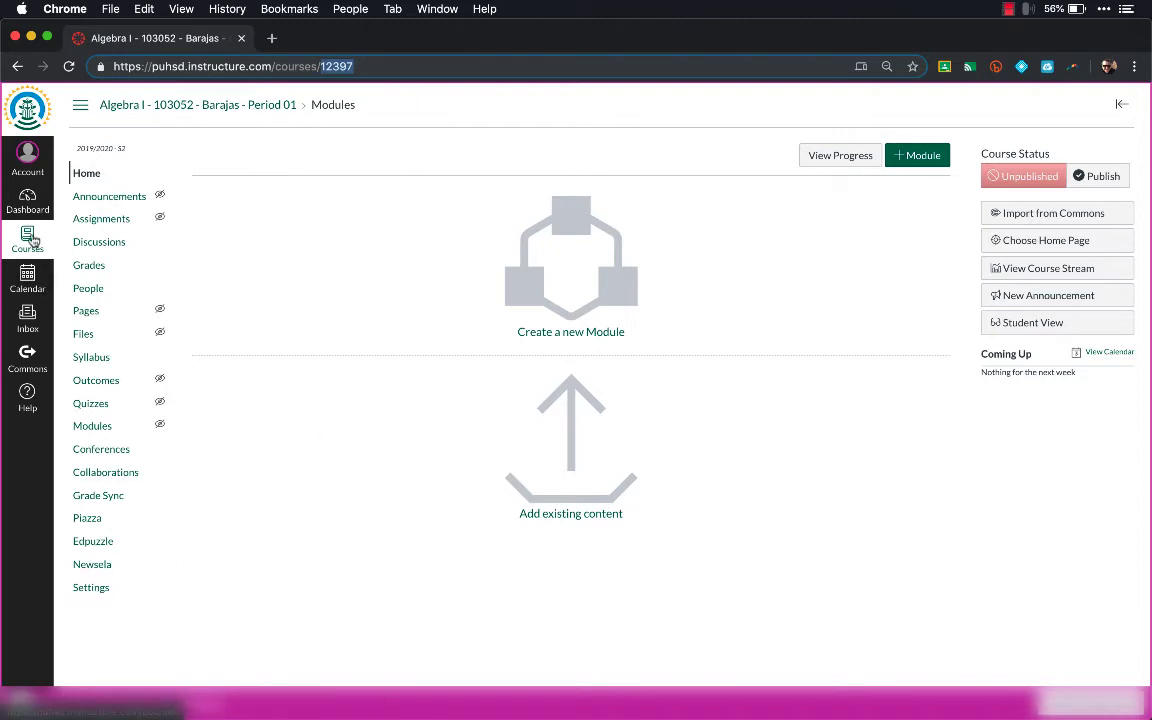
Open the Algebra I Period 07 course from All Courses.
left_click(28, 236)
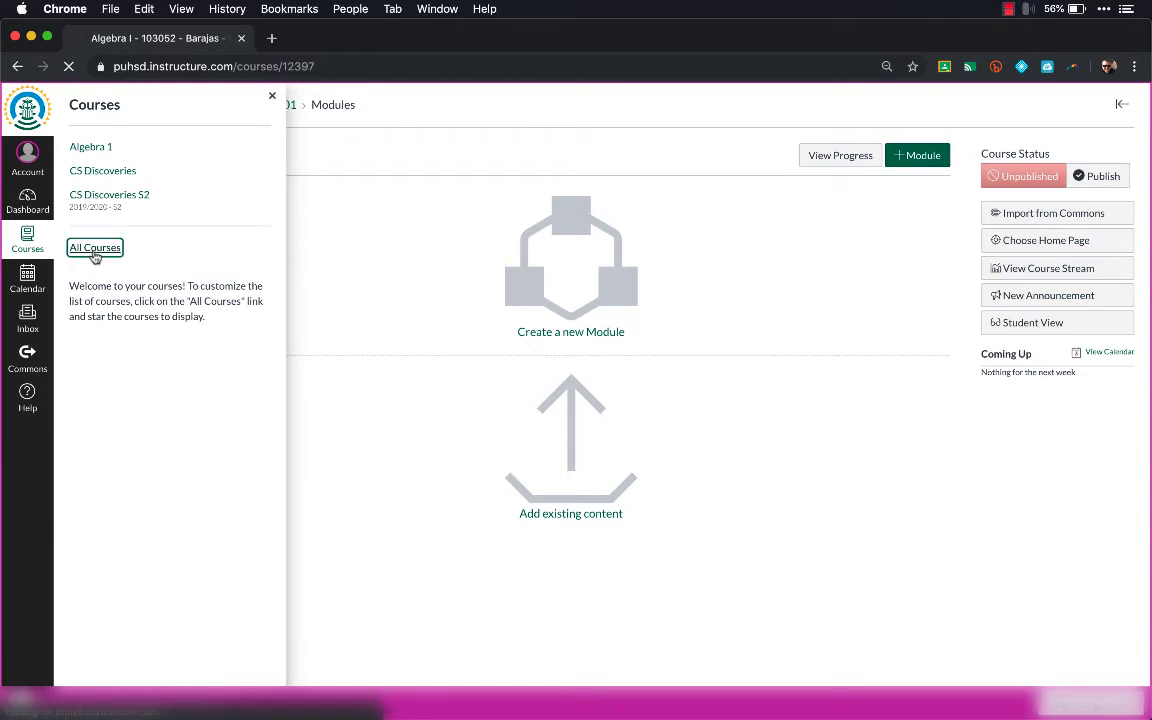
left_click(94, 248)
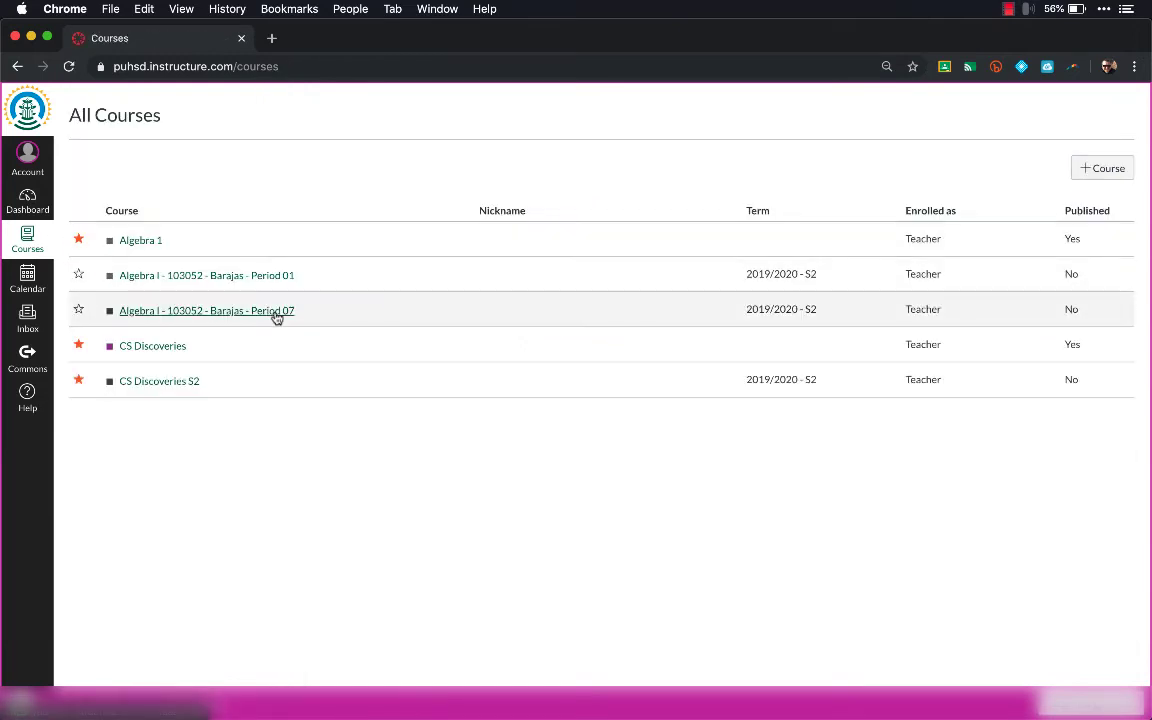
left_click(206, 310)
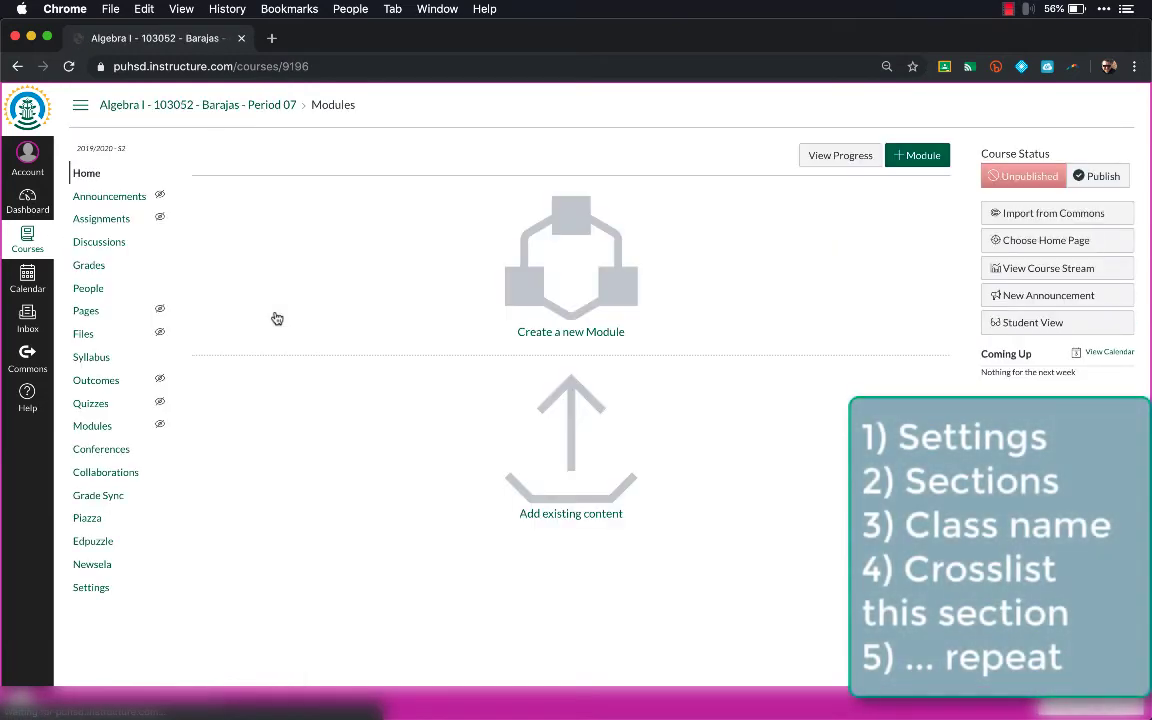
Cross-list the Algebra I Period 07 section into course ID 12397 (Period 01).
left_click(90, 588)
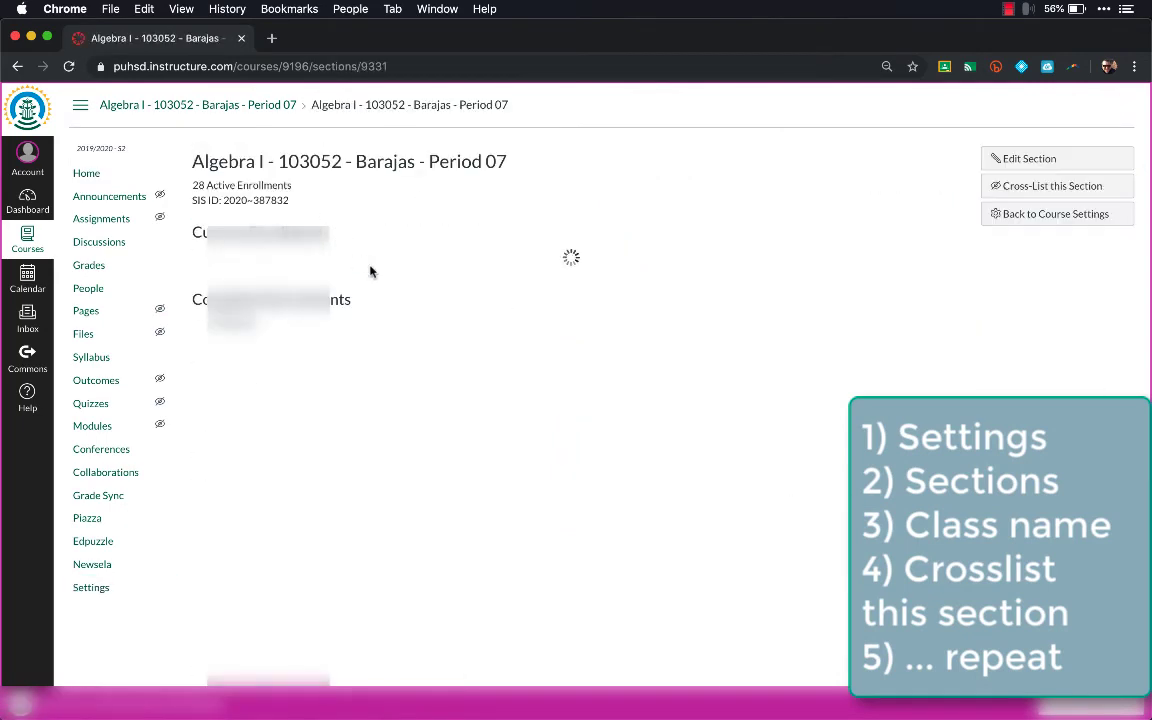
left_click(1052, 184)
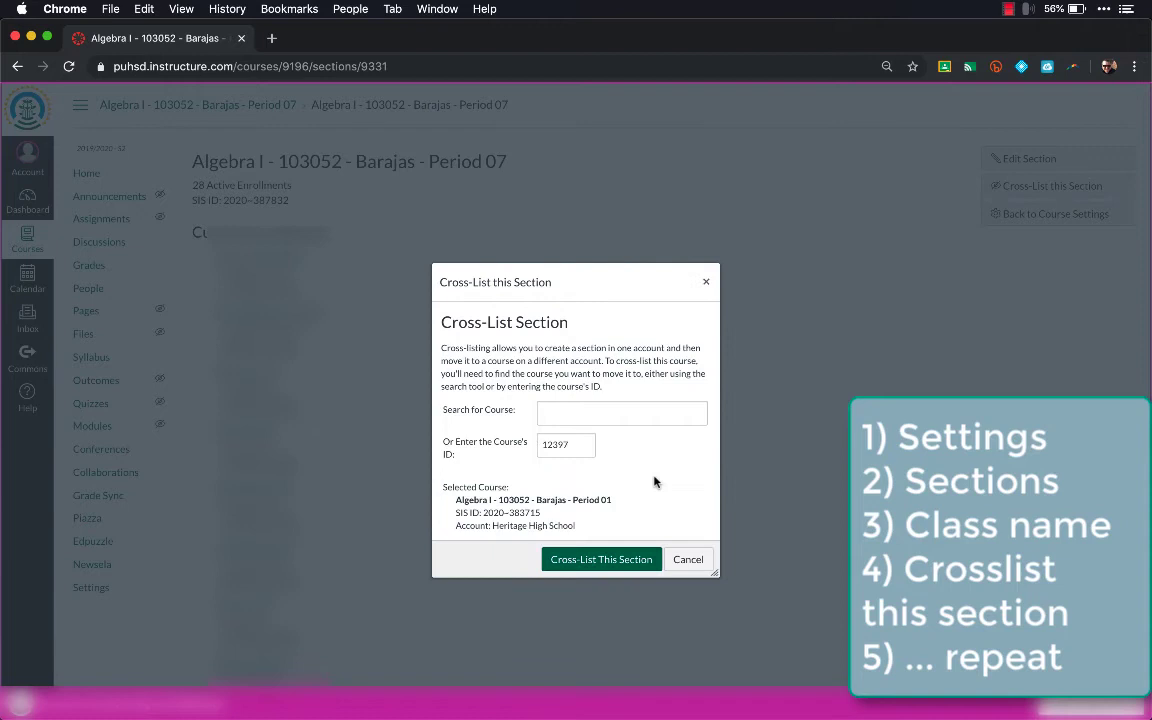
left_click(600, 560)
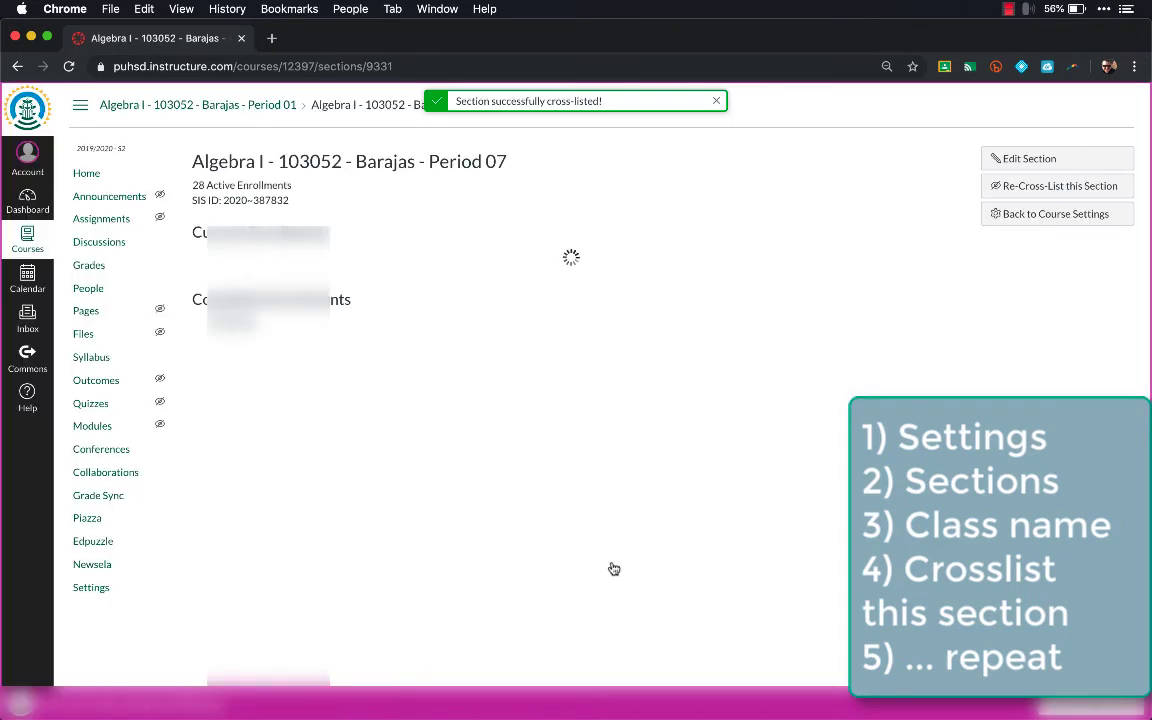
left_click(28, 238)
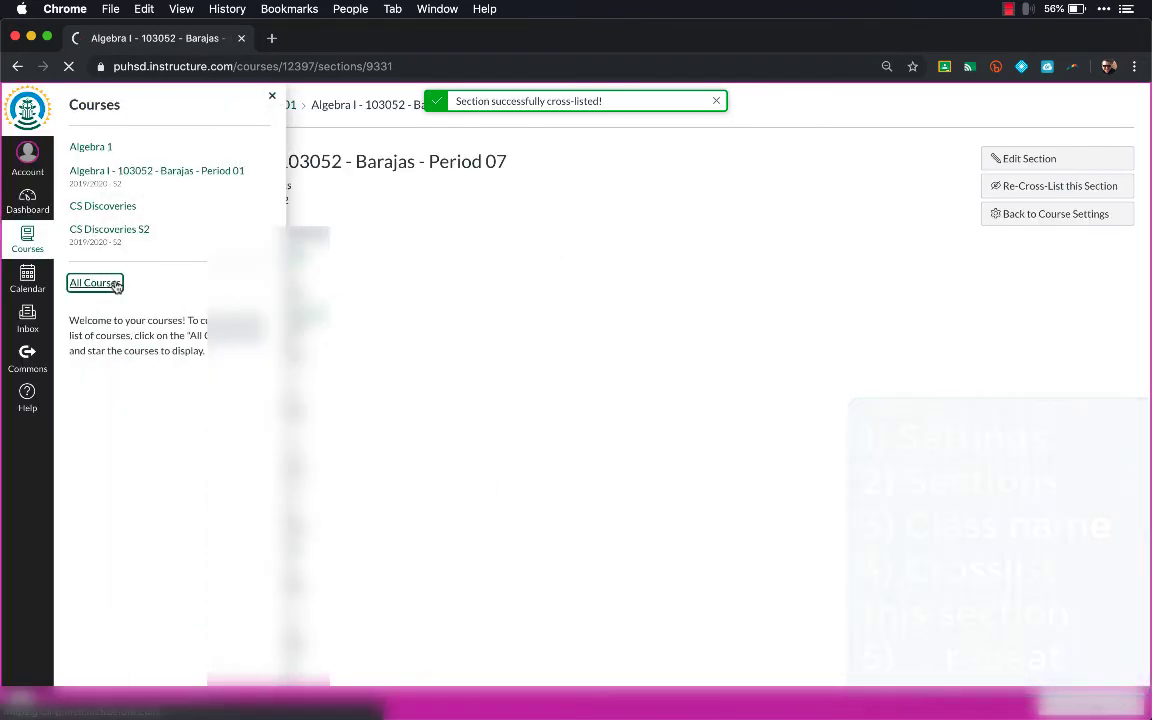
Go to Algebra I Period 01 from All Courses and bring up its course settings.
left_click(92, 282)
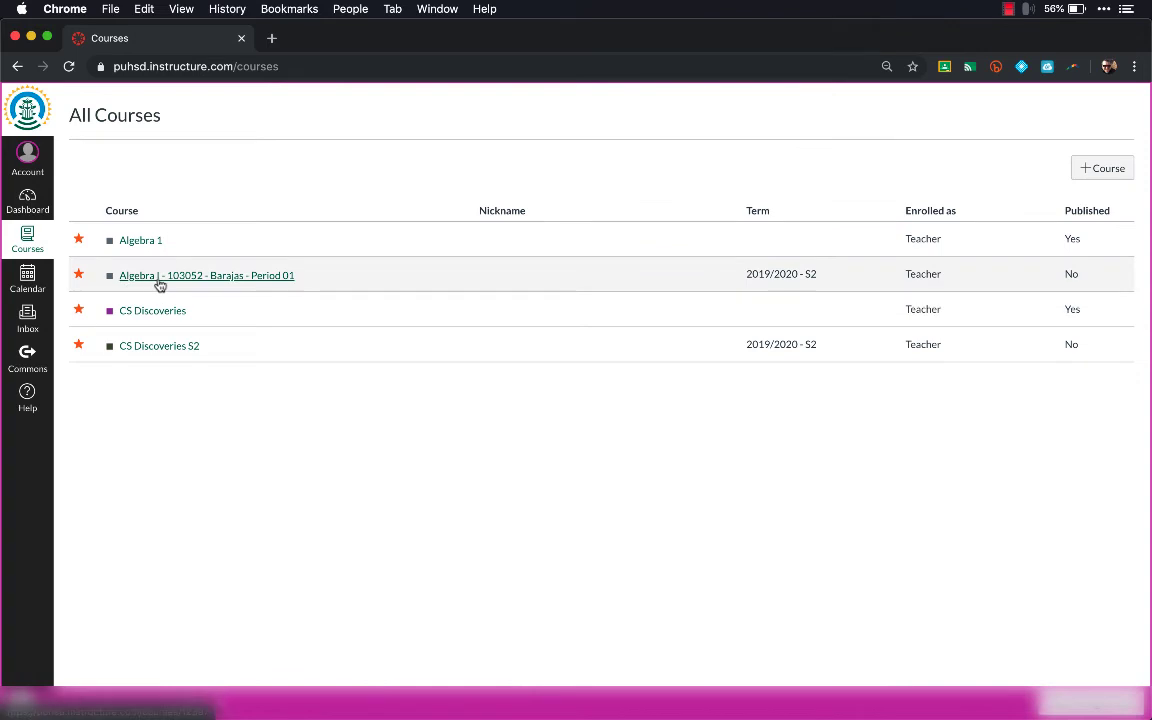
left_click(206, 276)
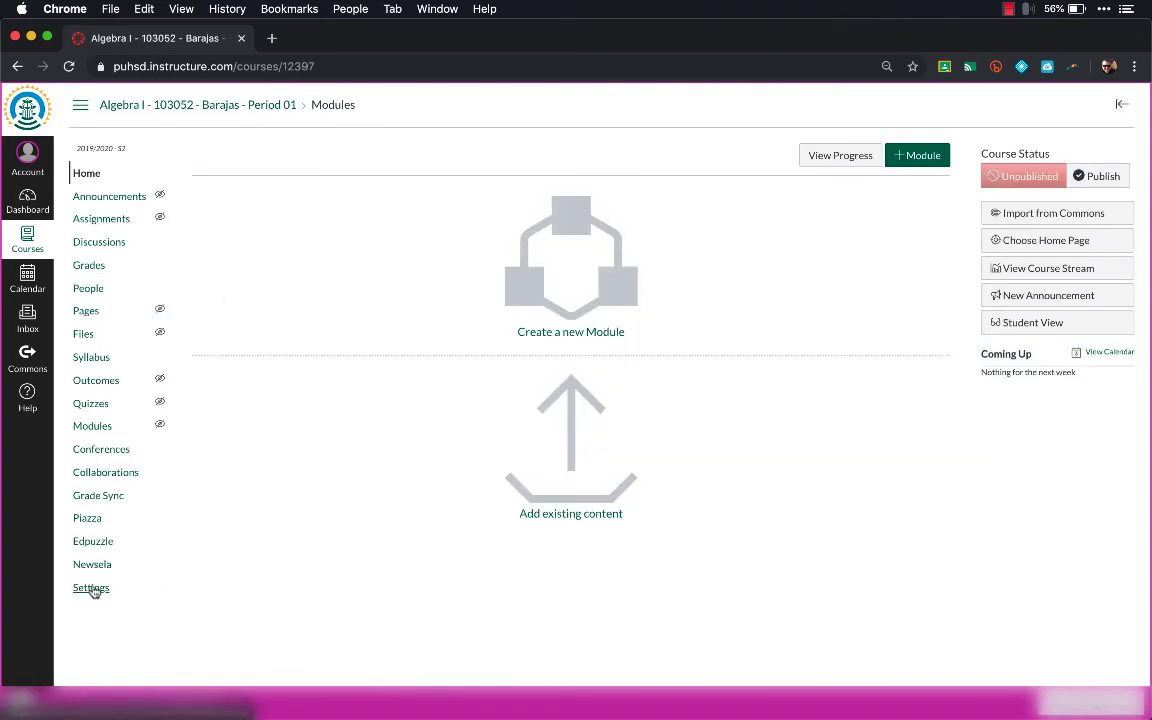
left_click(92, 588)
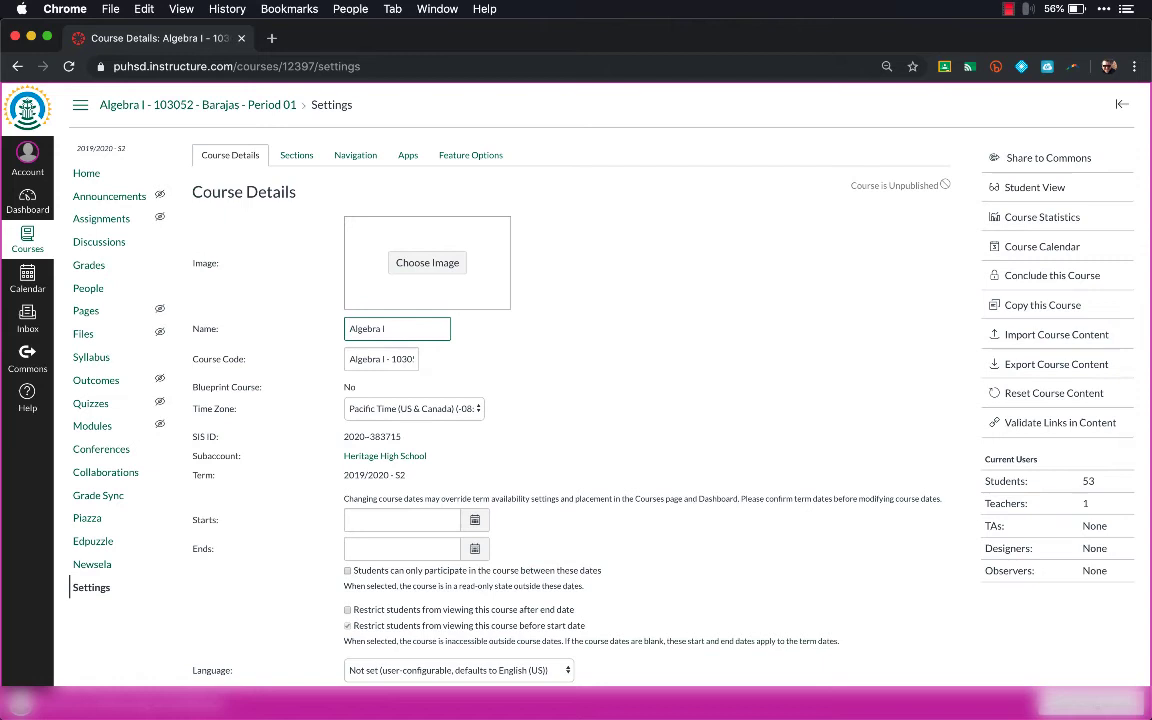
Rename the course and its code to 'Algebra I S2' and update the course details.
type("S2")
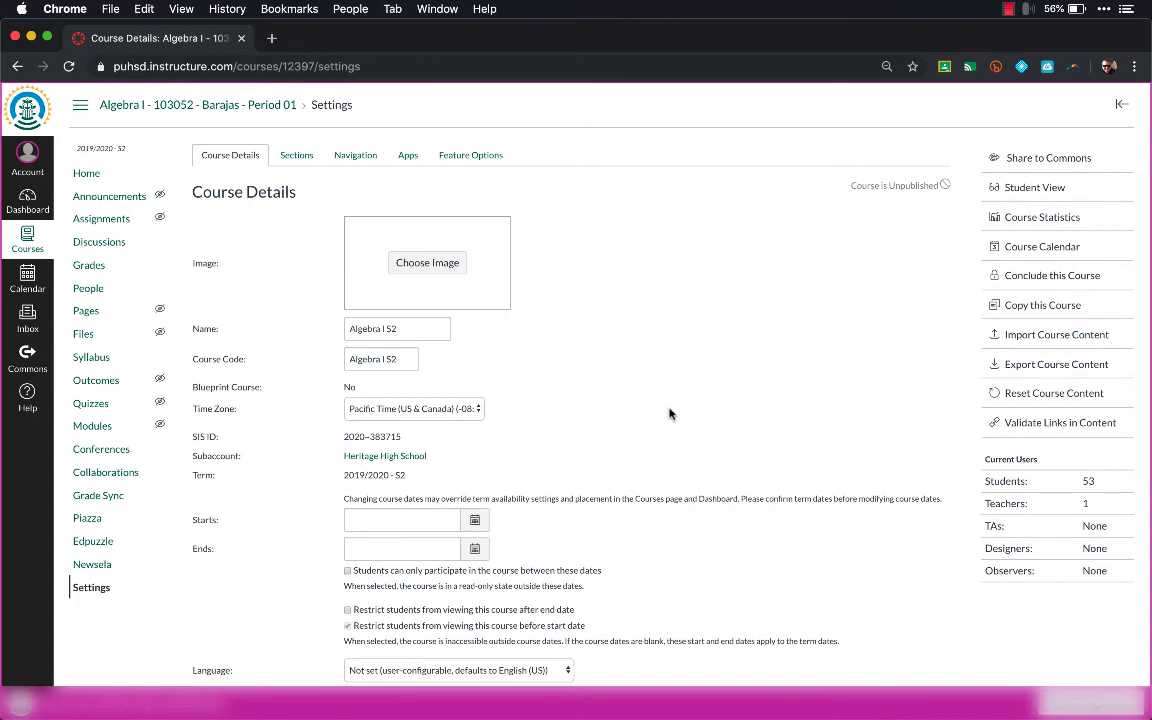
scroll("down", 3)
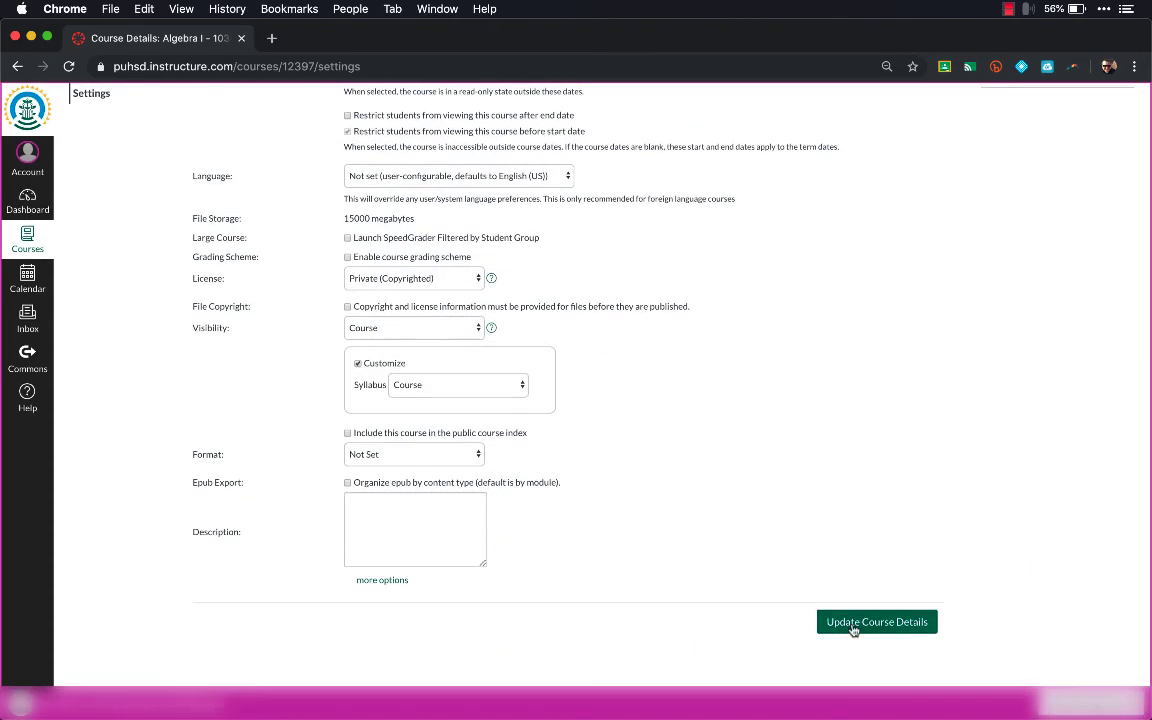
left_click(876, 622)
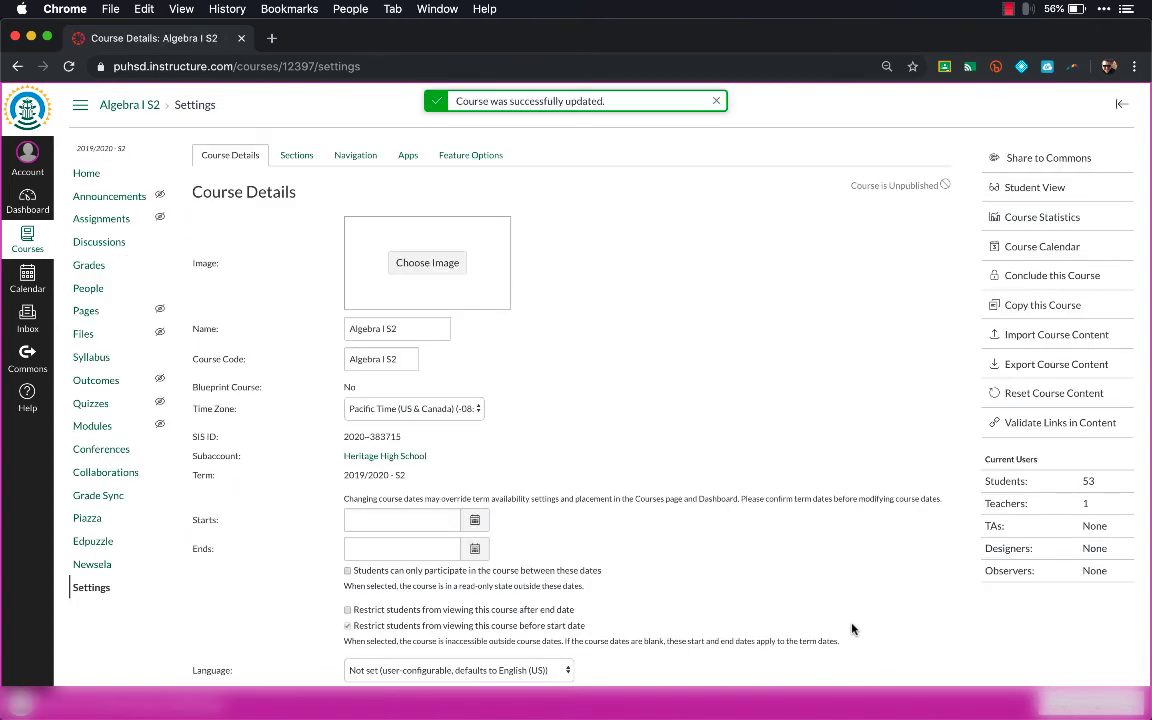
mouse_move(966, 628)
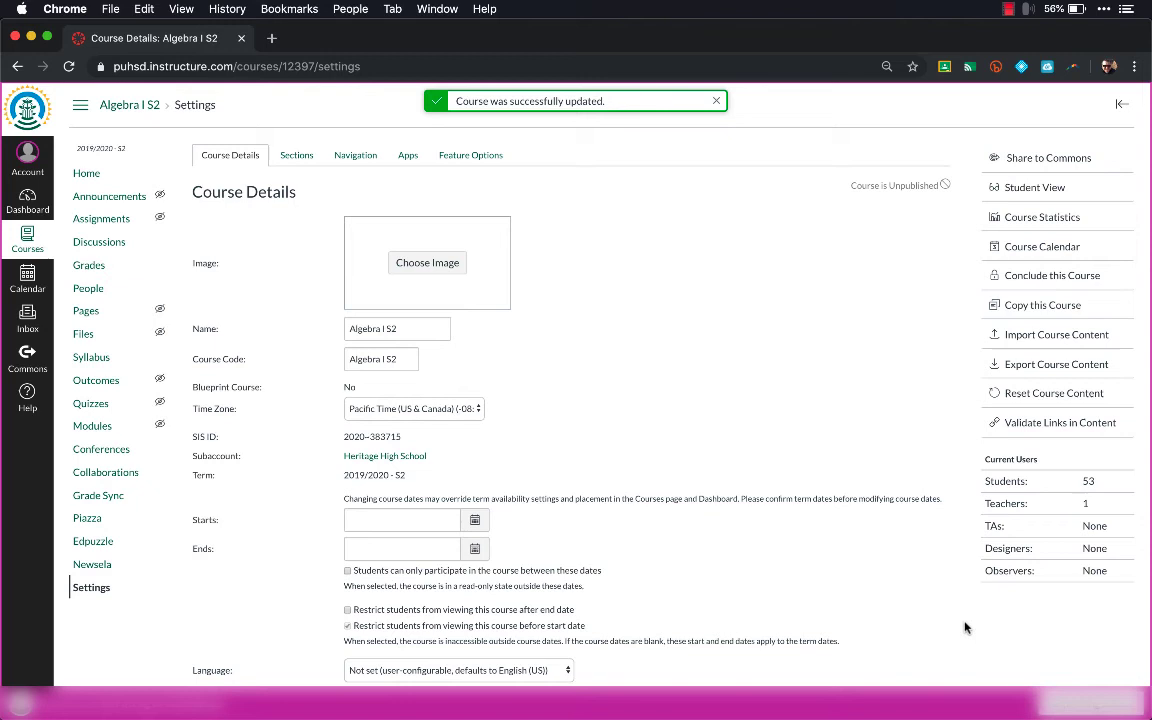
mouse_move(616, 398)
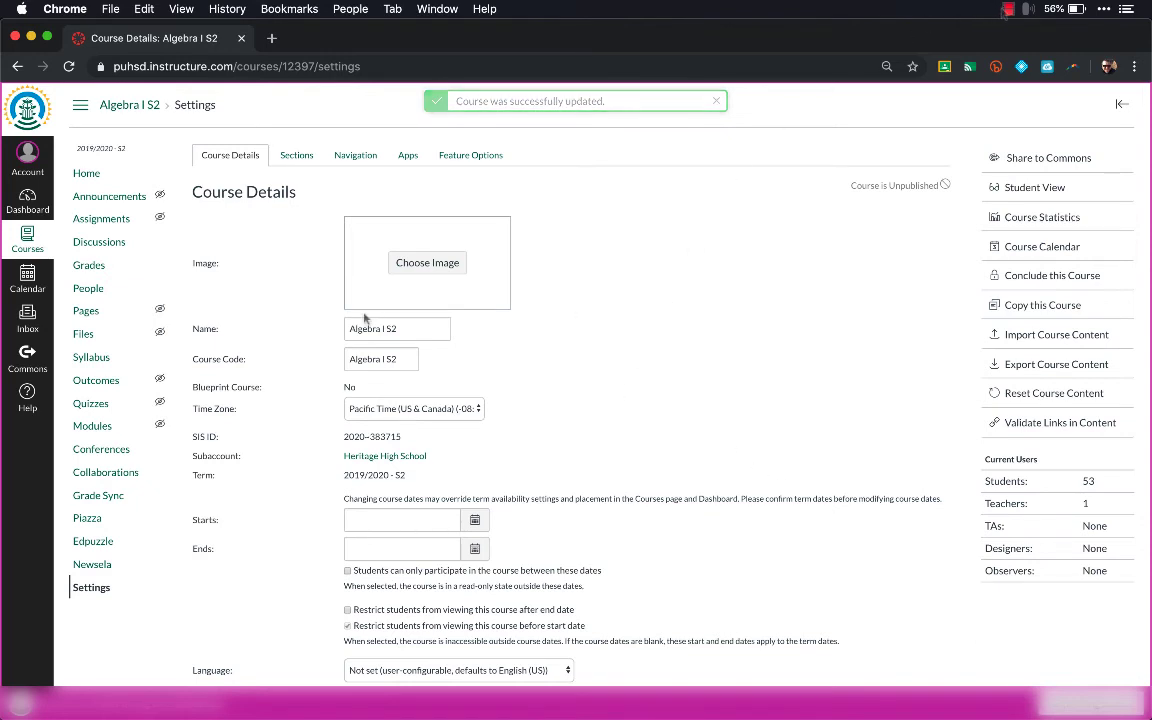
left_click(28, 240)
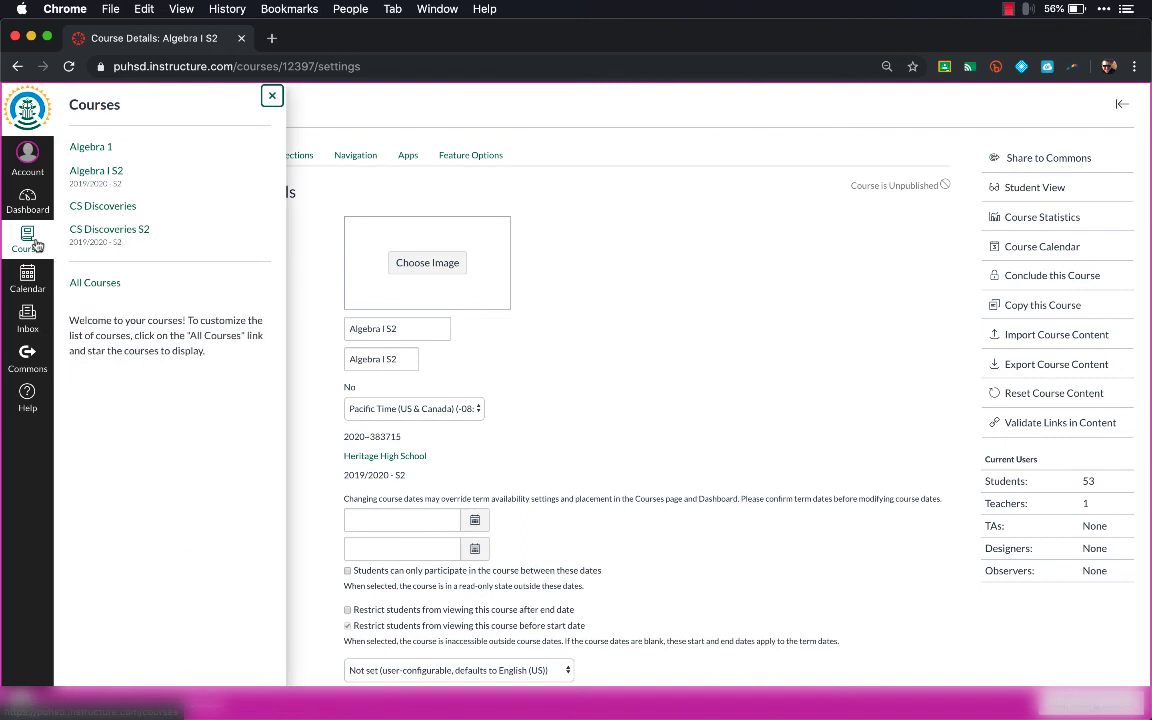
mouse_move(96, 172)
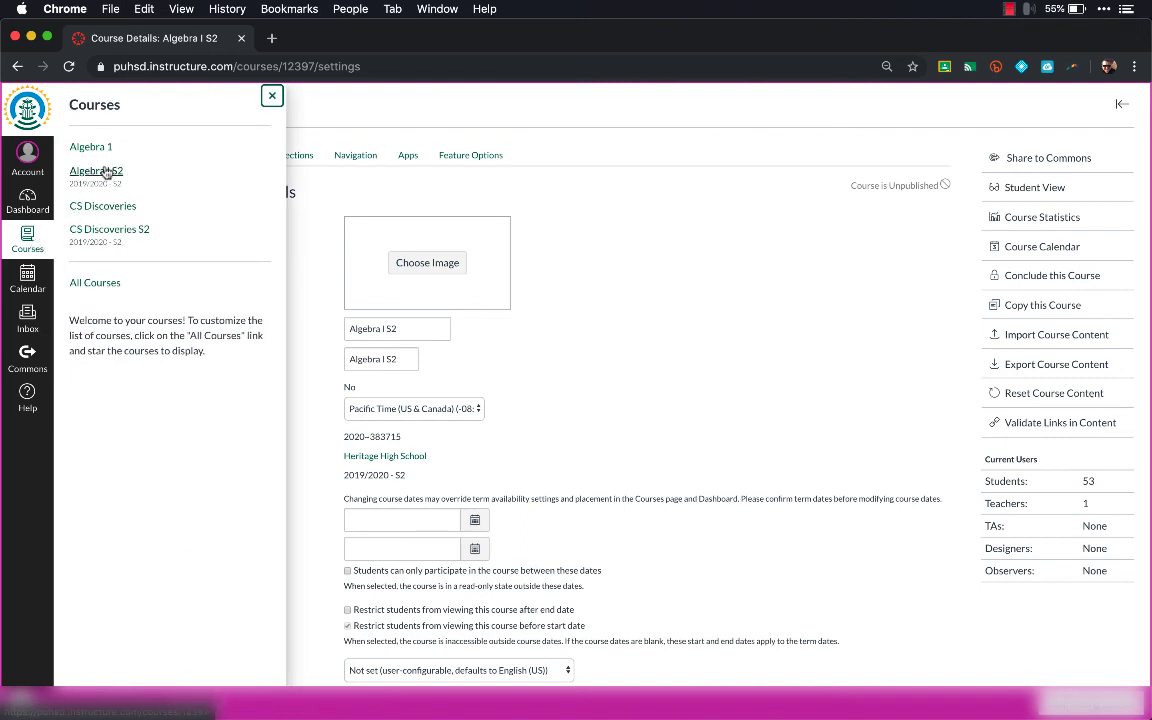
Check Algebra I S2's Sections list shows both the Period 01 and Period 07 sections.
left_click(96, 170)
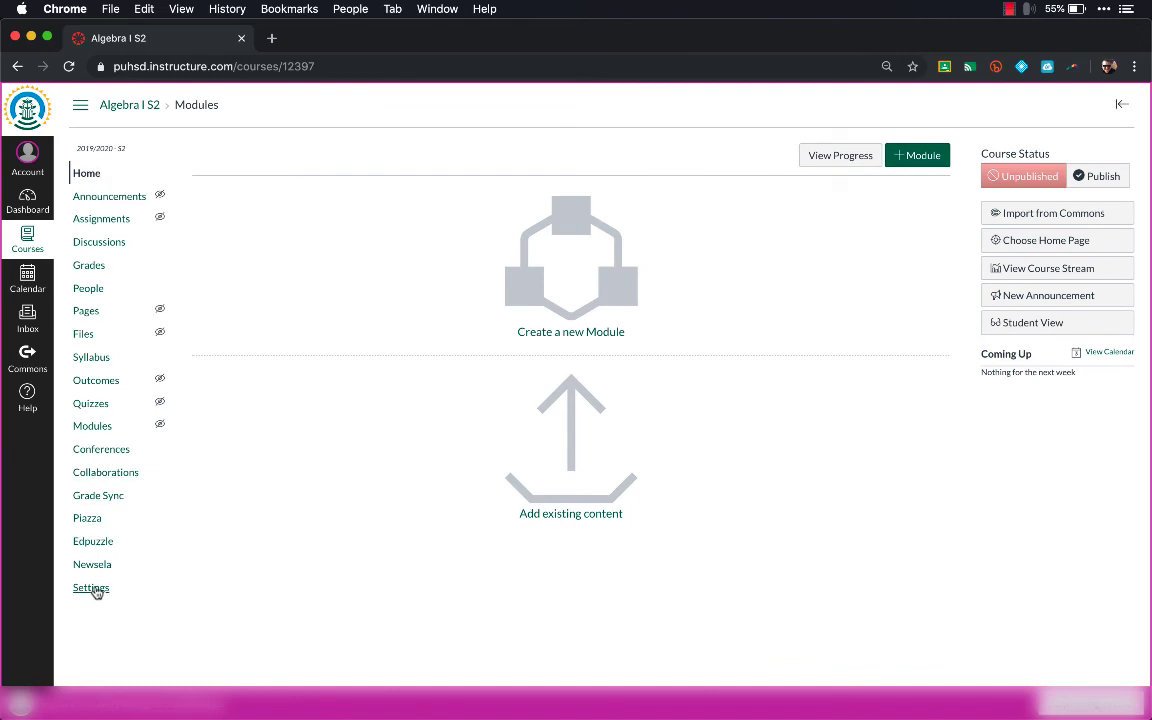
left_click(92, 588)
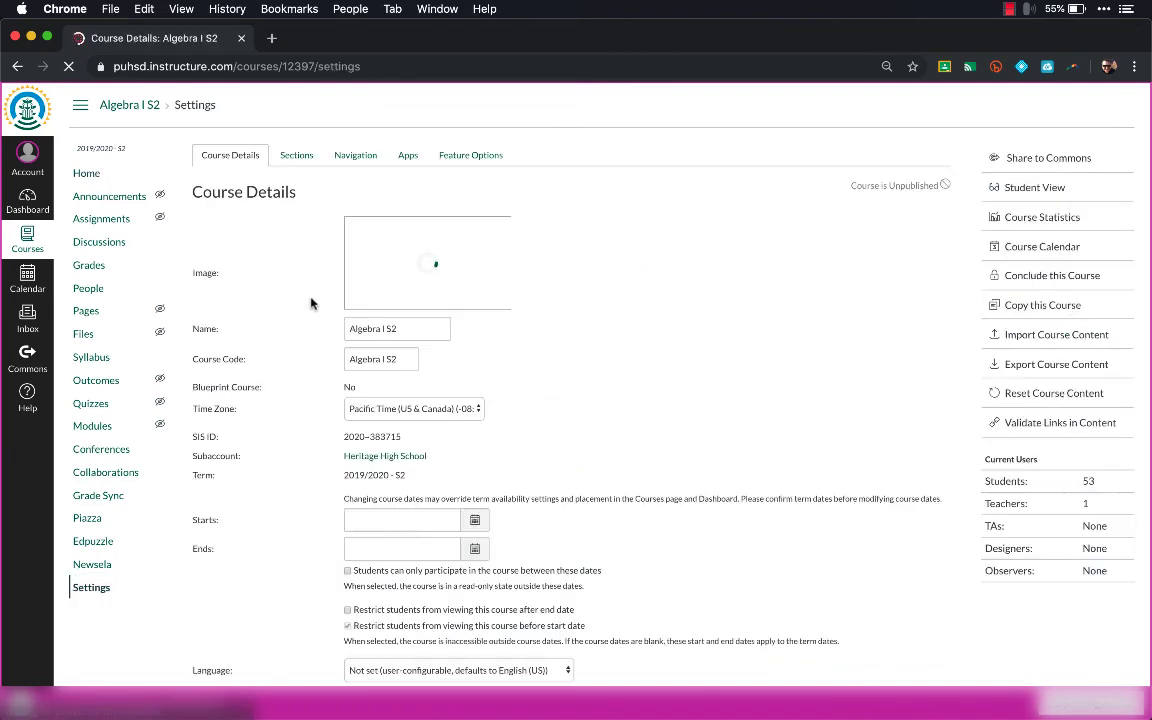
left_click(296, 156)
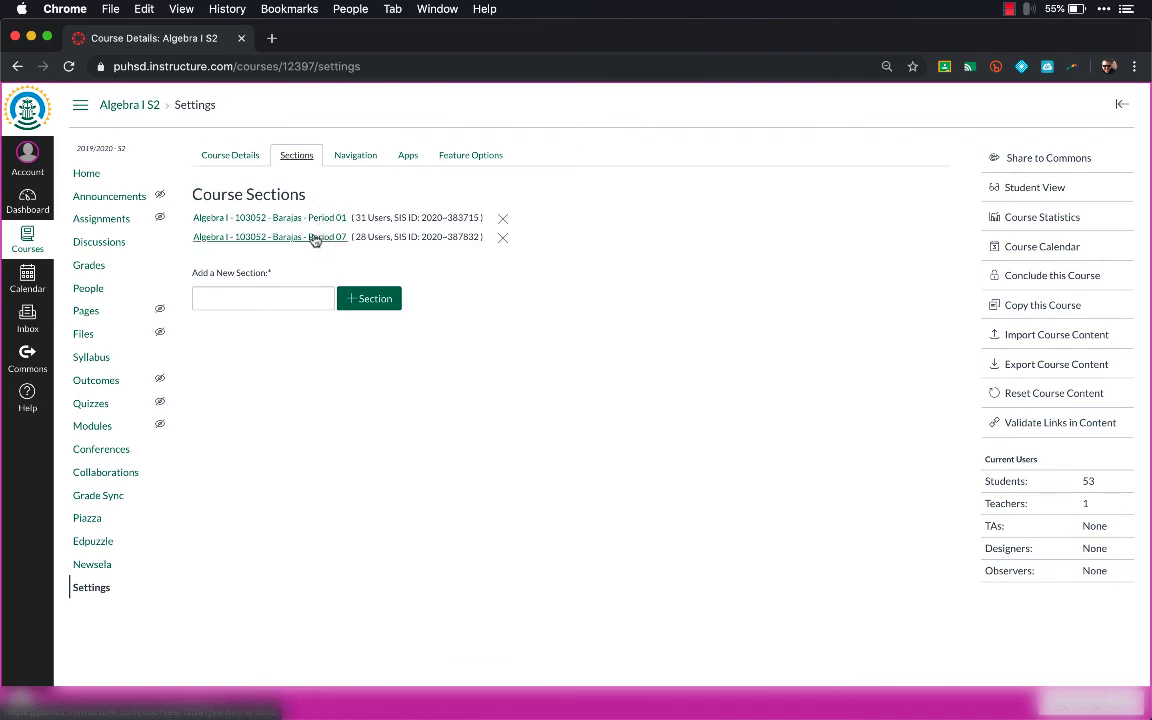
mouse_move(318, 240)
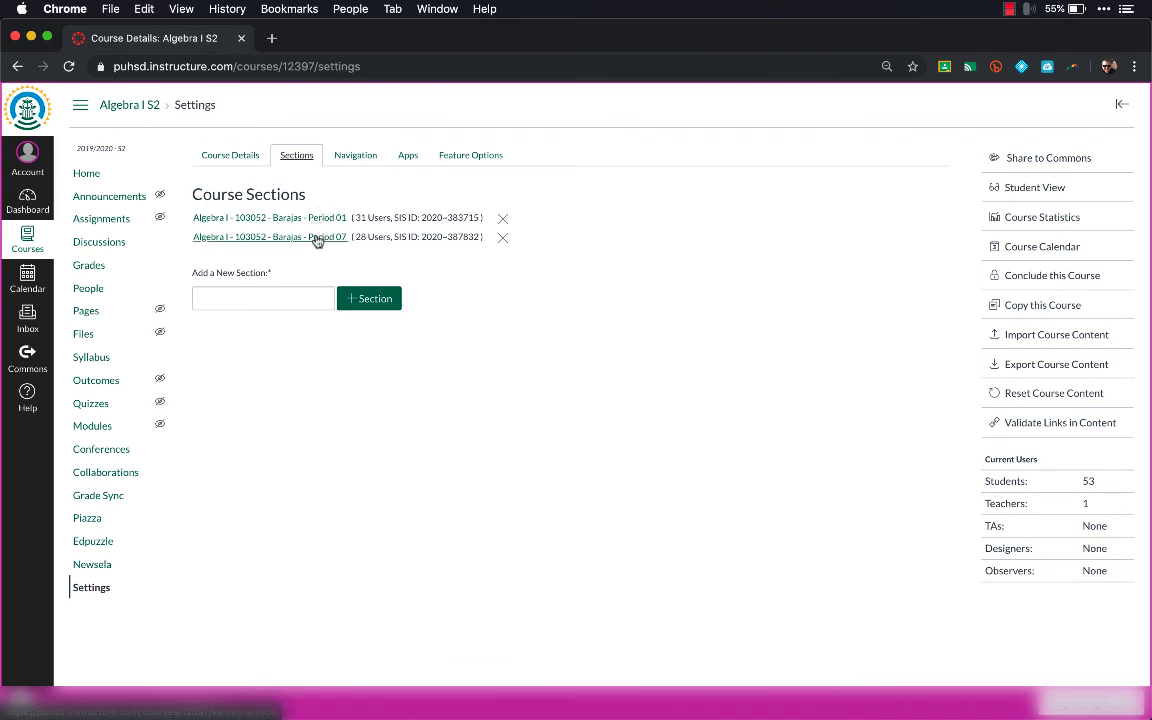
mouse_move(84, 242)
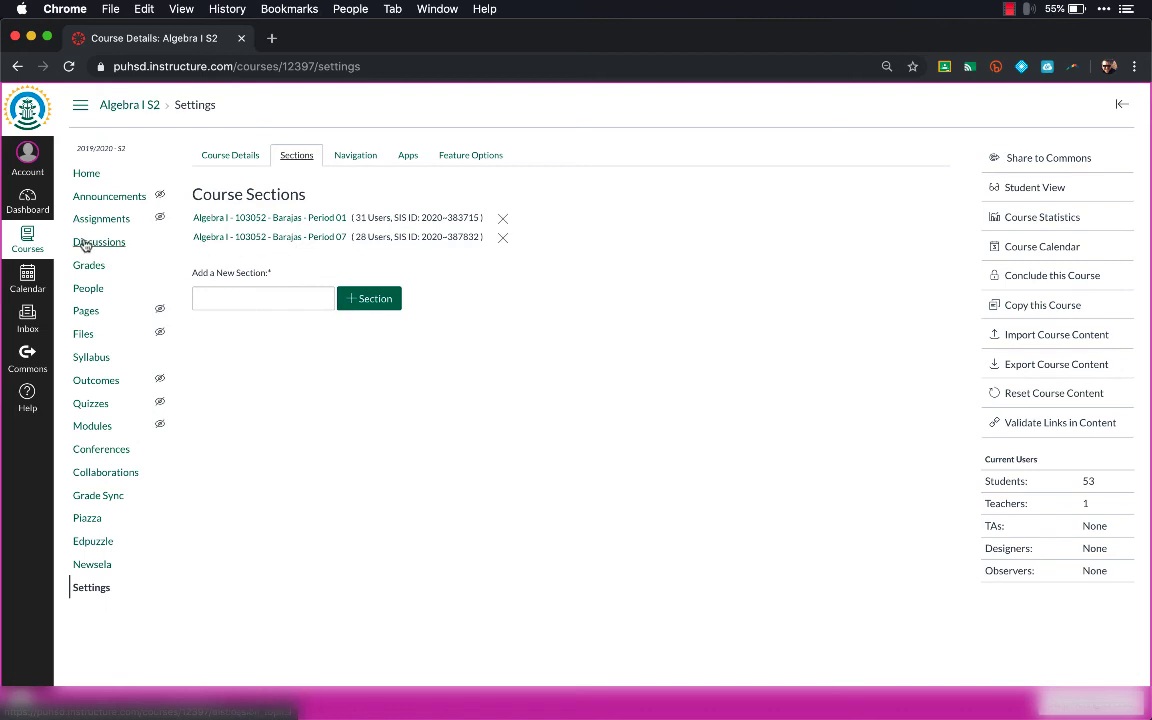
left_click(28, 236)
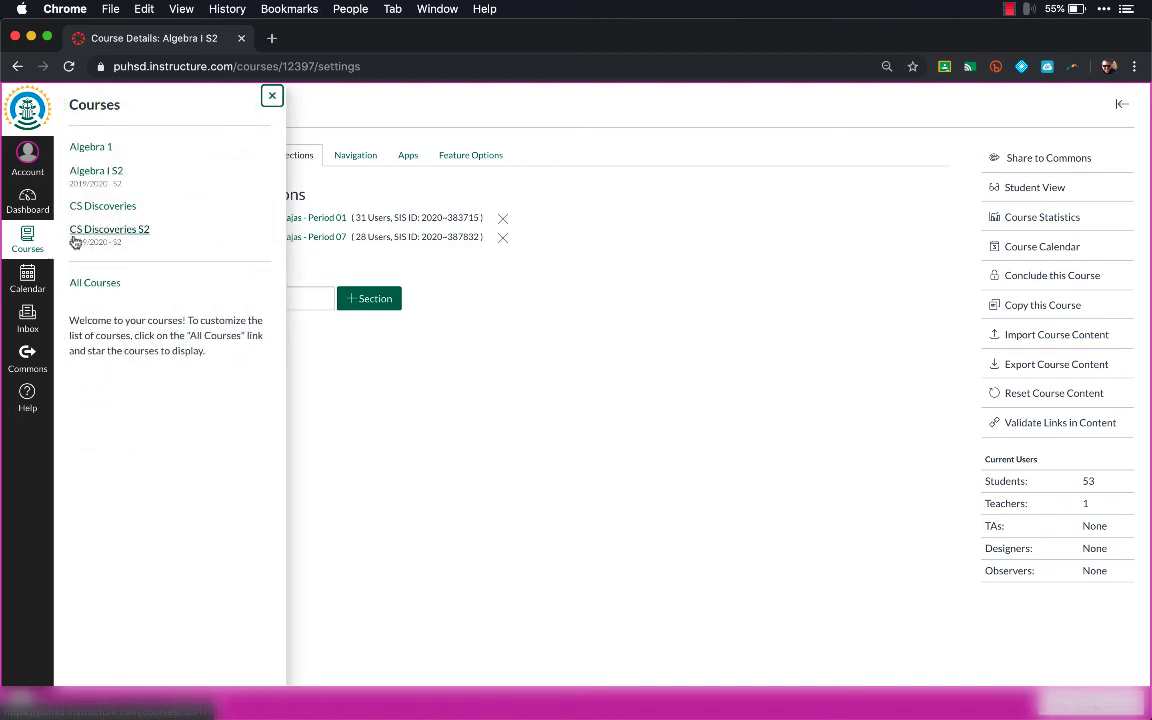
Check CS Discoveries S2's Sections list shows Periods 03 through 06.
left_click(108, 228)
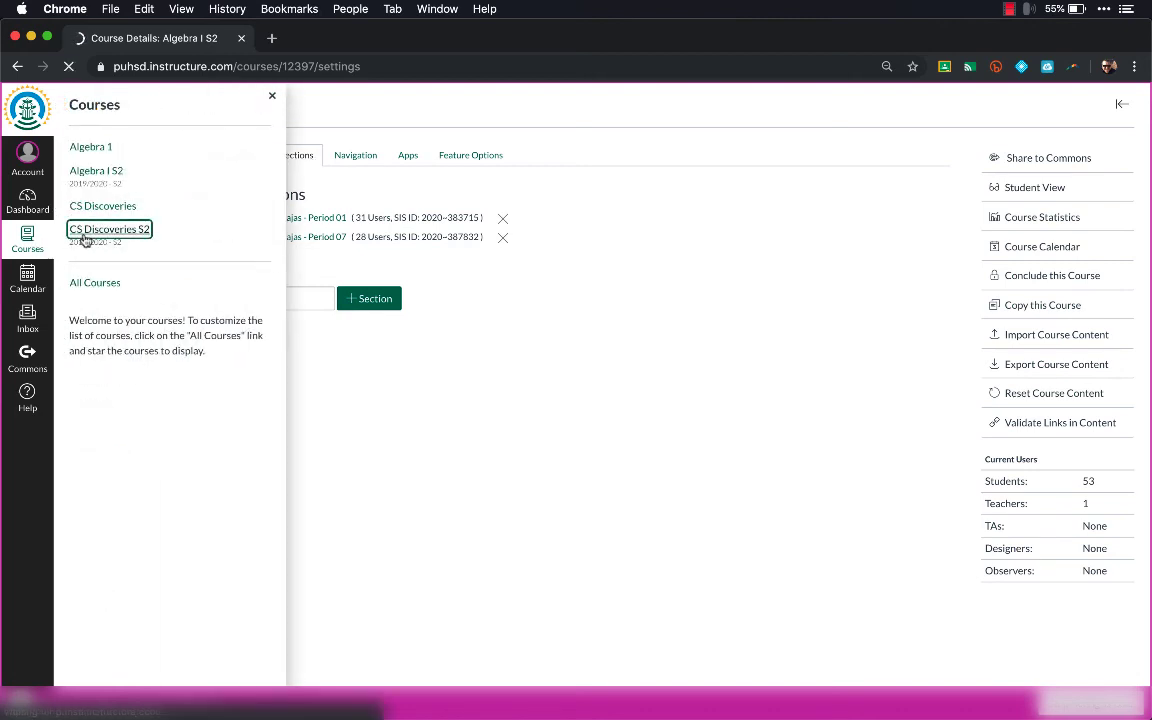
left_click(104, 228)
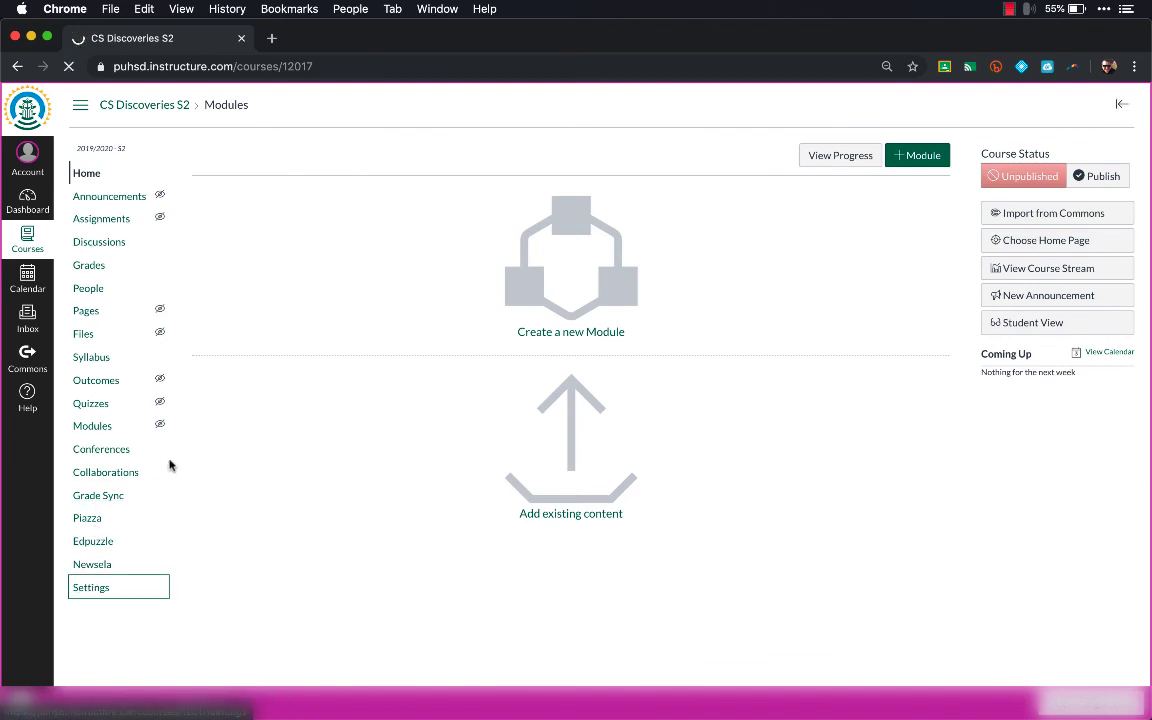
left_click(92, 588)
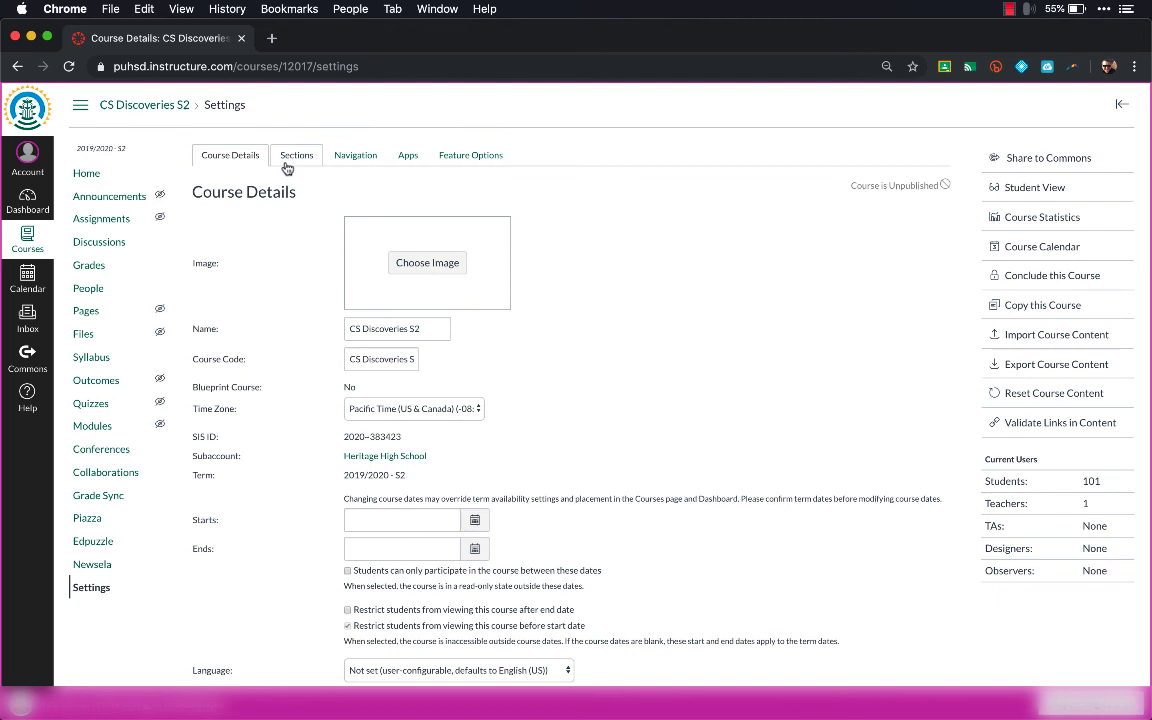
left_click(296, 156)
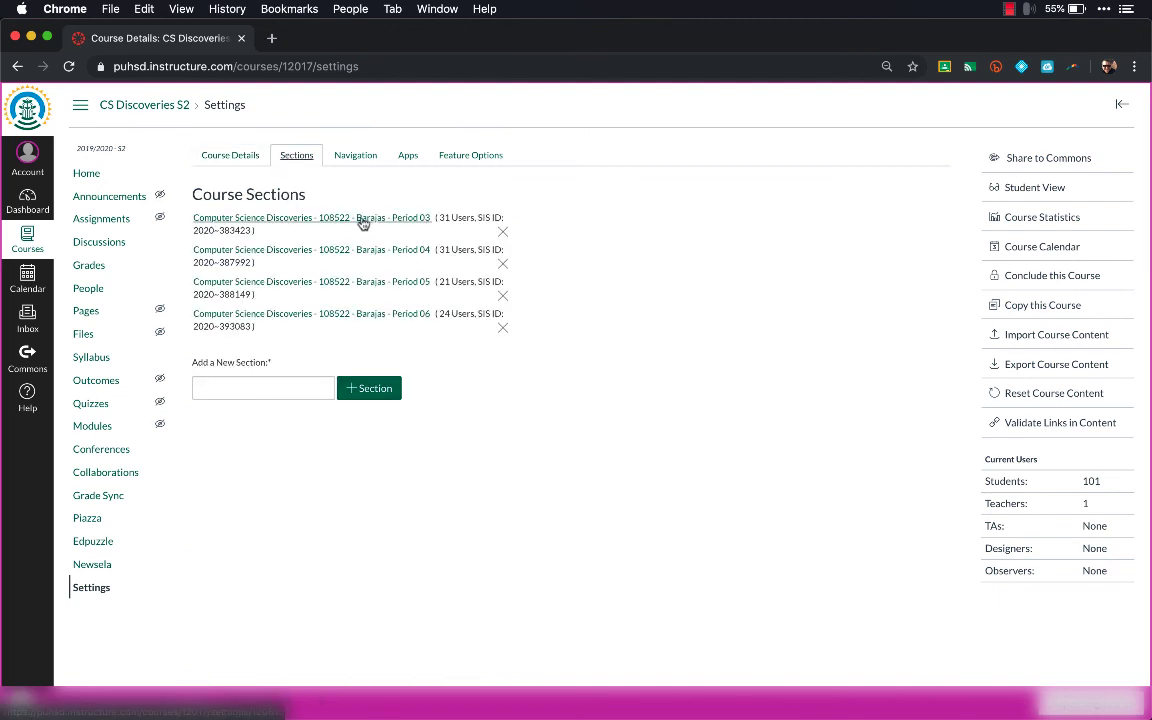
mouse_move(410, 318)
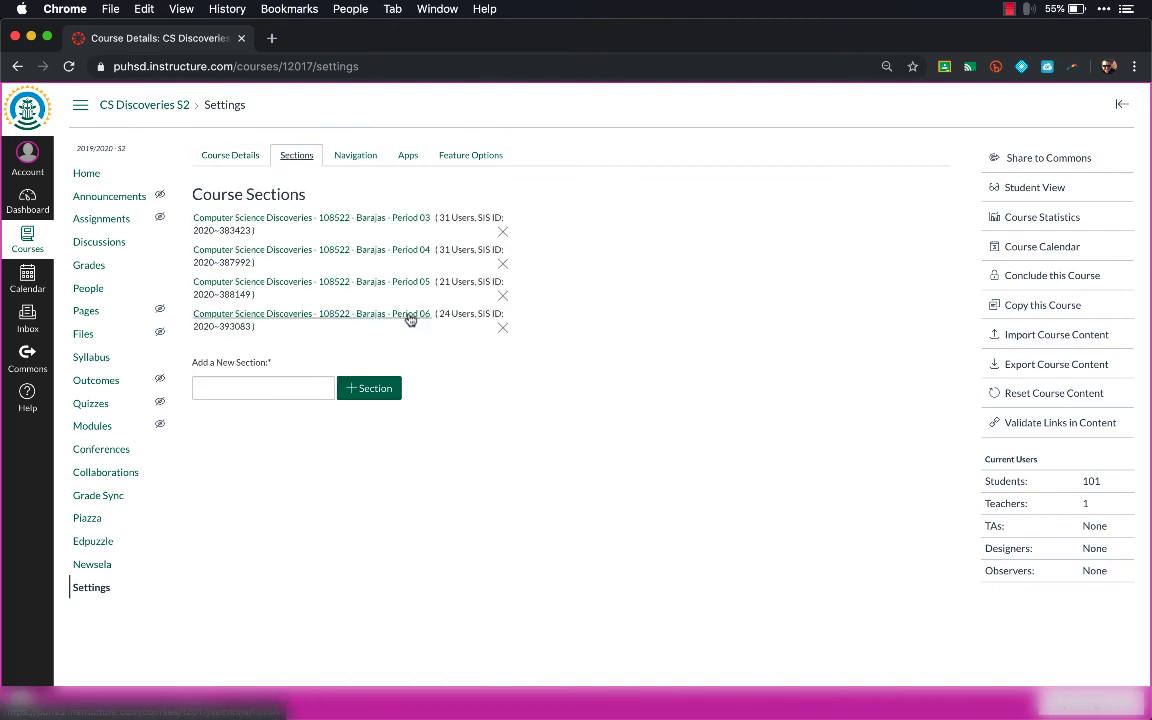
mouse_move(408, 222)
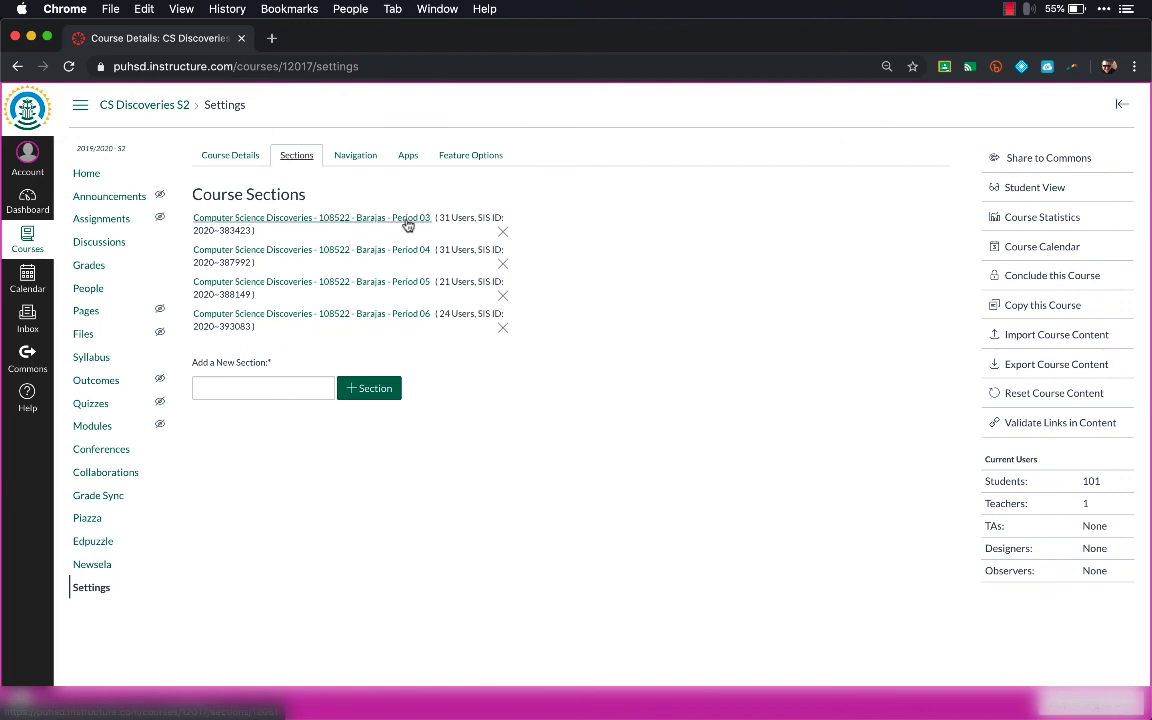